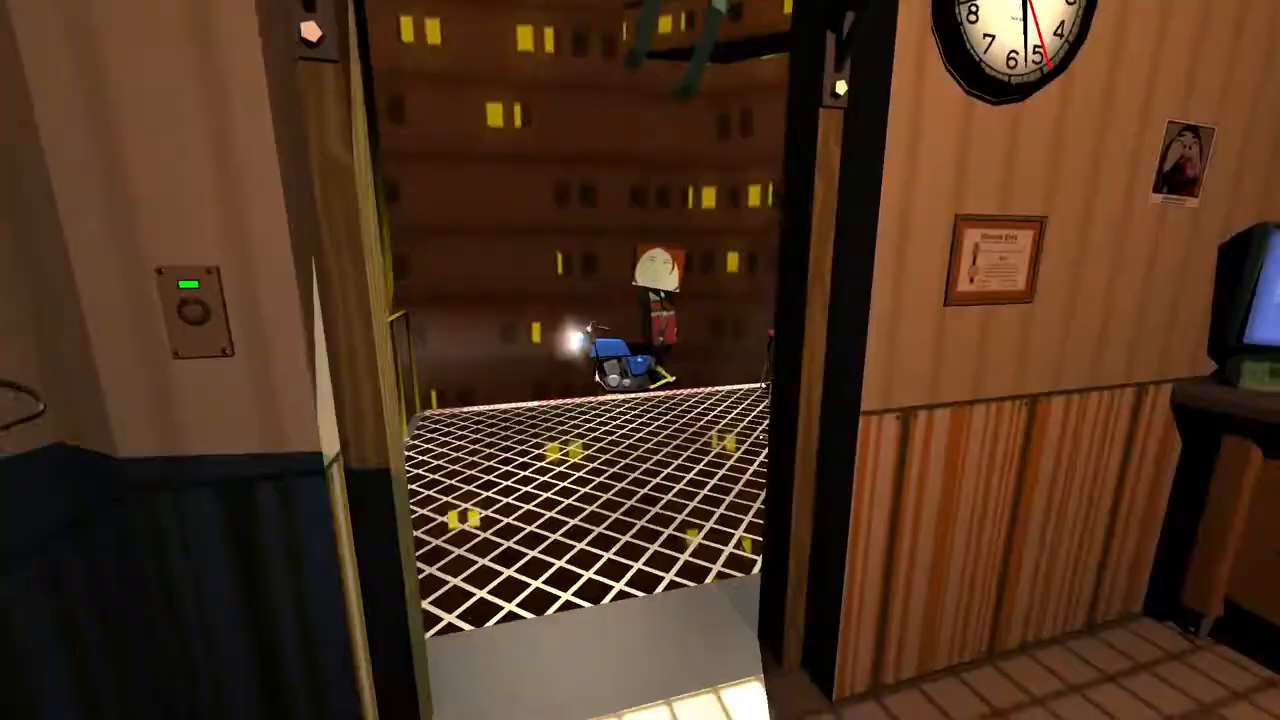
pyautogui.moveTo(640, 360)
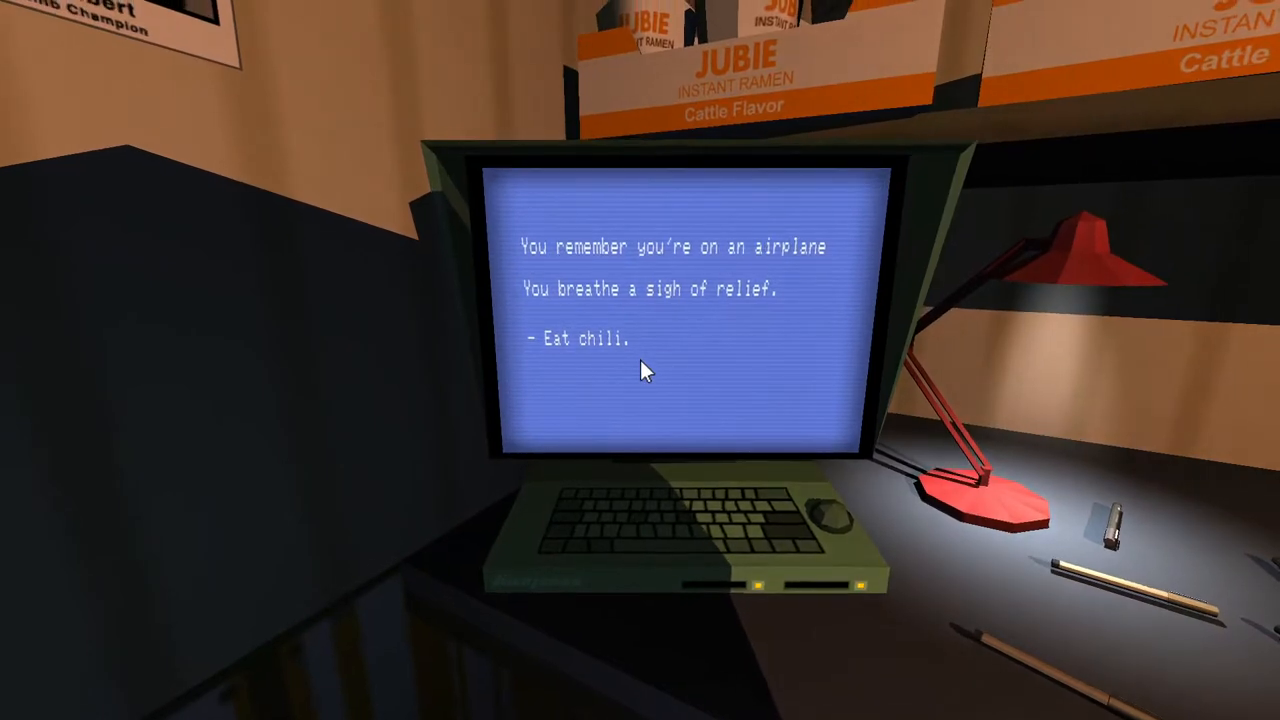
# - Advance the terminal story by eating chili, then heading to the airplane bathroom
pyautogui.click(584, 338)
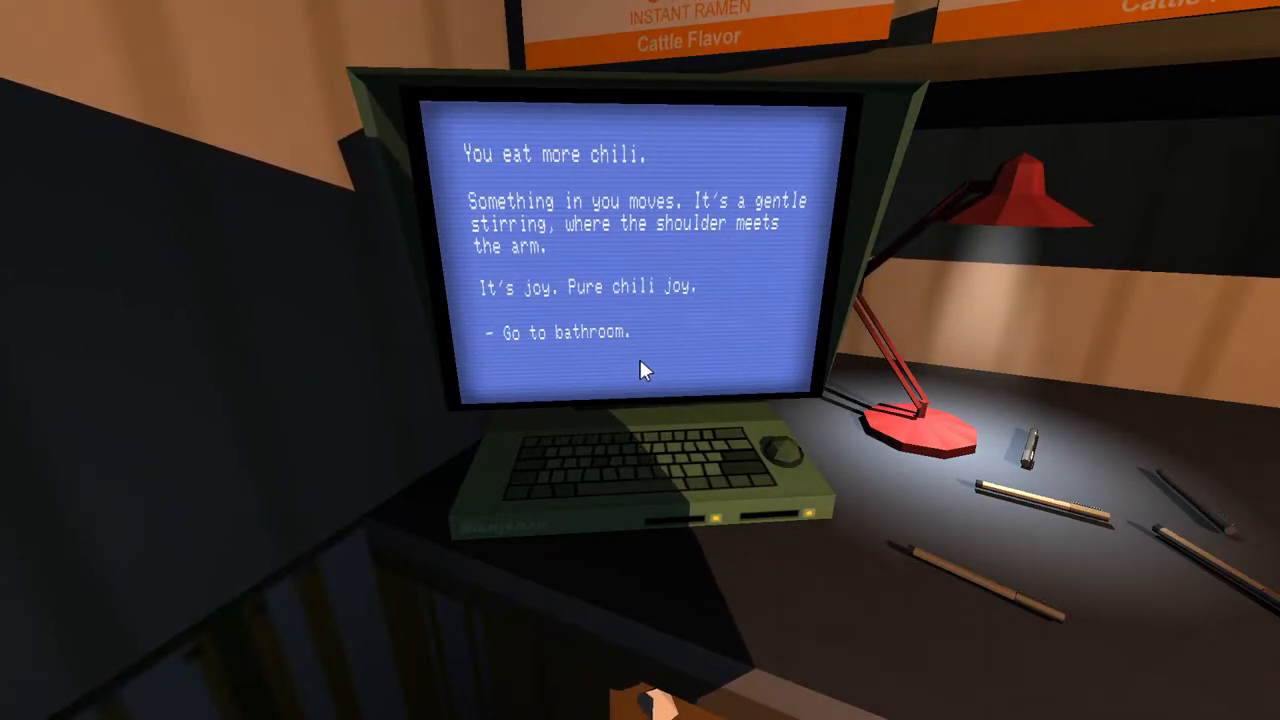
pyautogui.click(564, 332)
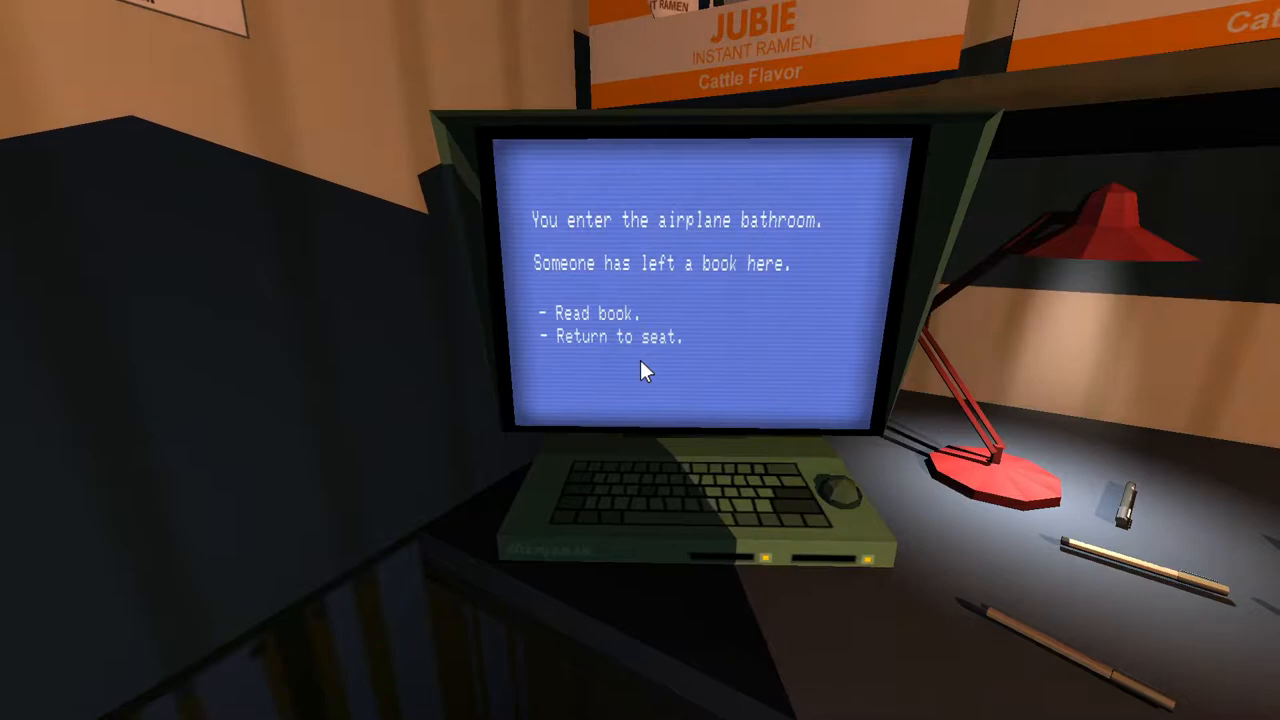
# - Read the abandoned book, then return to the seat as the airplane tears apart
pyautogui.click(592, 312)
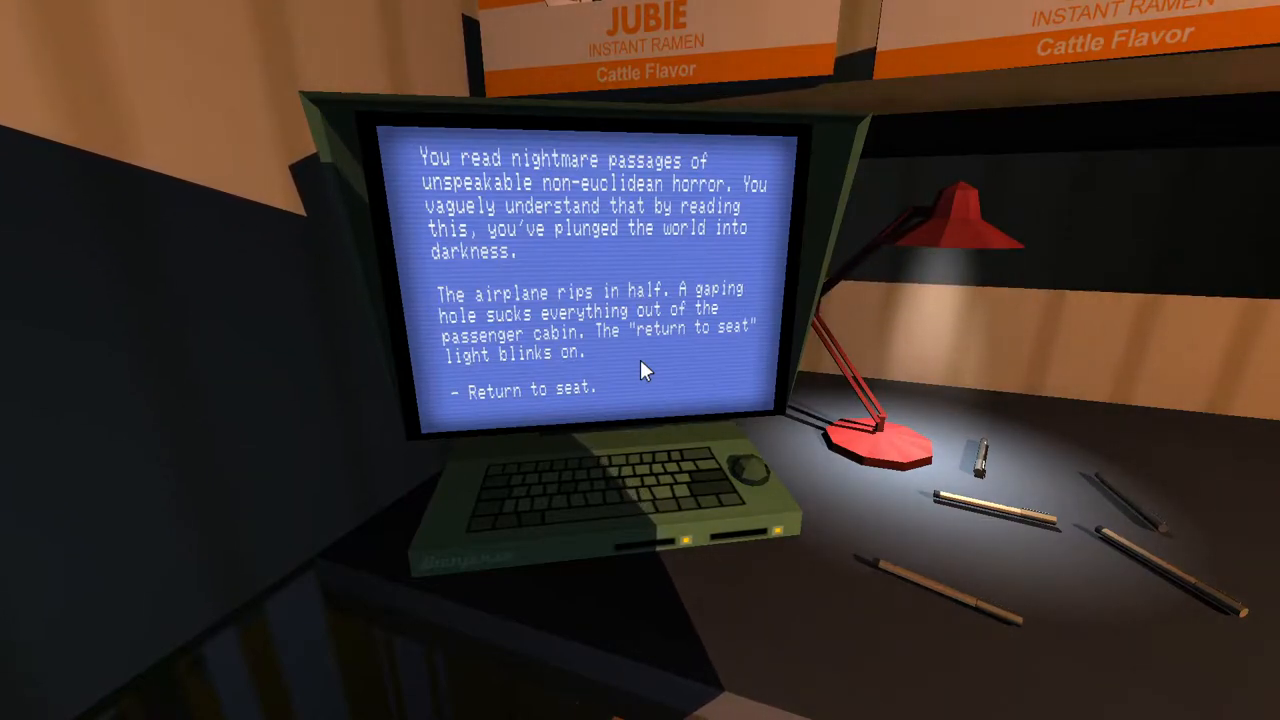
pyautogui.click(526, 388)
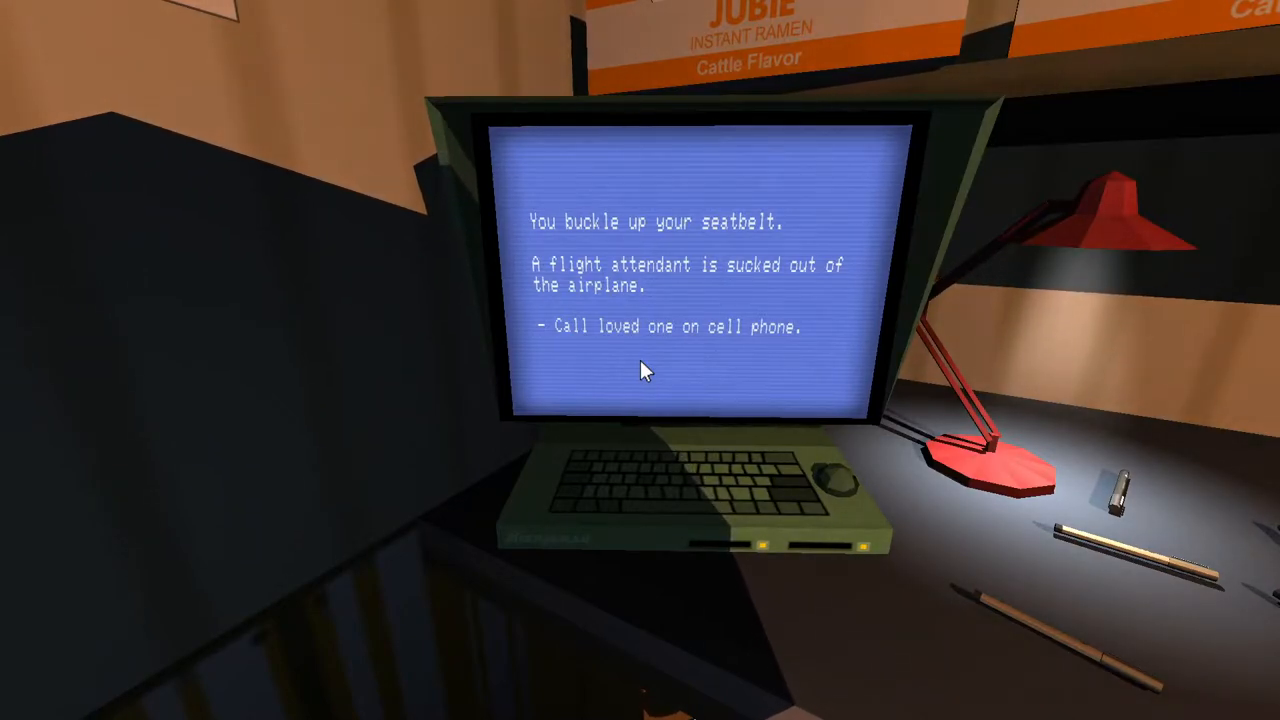
# - Call a loved one on the cell phone, then continue past the Kaboom explosion
pyautogui.click(676, 326)
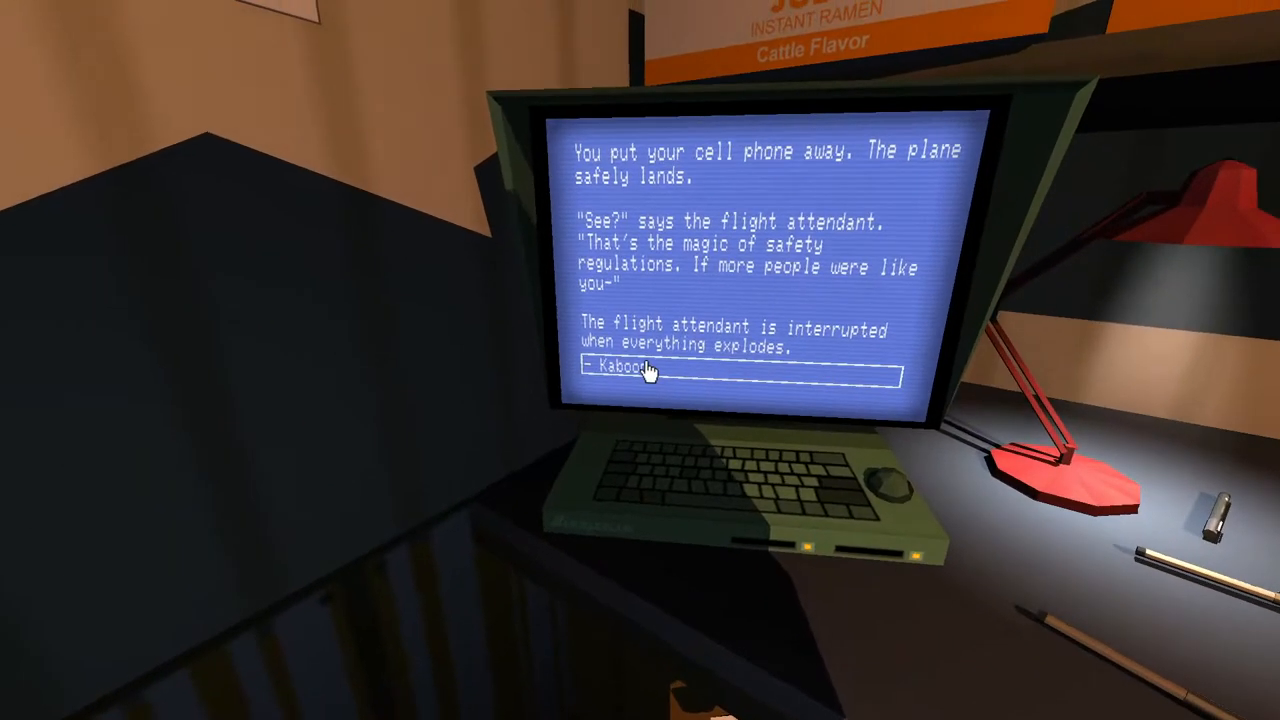
pyautogui.click(624, 364)
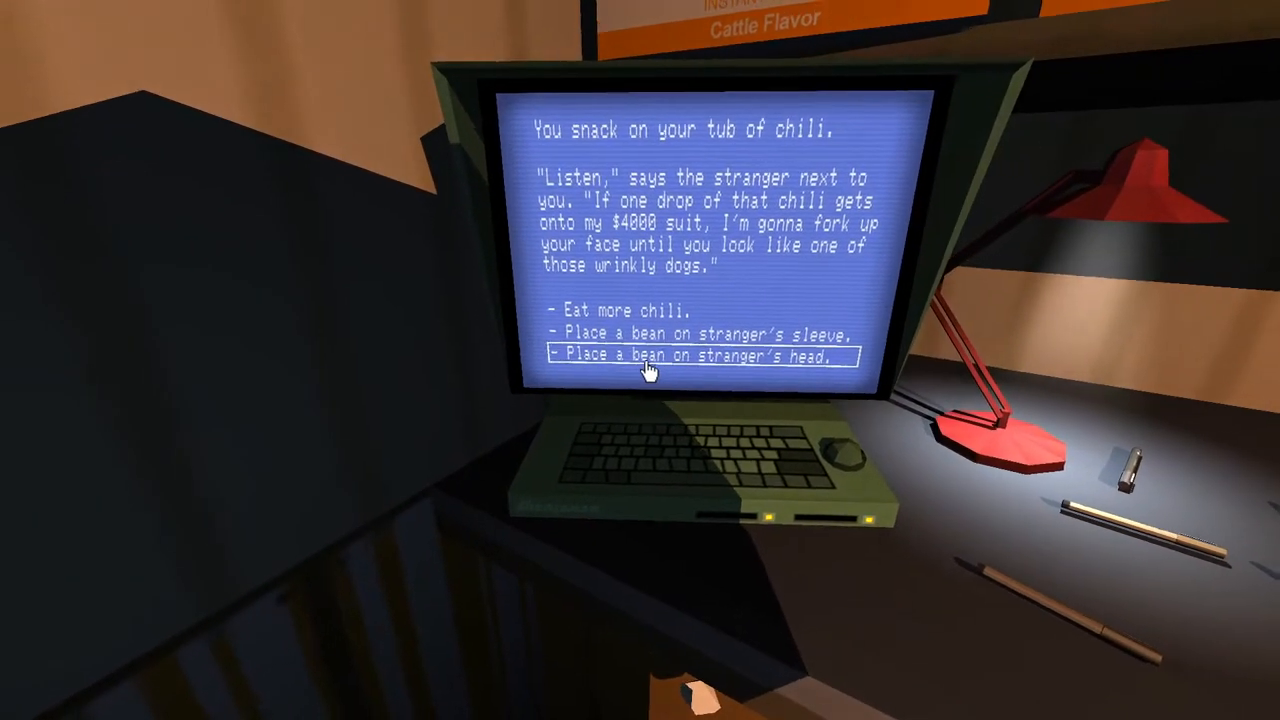
pyautogui.click(700, 356)
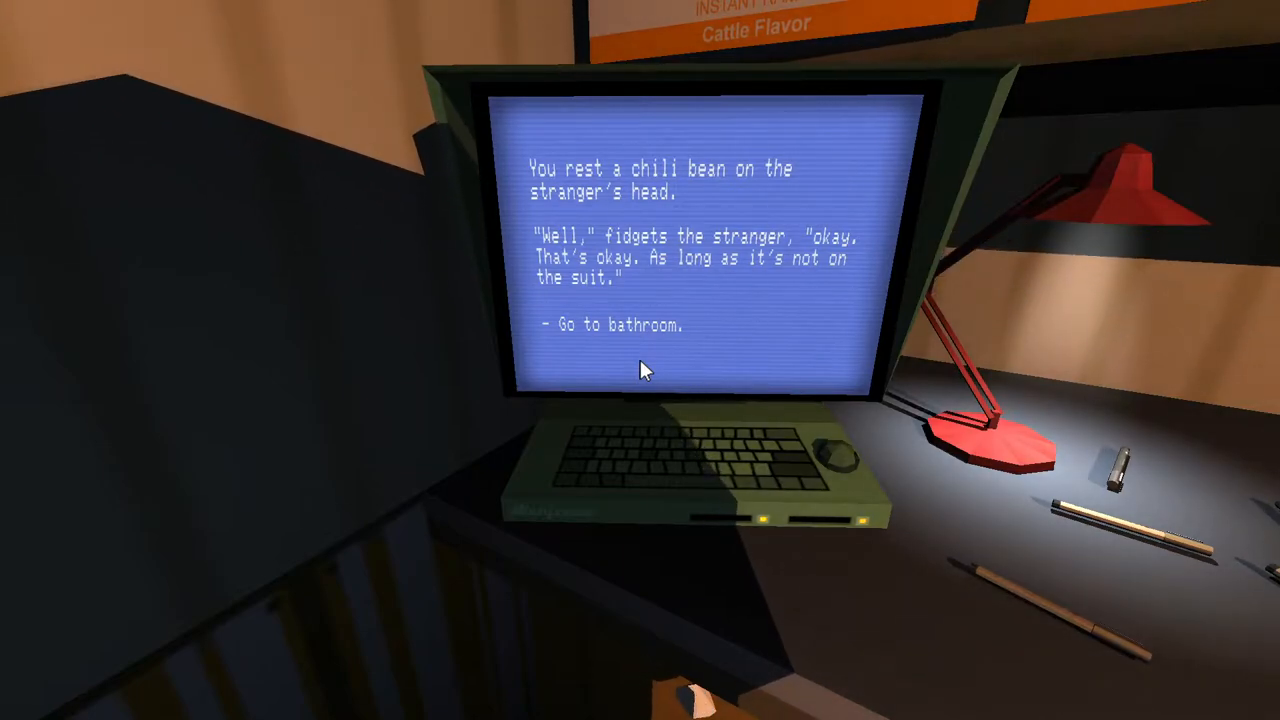
pyautogui.click(616, 324)
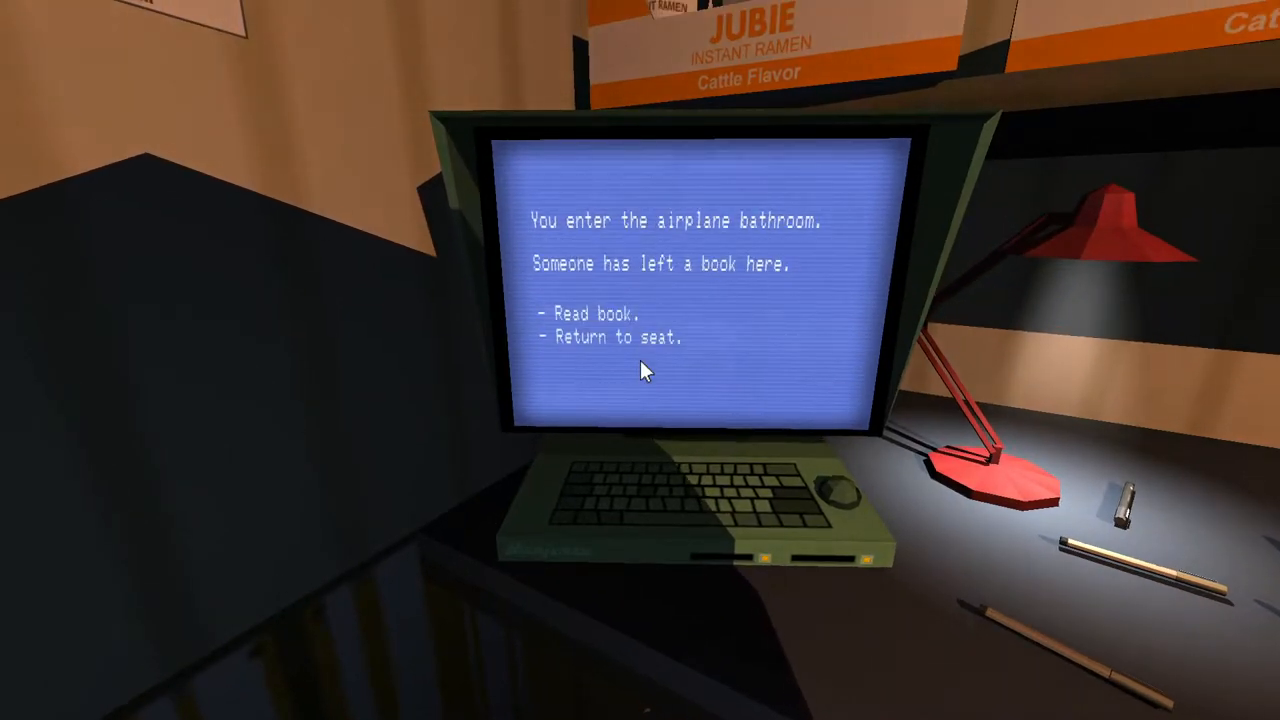
pyautogui.click(616, 336)
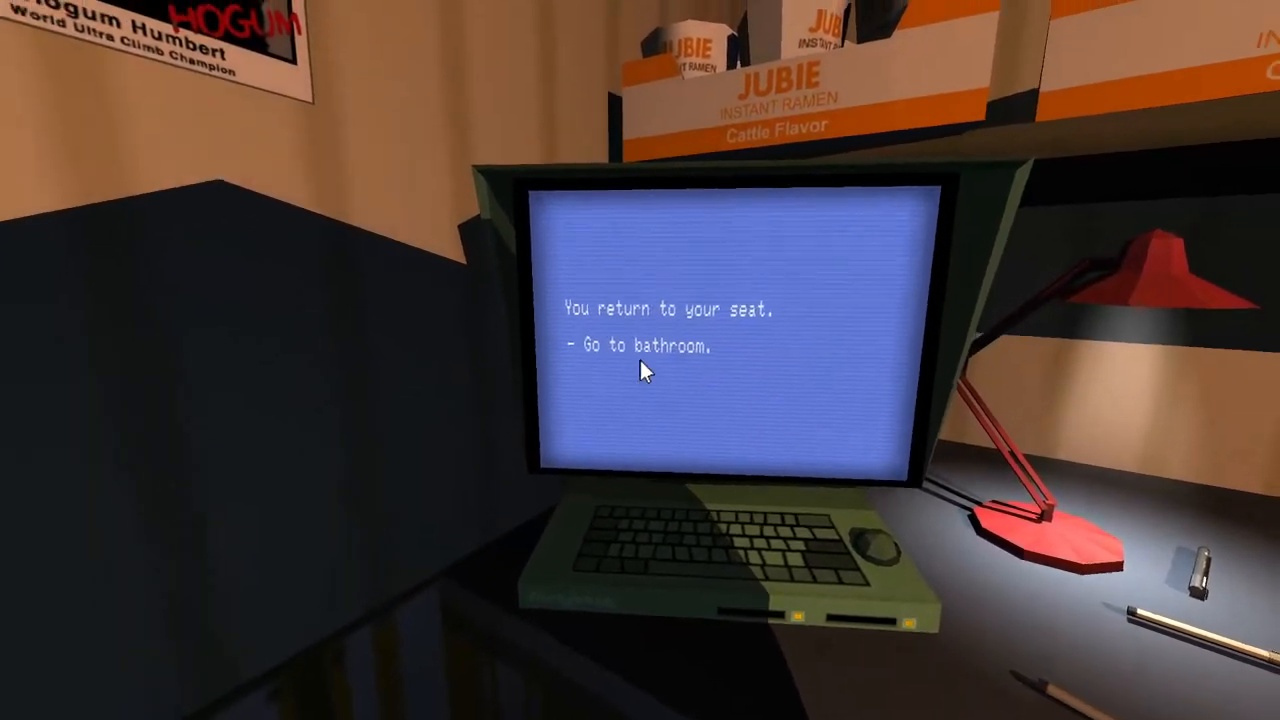
pyautogui.click(644, 344)
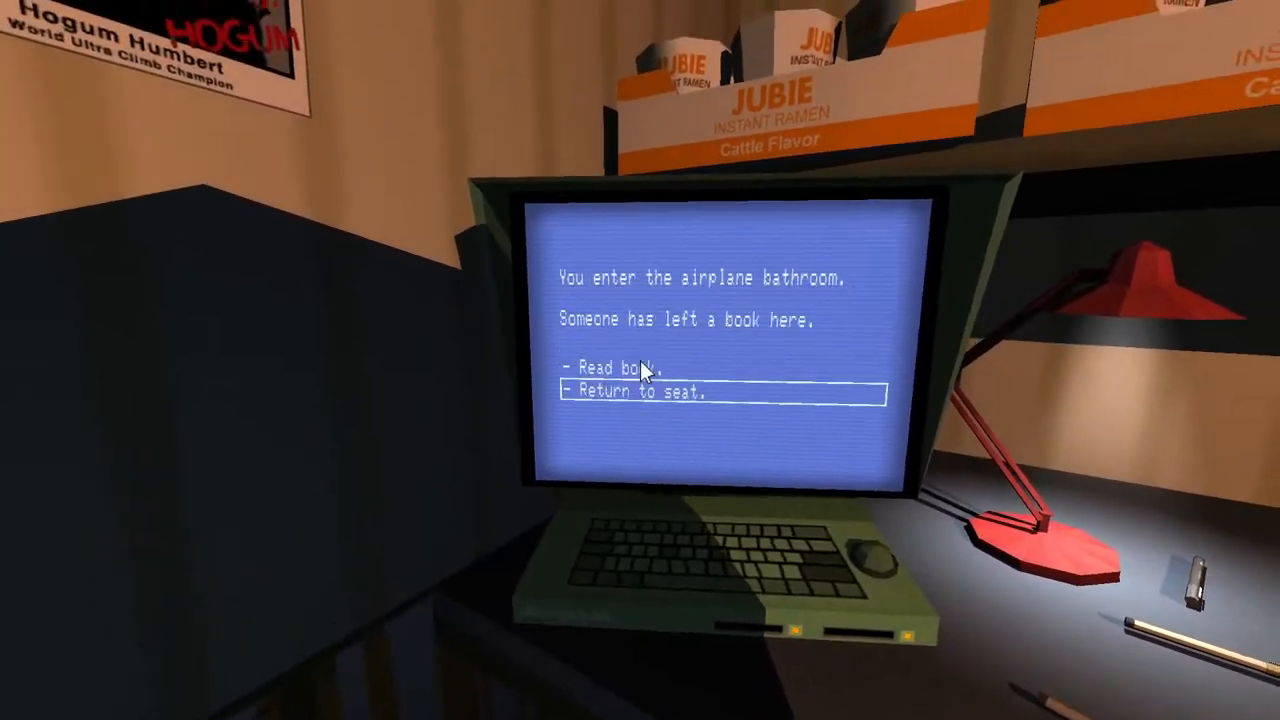
pyautogui.click(612, 368)
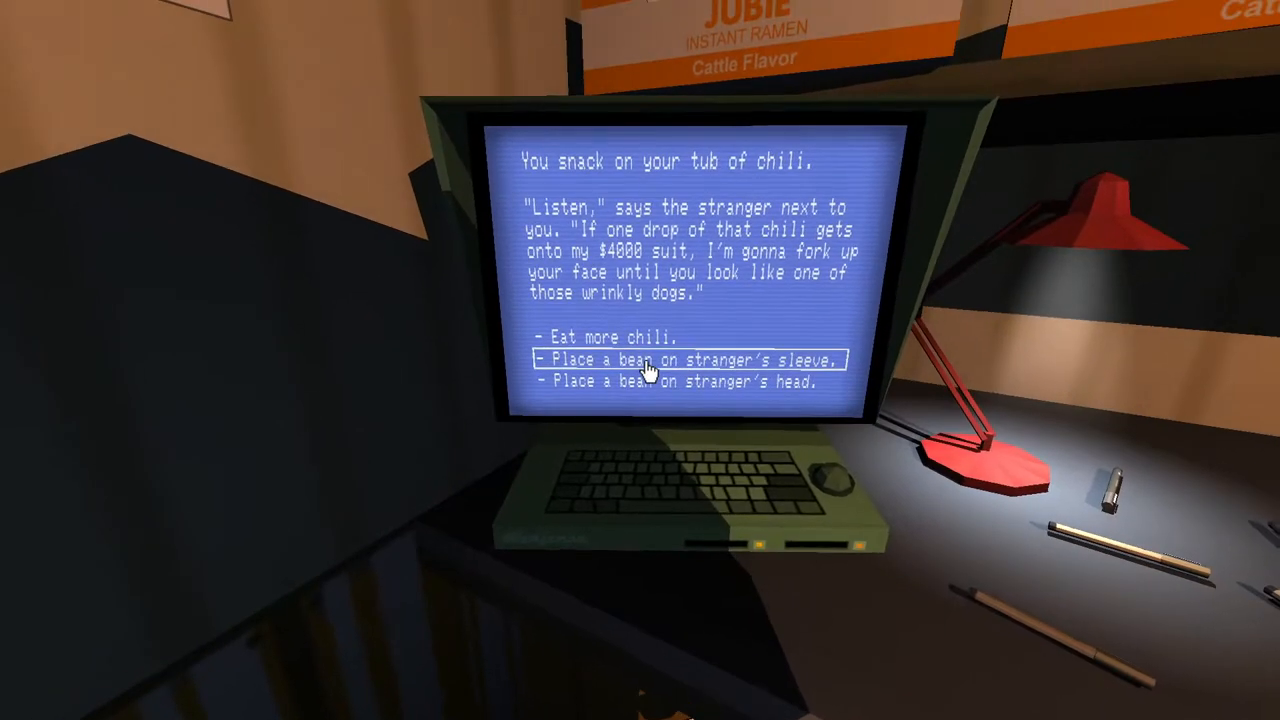
# - Play through the bean-on-sleeve branch: reminisce, flap arms, buckle seatbelt, duck the punch
pyautogui.click(690, 360)
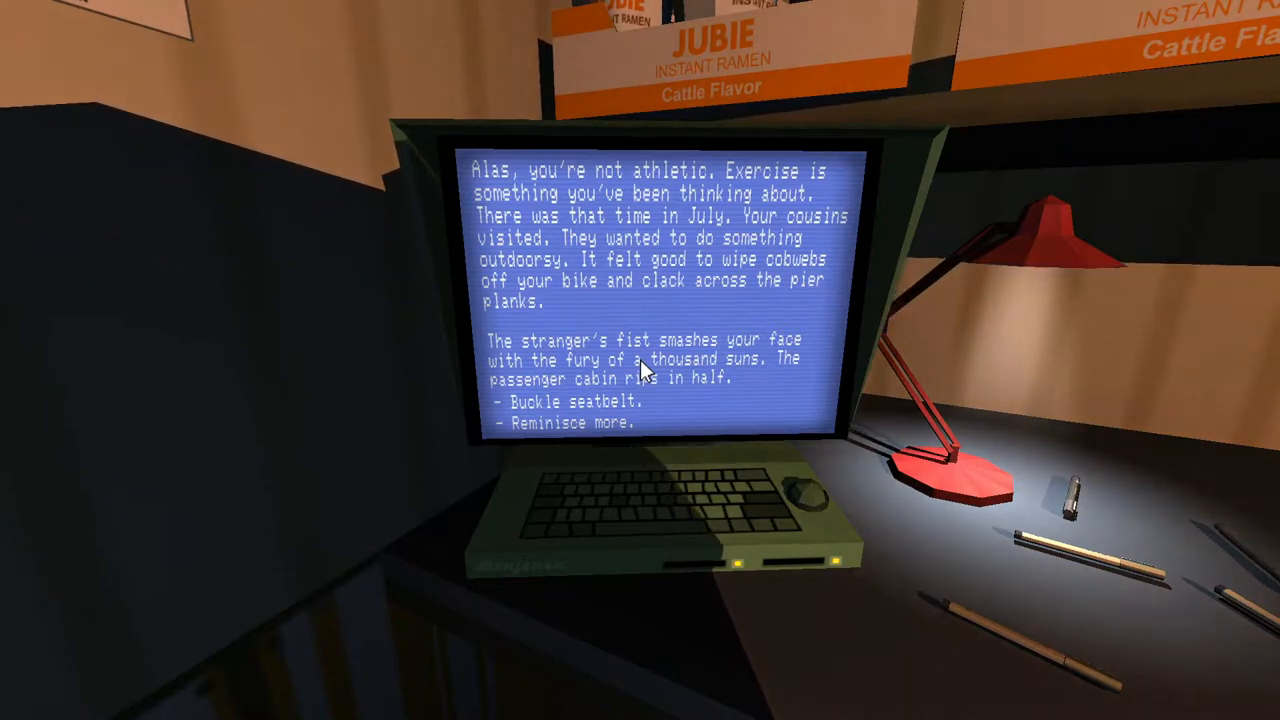
pyautogui.click(572, 422)
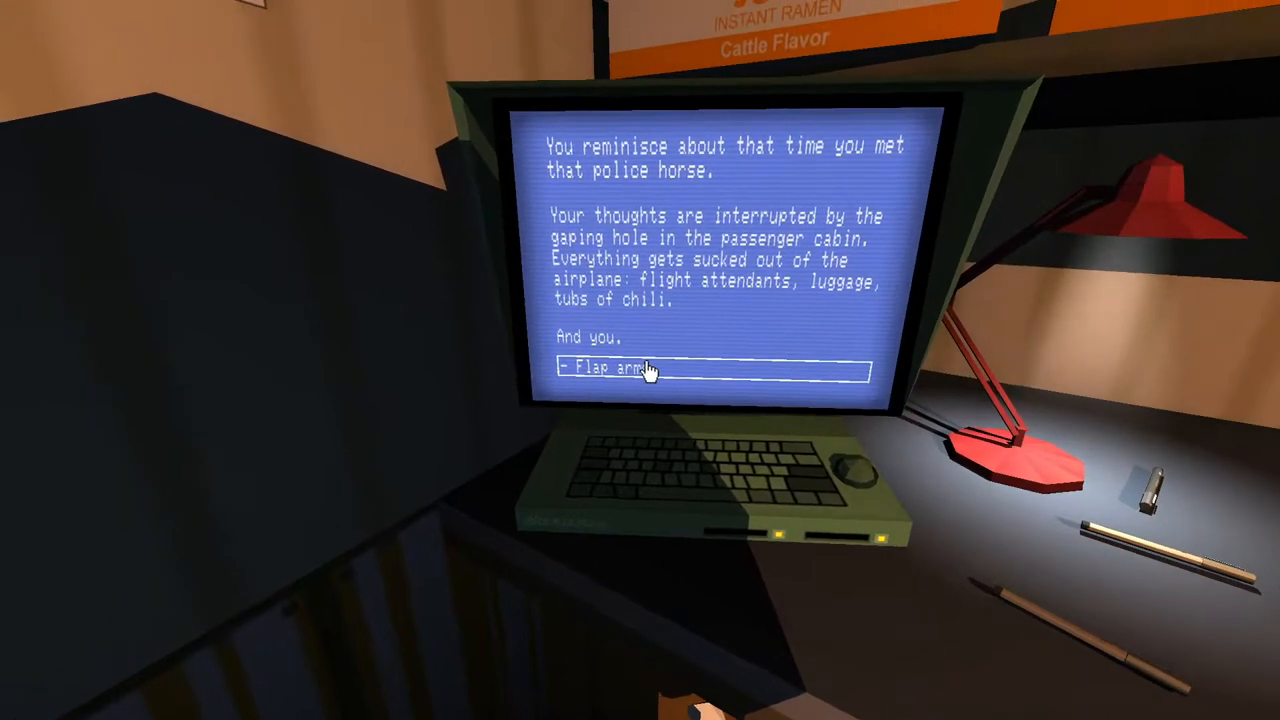
pyautogui.click(608, 368)
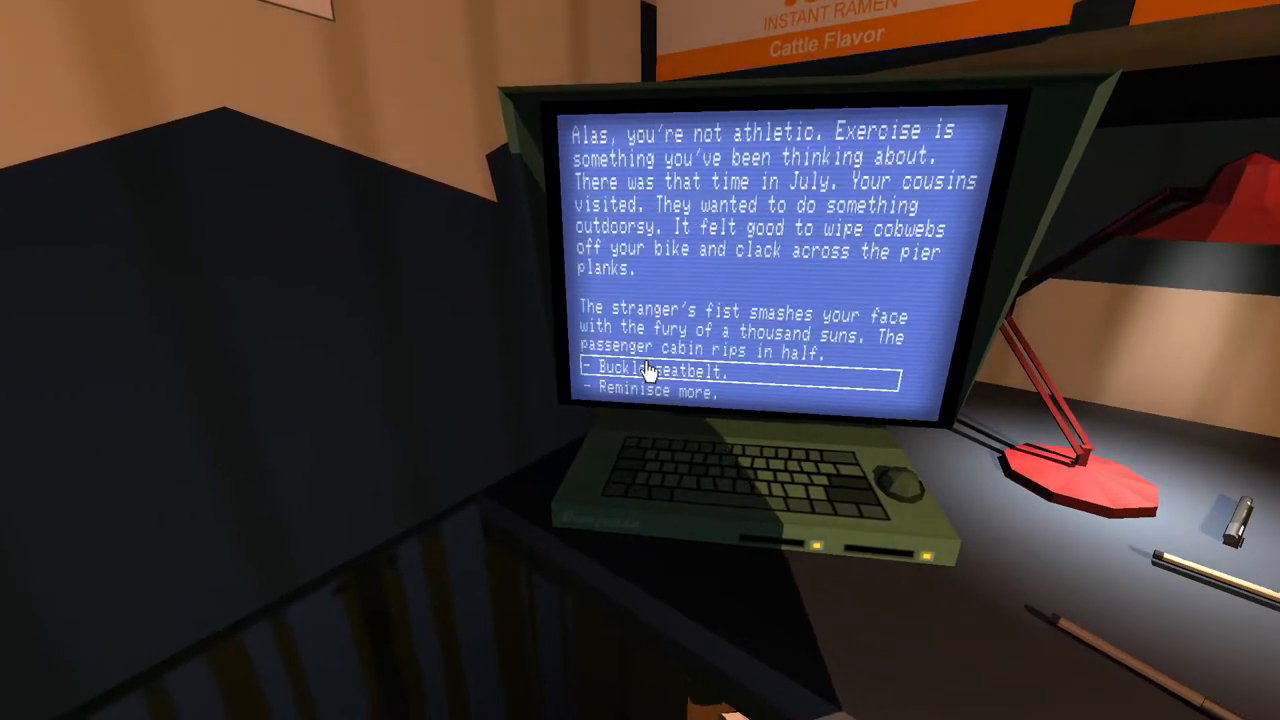
pyautogui.click(656, 368)
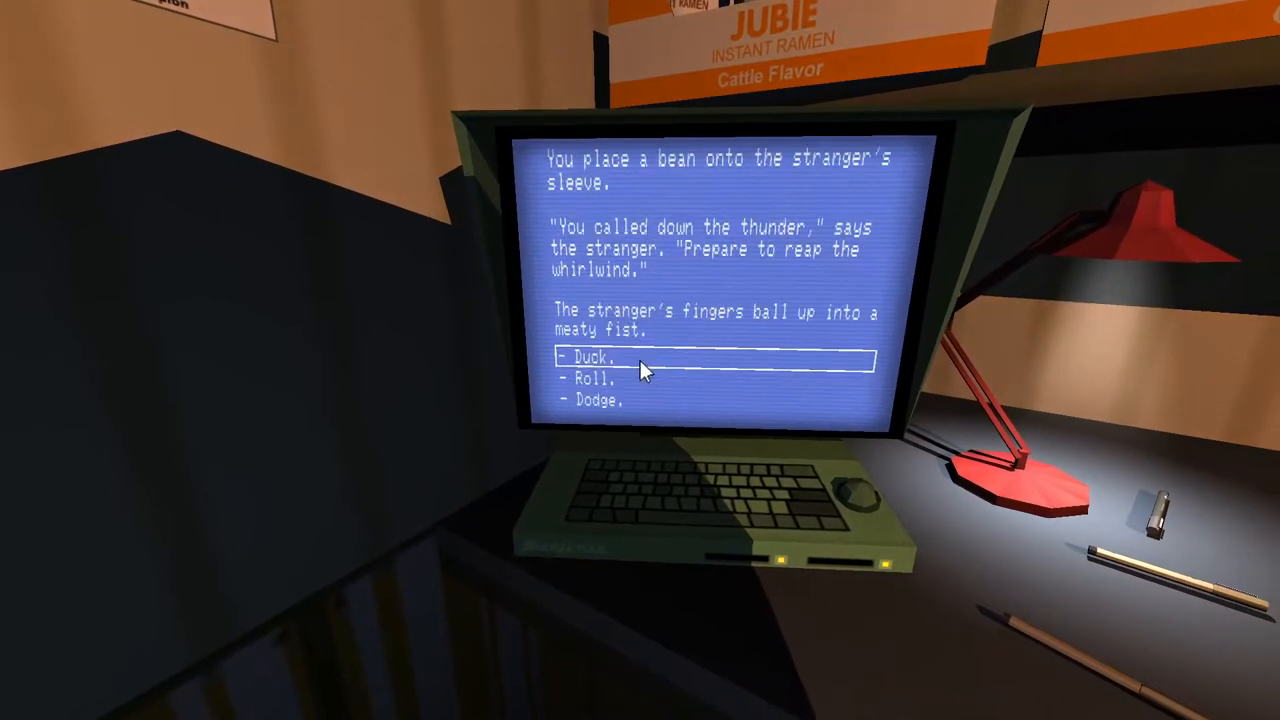
pyautogui.click(594, 356)
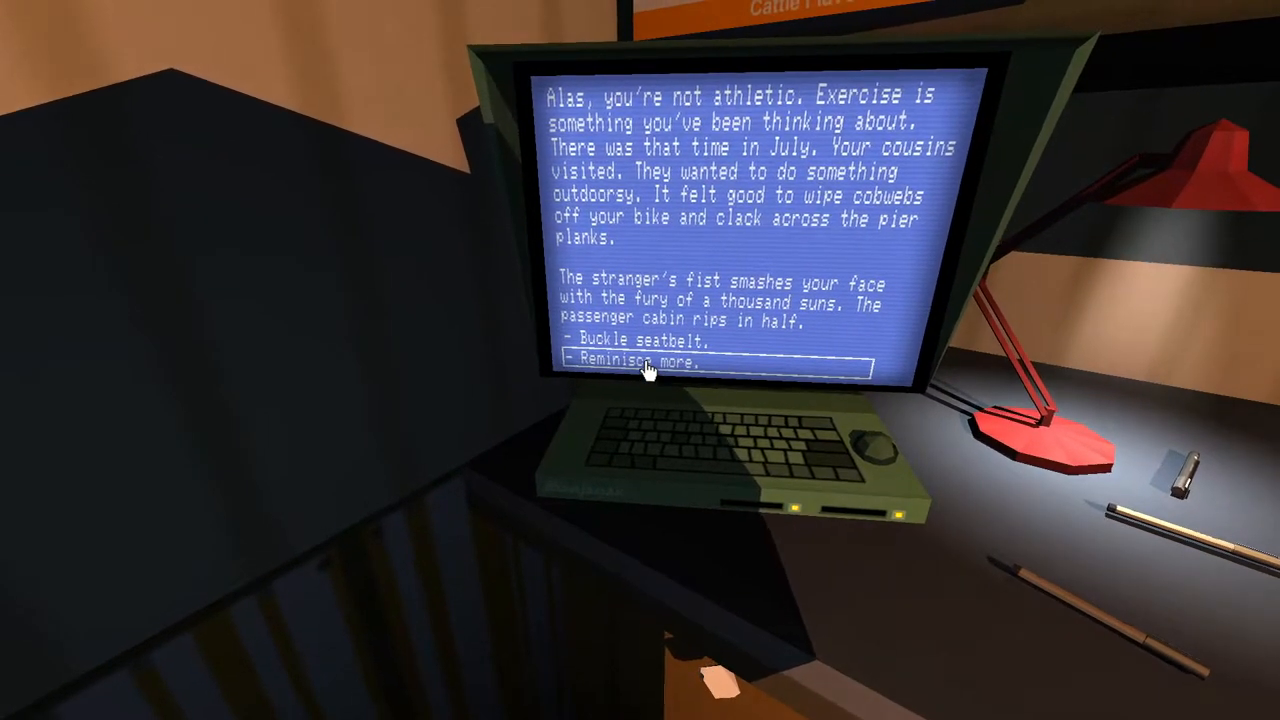
# - Replay via the bean-on-head branch, eat chili and return to the airplane seat
pyautogui.click(634, 360)
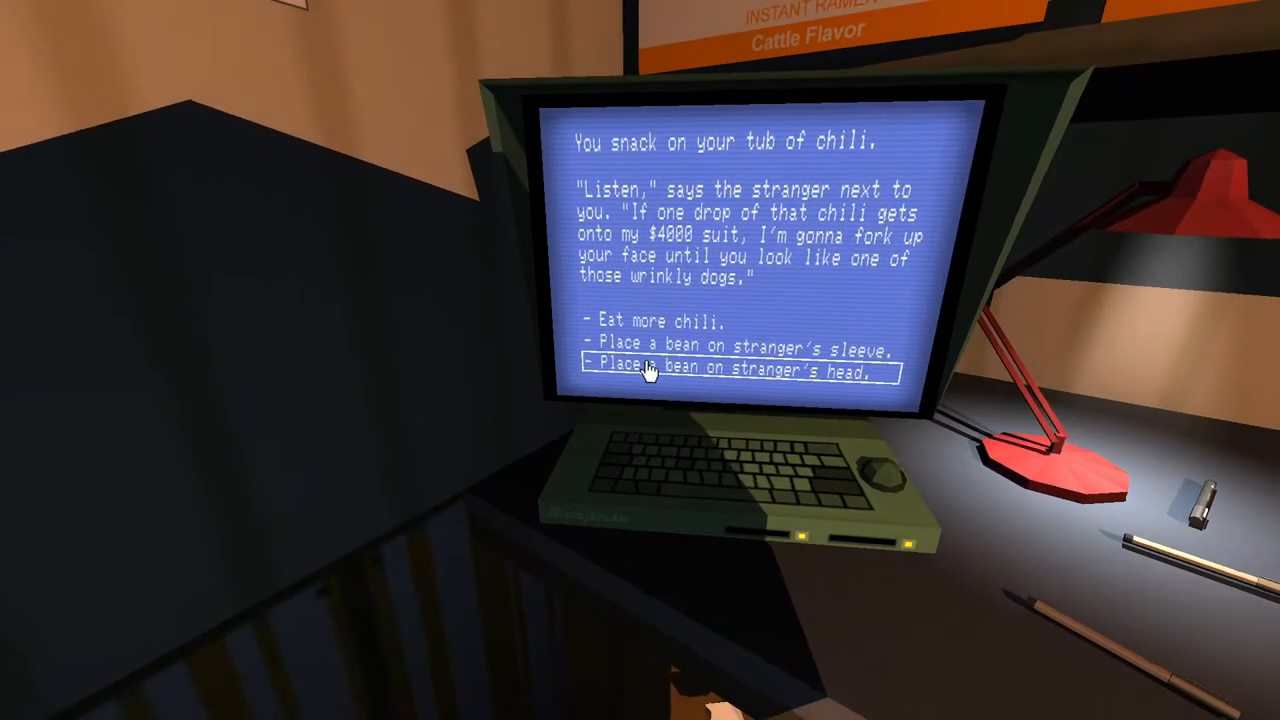
pyautogui.click(730, 370)
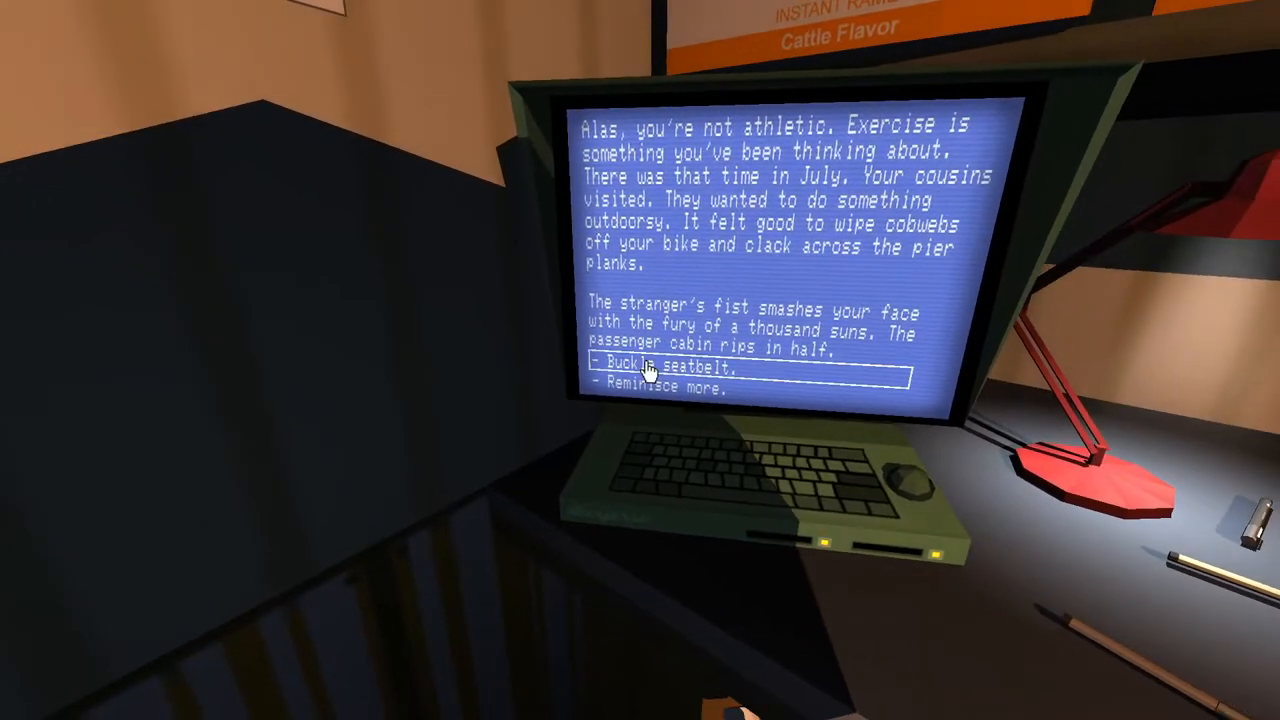
pyautogui.click(668, 360)
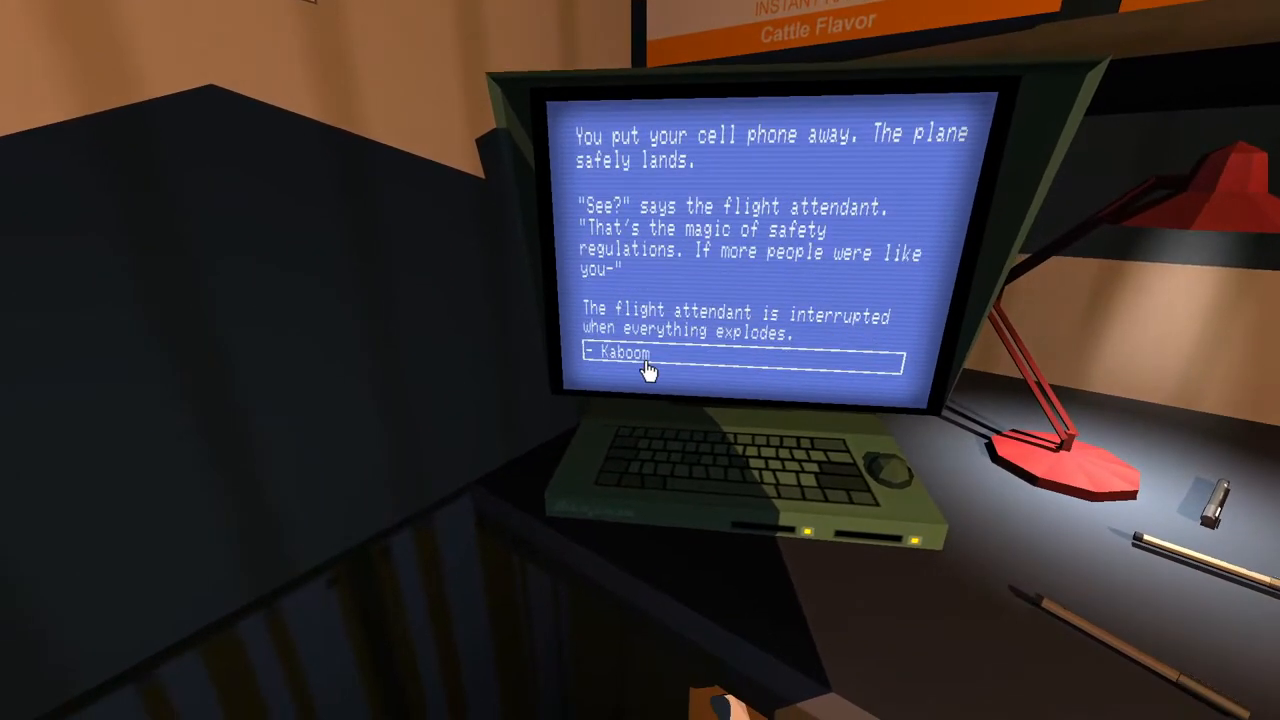
pyautogui.click(624, 352)
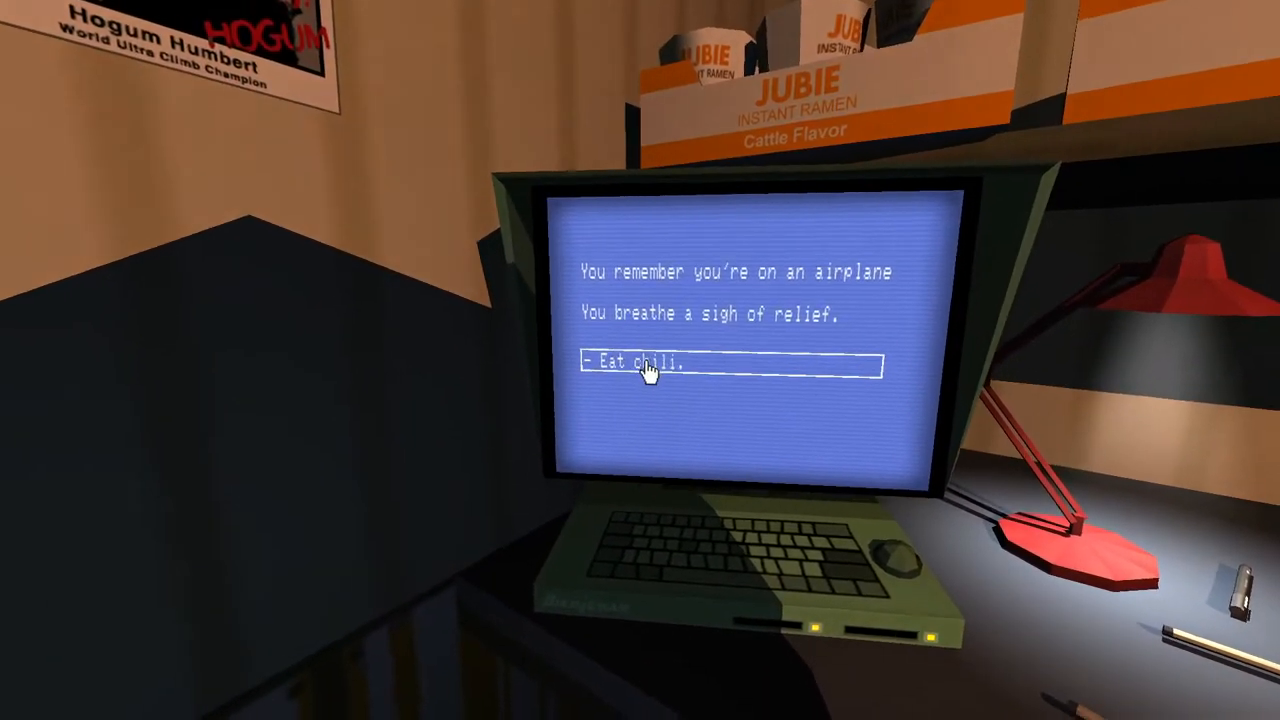
pyautogui.click(636, 360)
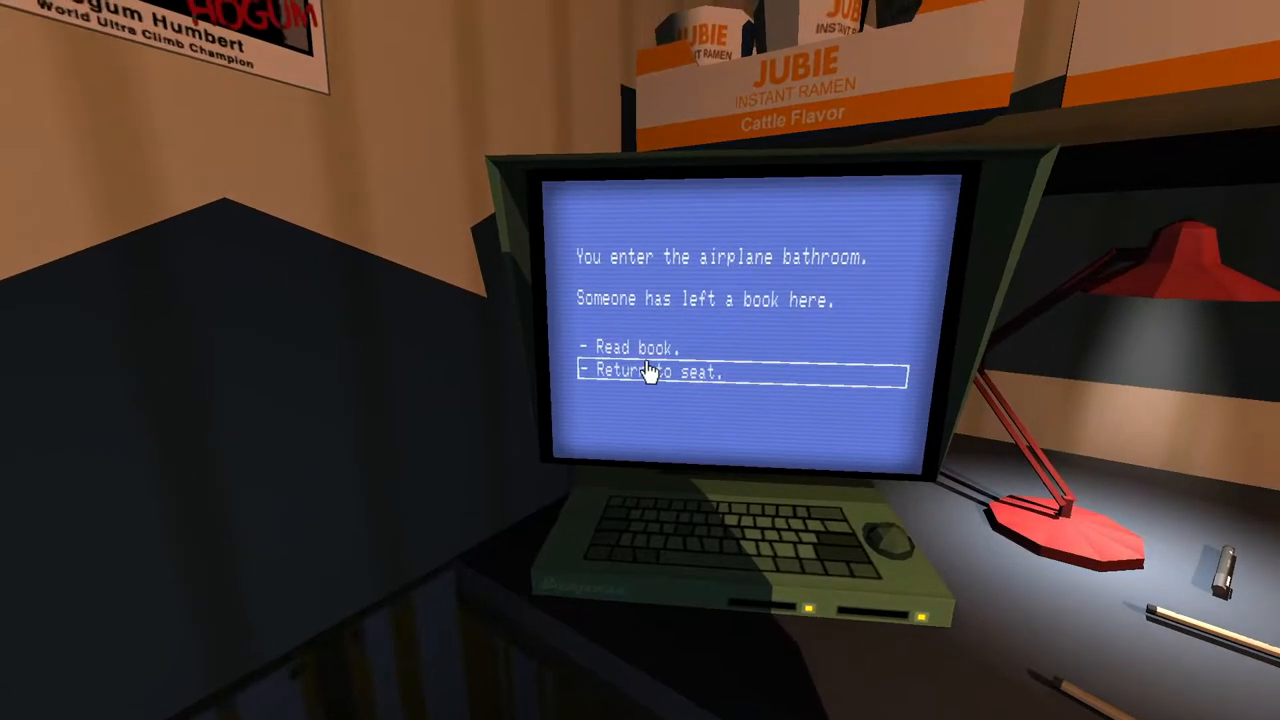
pyautogui.click(656, 370)
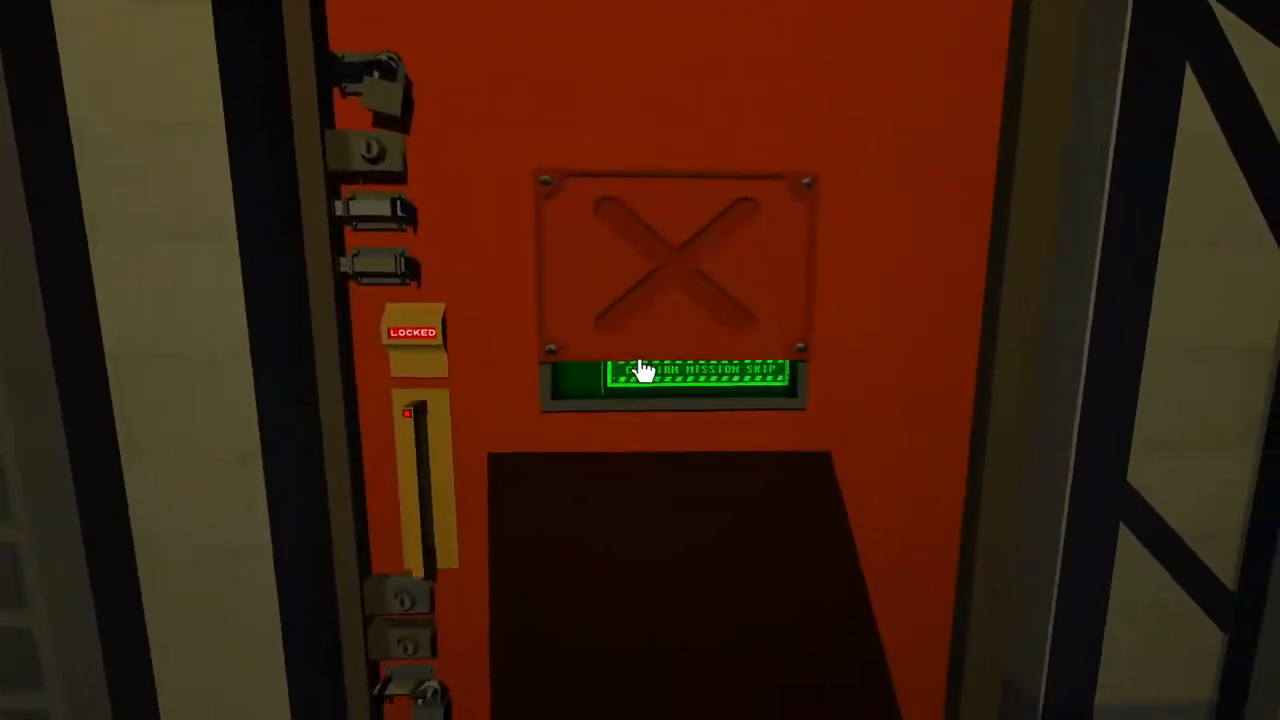
# - Bring up the door's Mission Skip prompt and confirm skipping this mission
pyautogui.click(660, 372)
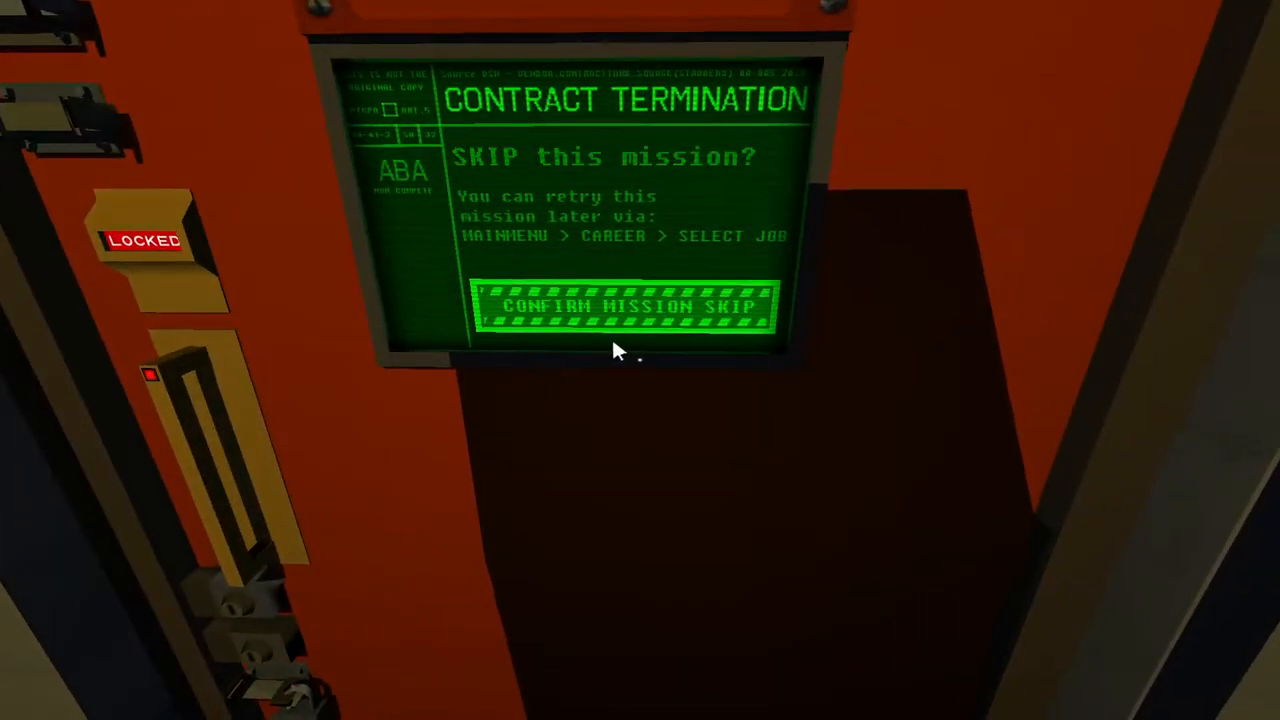
pyautogui.click(624, 306)
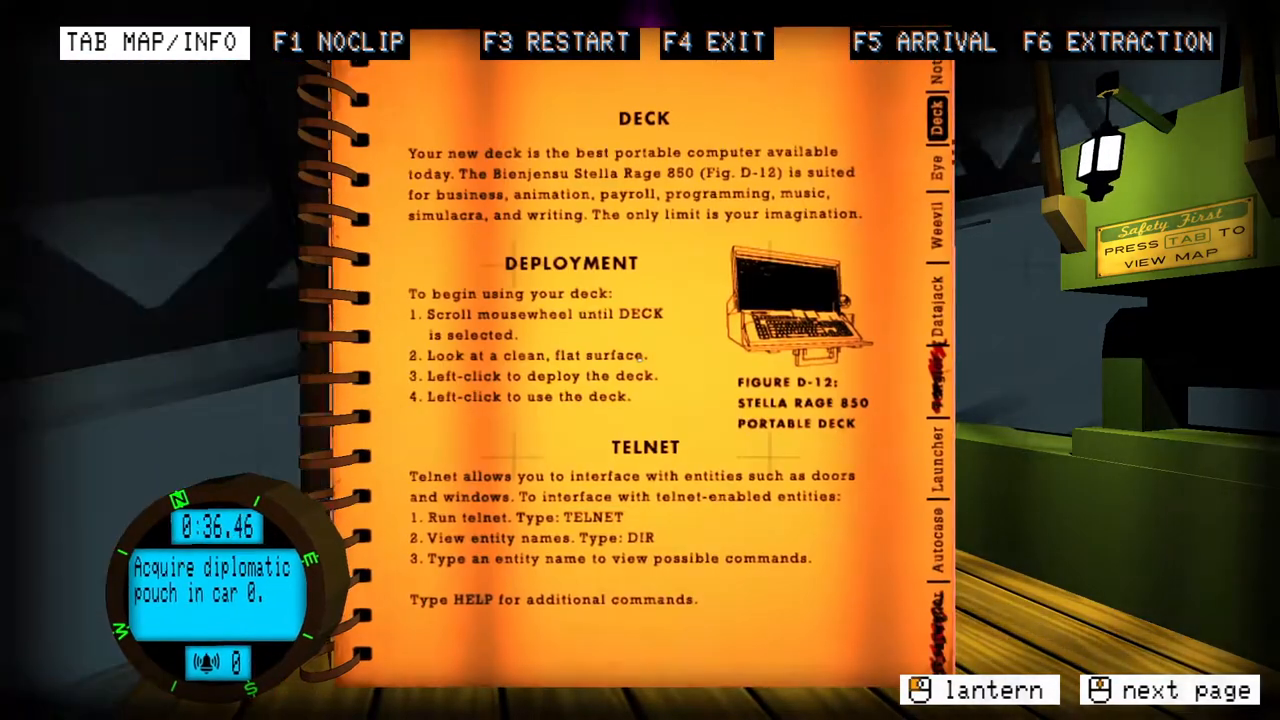
# - Page through the field manual's Deck, Stella Rage 850 and Autocase pages, then put it away
pyautogui.click(1188, 690)
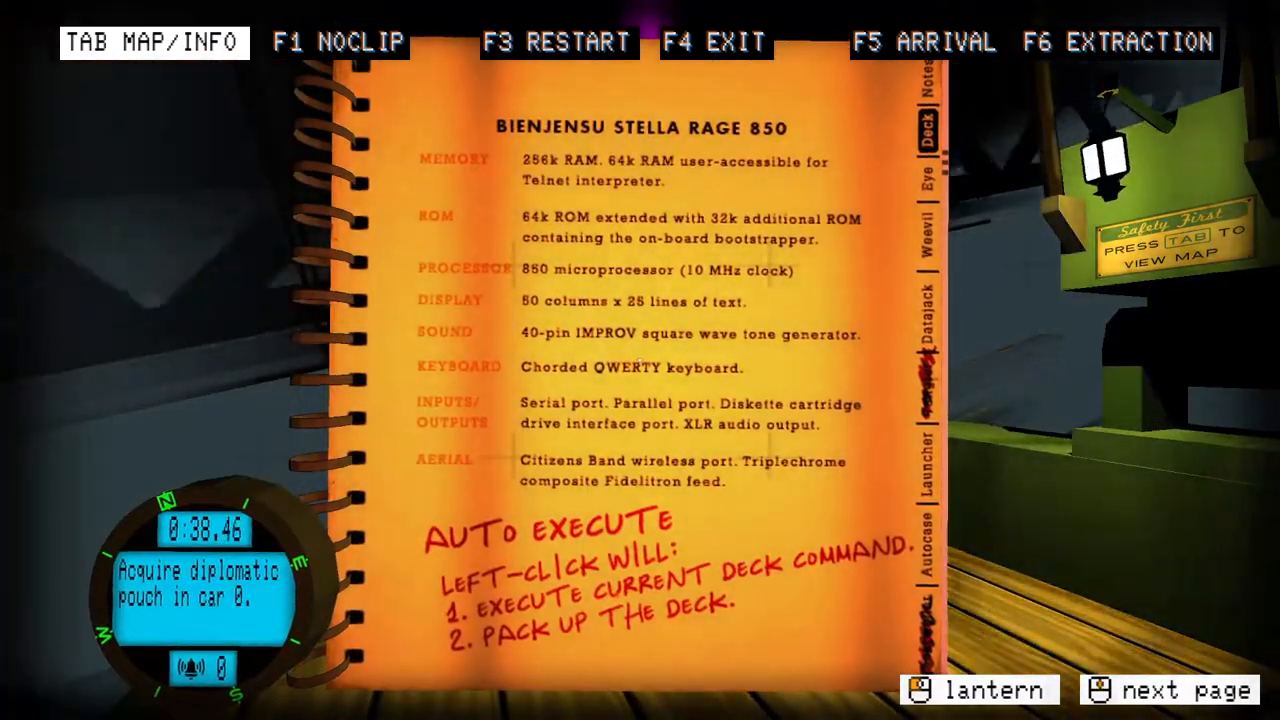
pyautogui.click(922, 178)
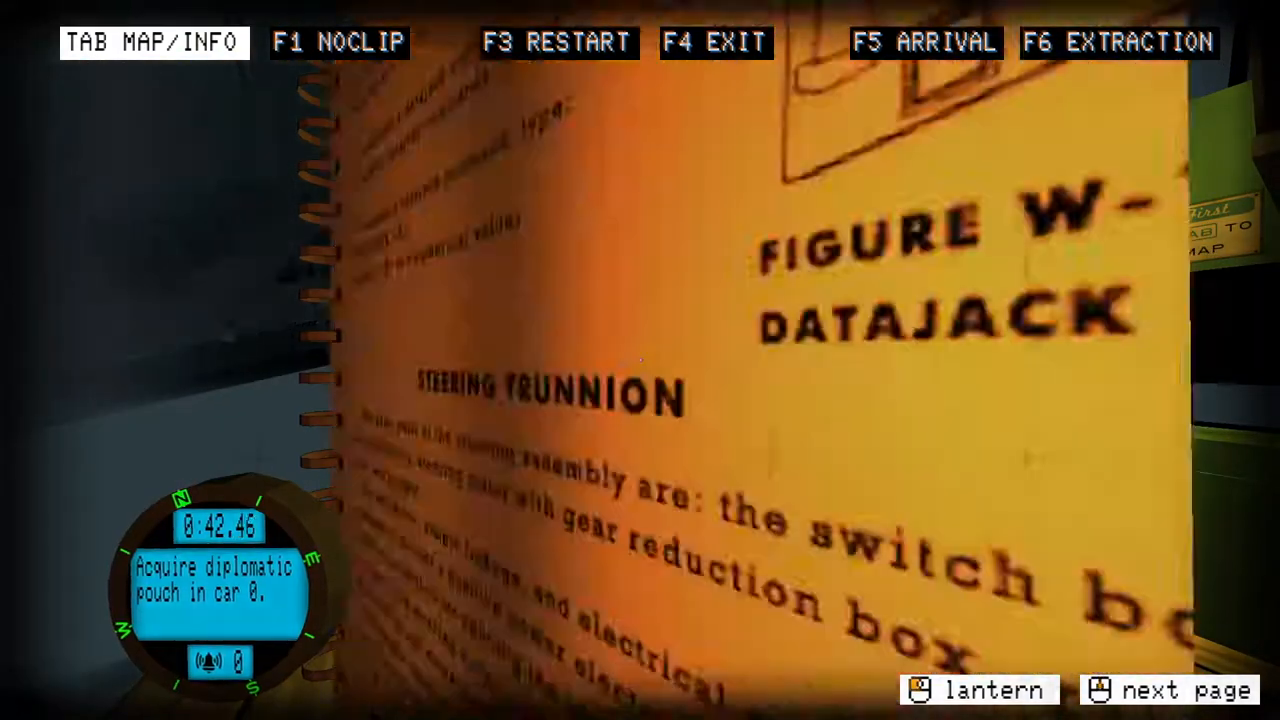
pyautogui.click(1188, 690)
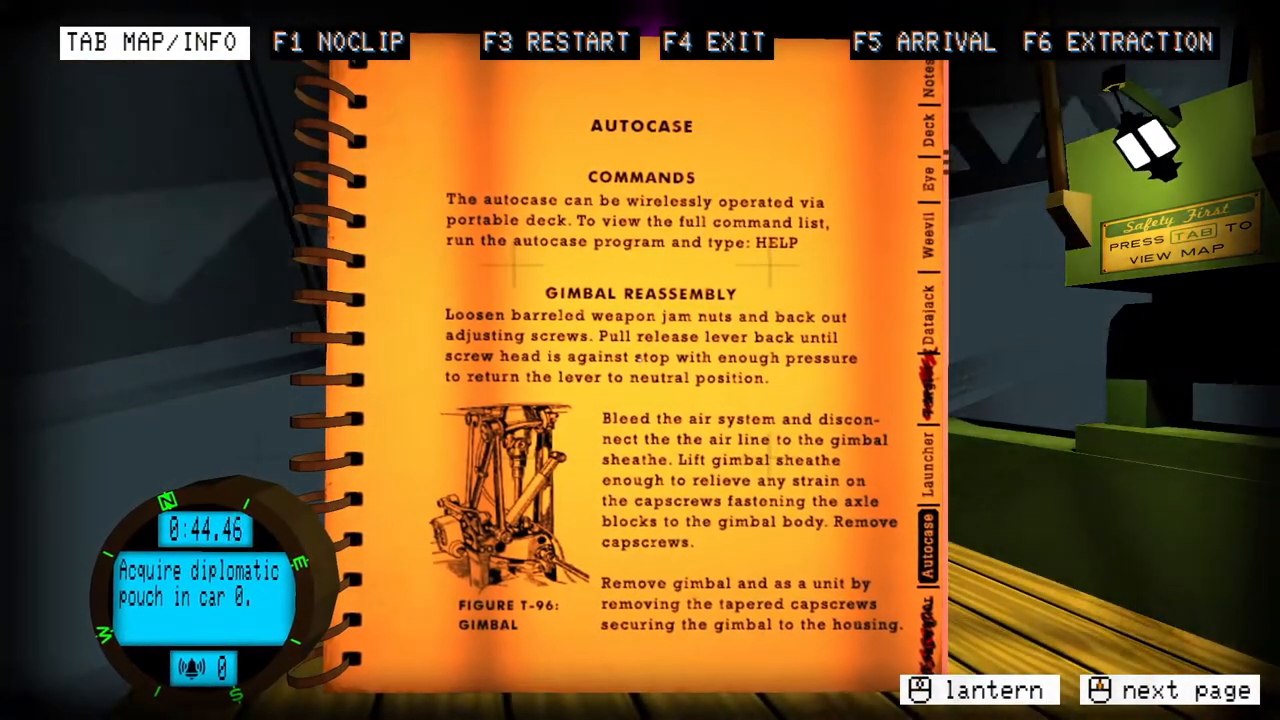
pyautogui.press('tab')
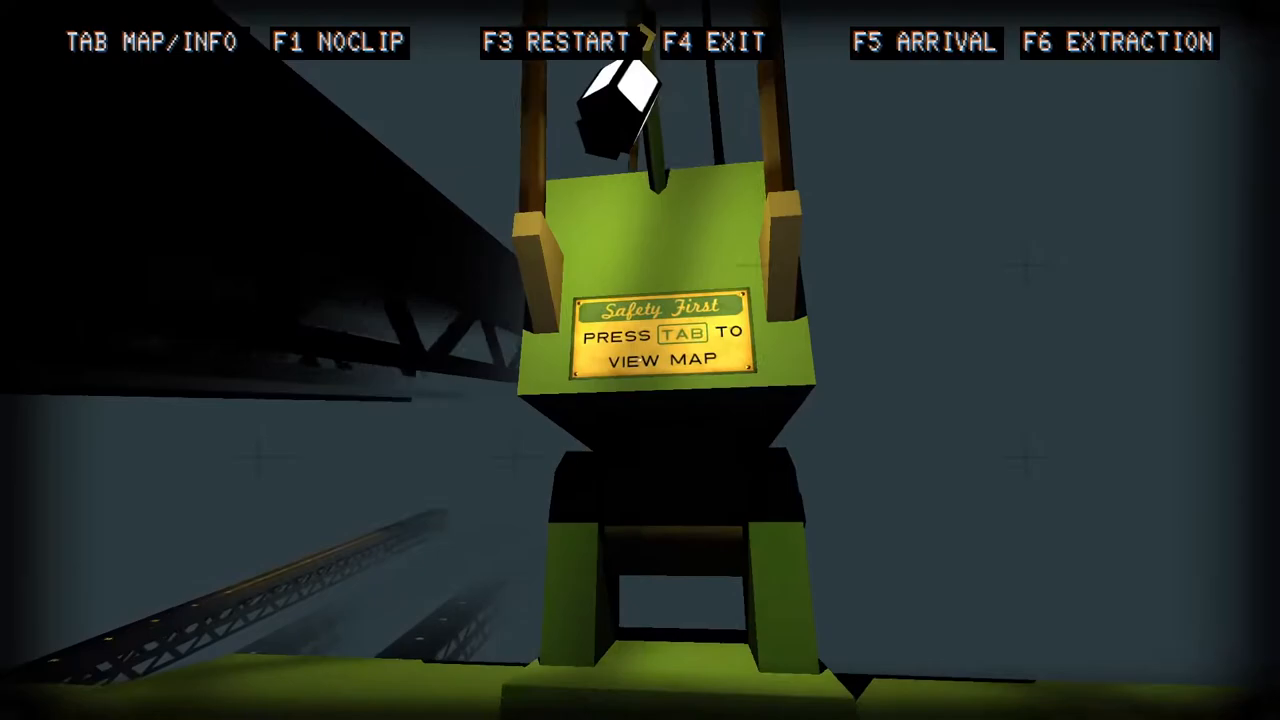
pyautogui.press('tab')
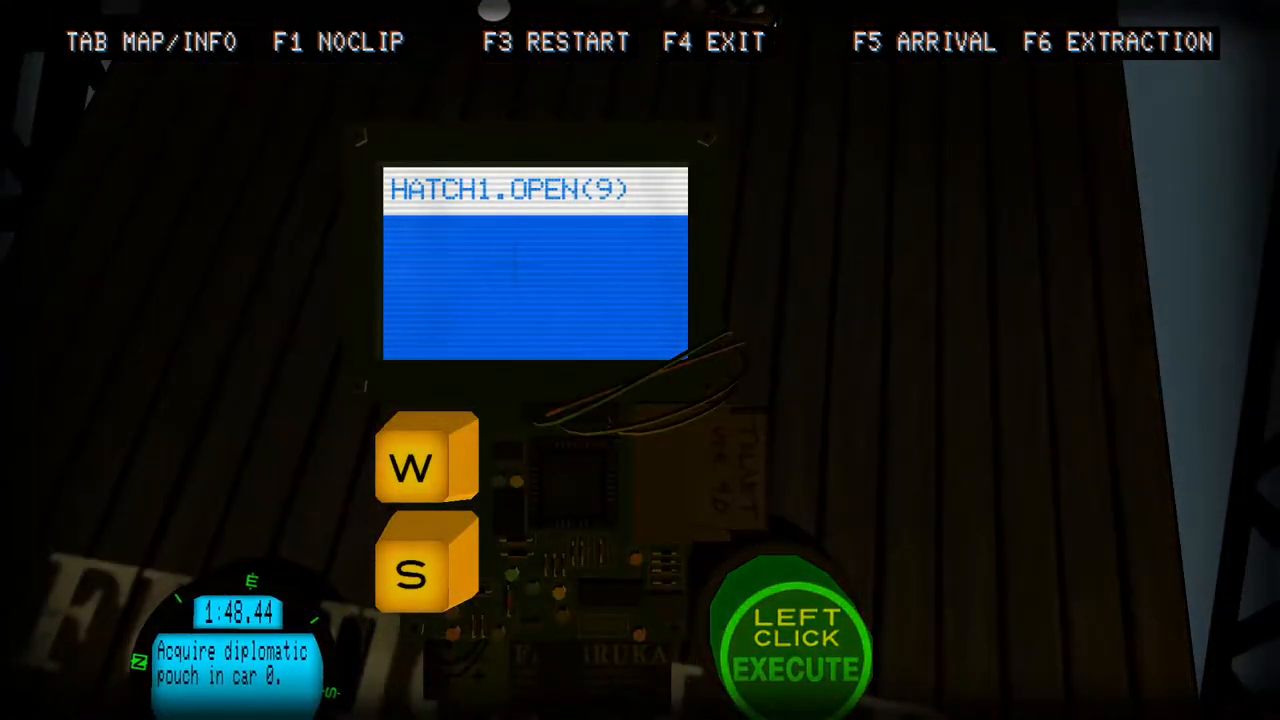
# - Execute the HATCH1.OPEN(9) command on the deck
pyautogui.click(796, 650)
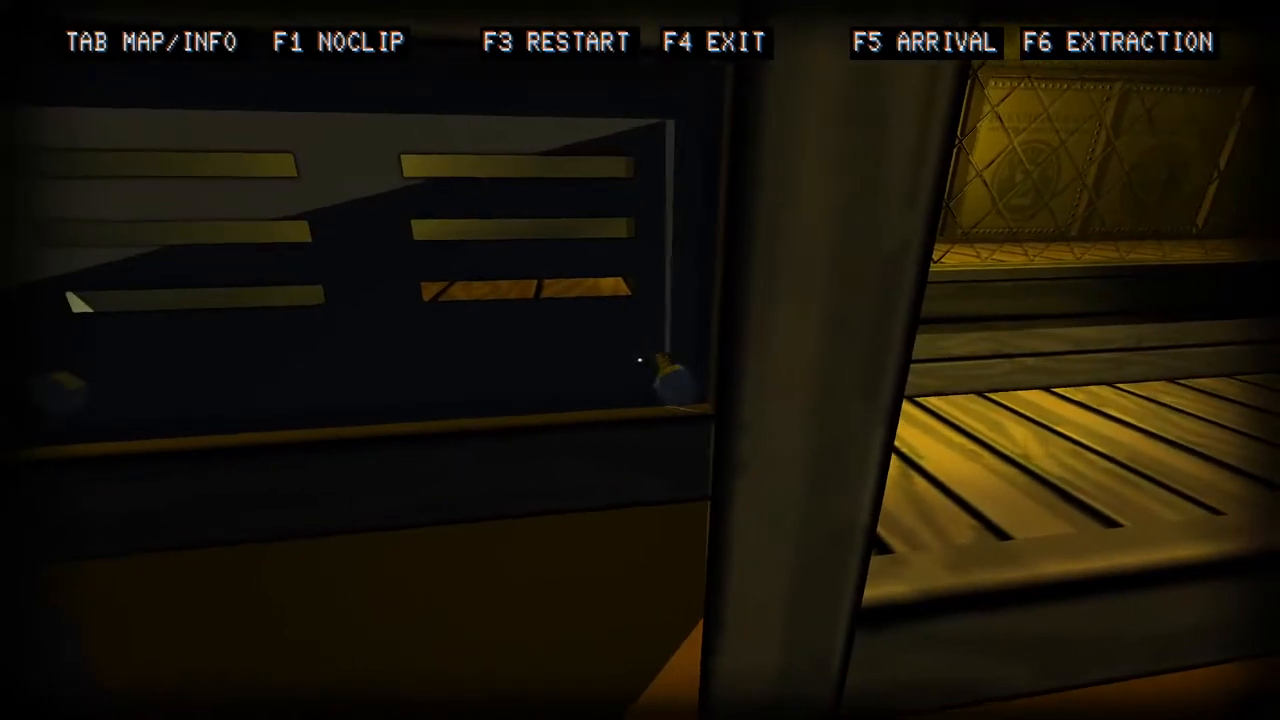
pyautogui.moveTo(640, 360)
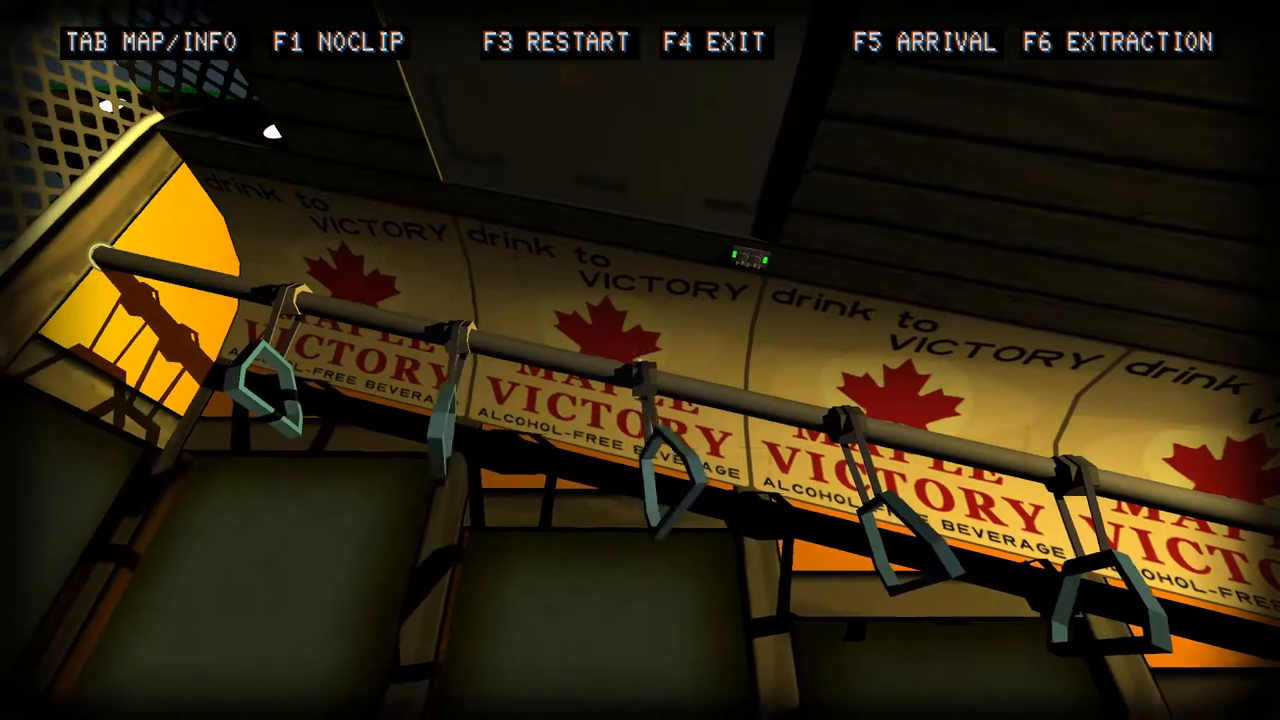
pyautogui.moveTo(640, 360)
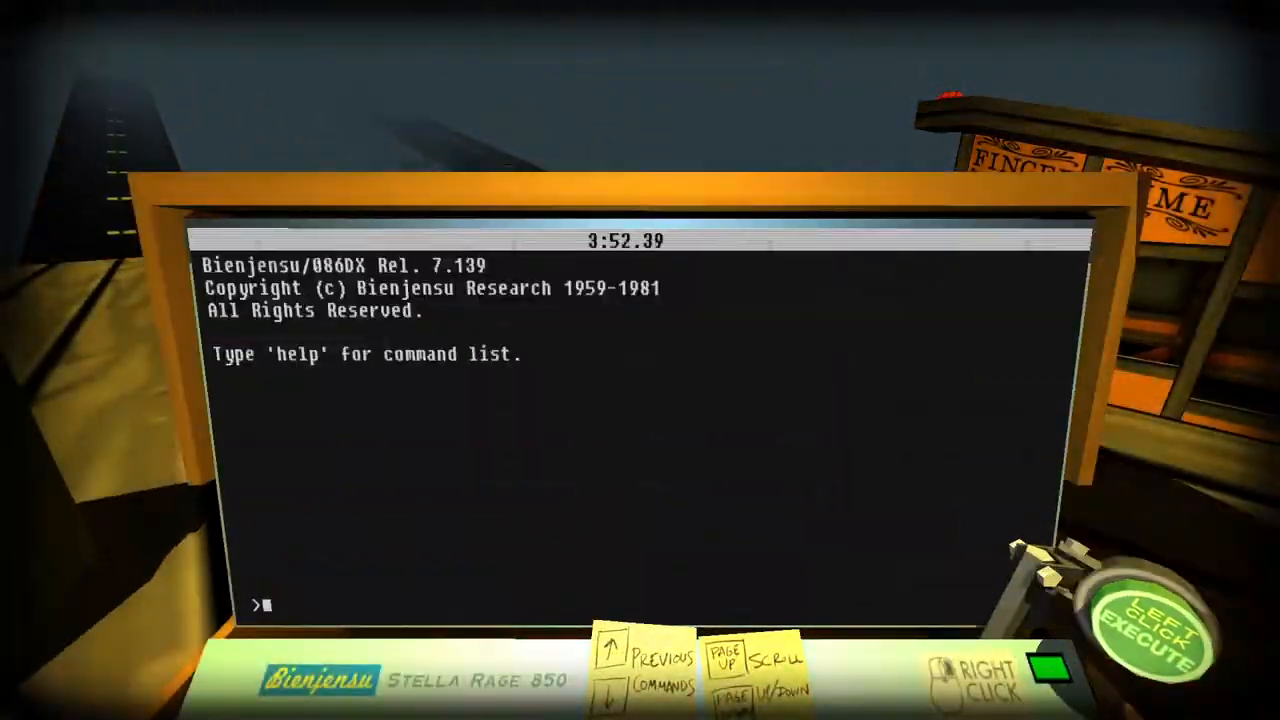
# - Load Weever and connect to the weevil nell, bringing up its video feed
pyautogui.write('weever')
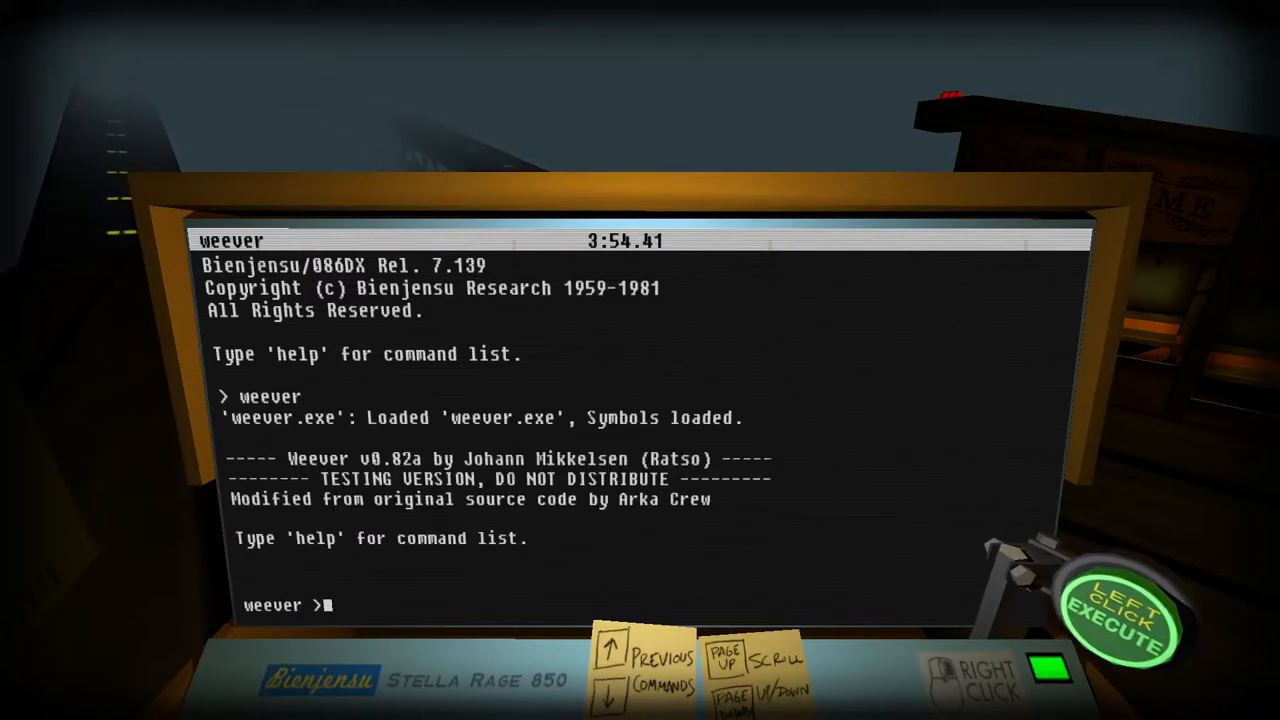
pyautogui.write('con')
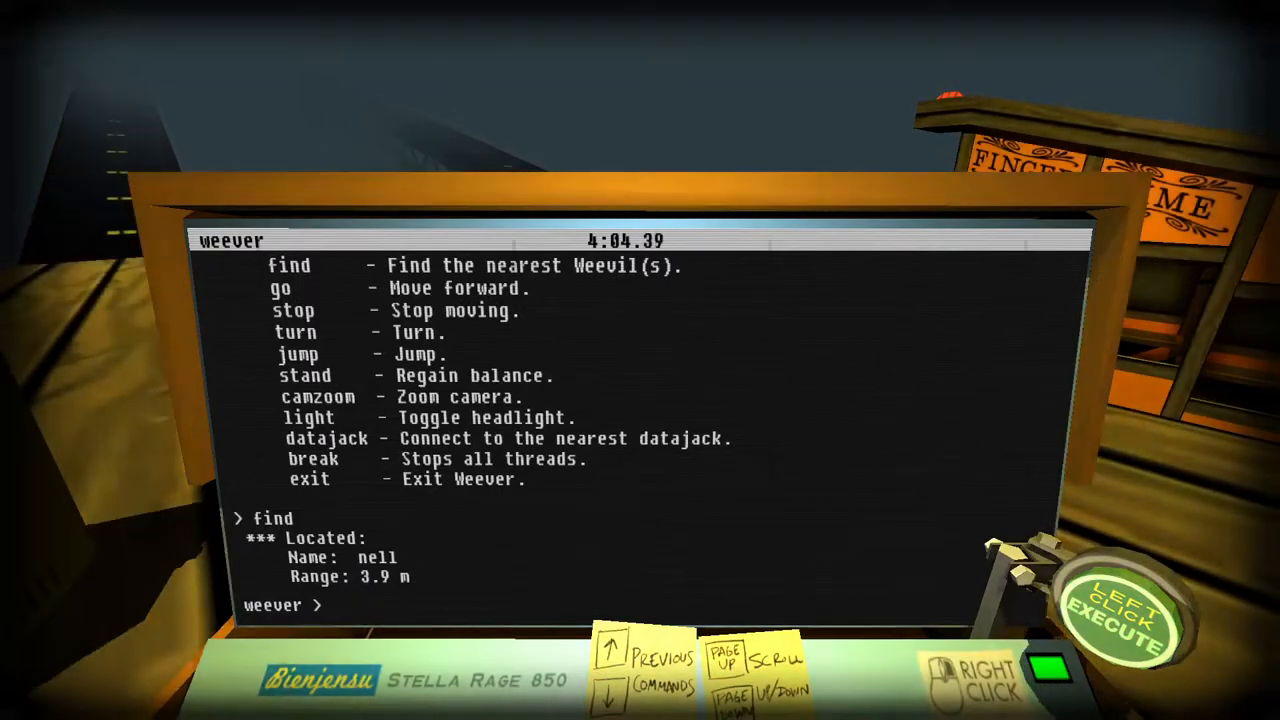
pyautogui.click(1120, 610)
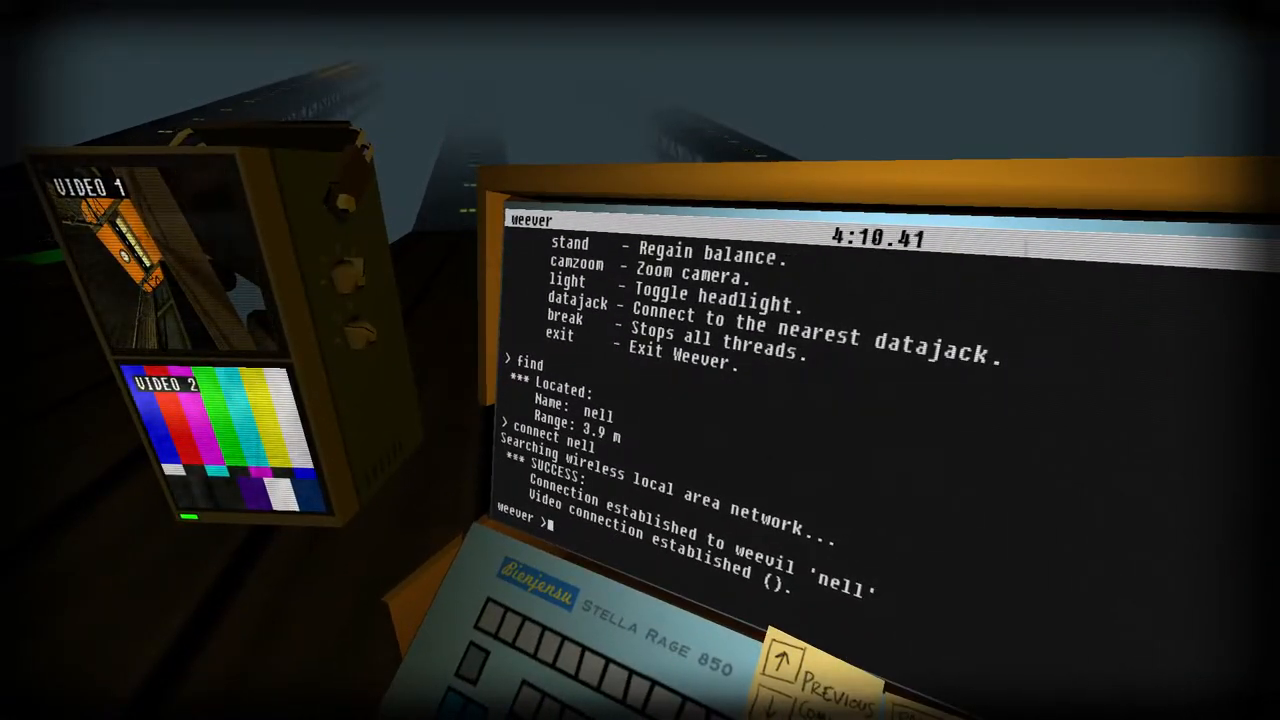
# - Make nell stand, advance with go 10 and go 30, then attempt a datajack search
pyautogui.write('stand')
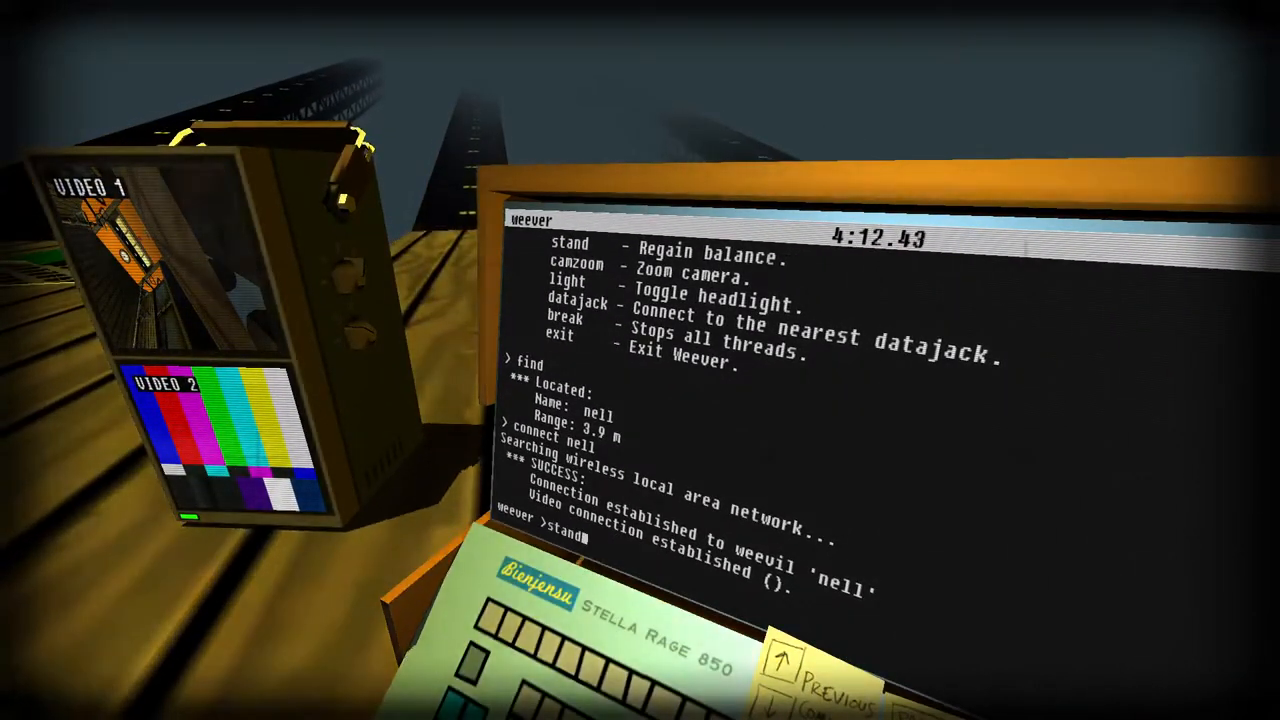
pyautogui.press('Return')
pyautogui.write('turn -160')
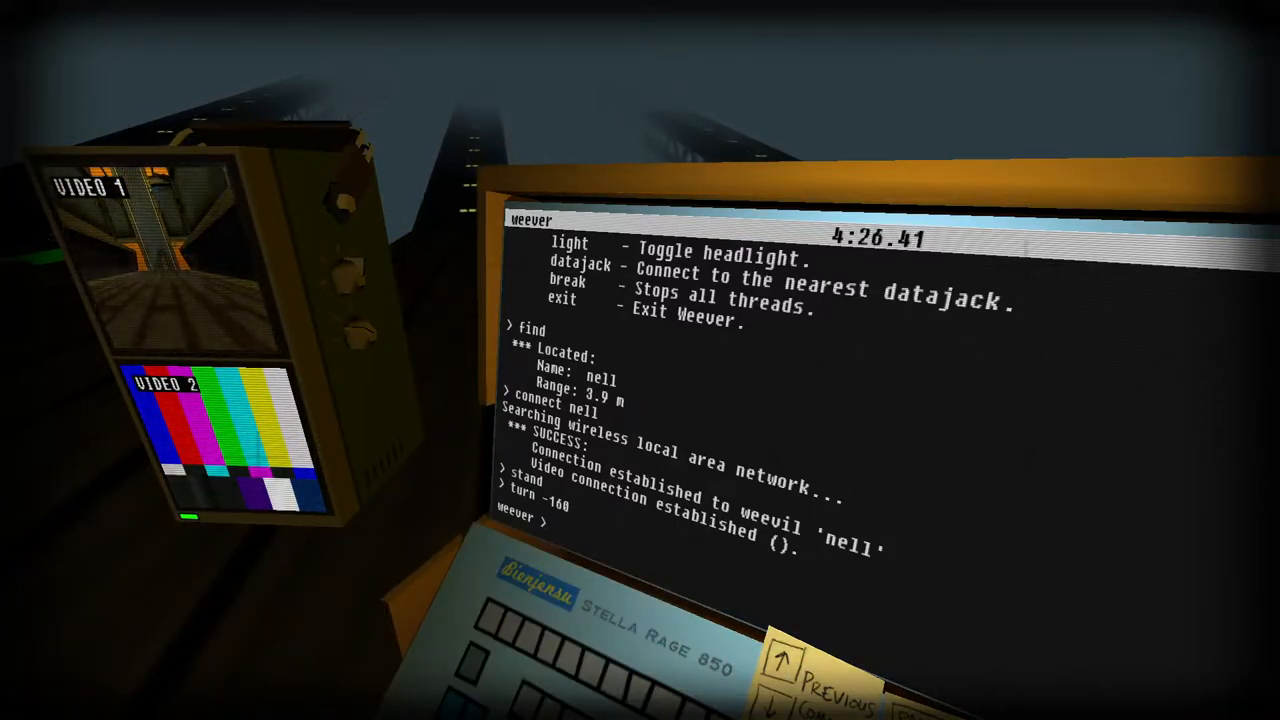
pyautogui.write('go 10')
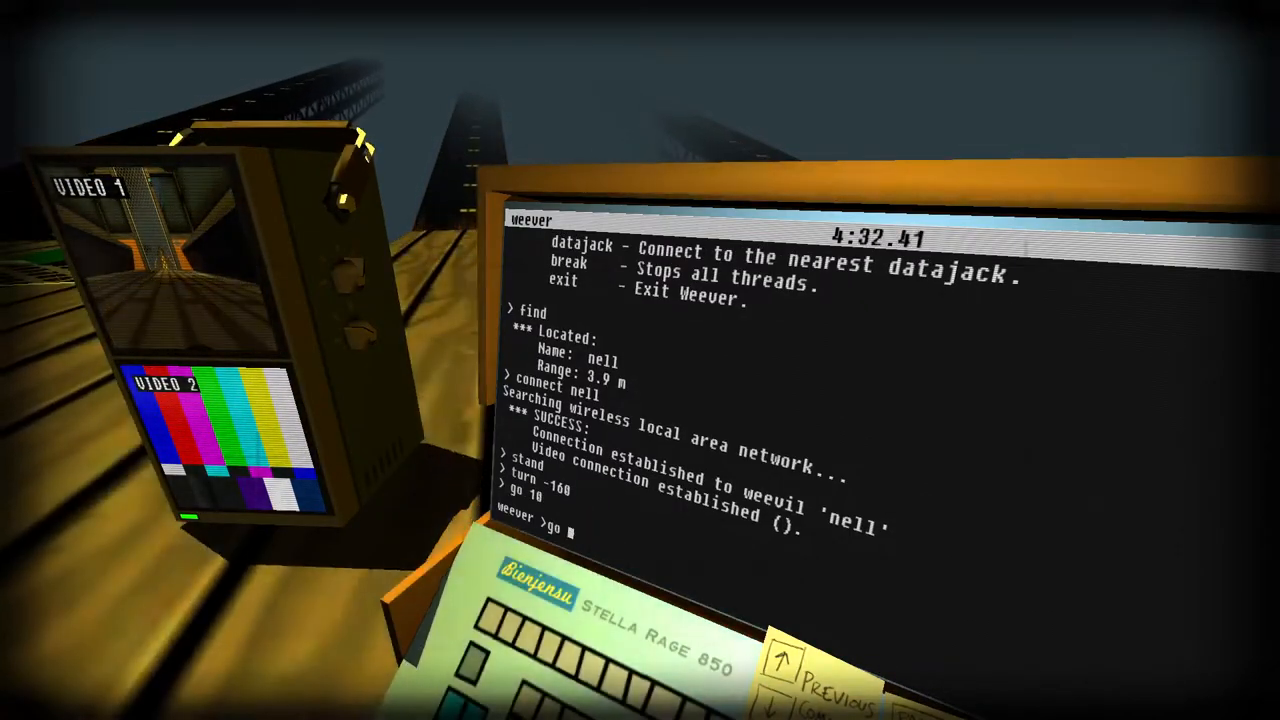
pyautogui.write('go 30')
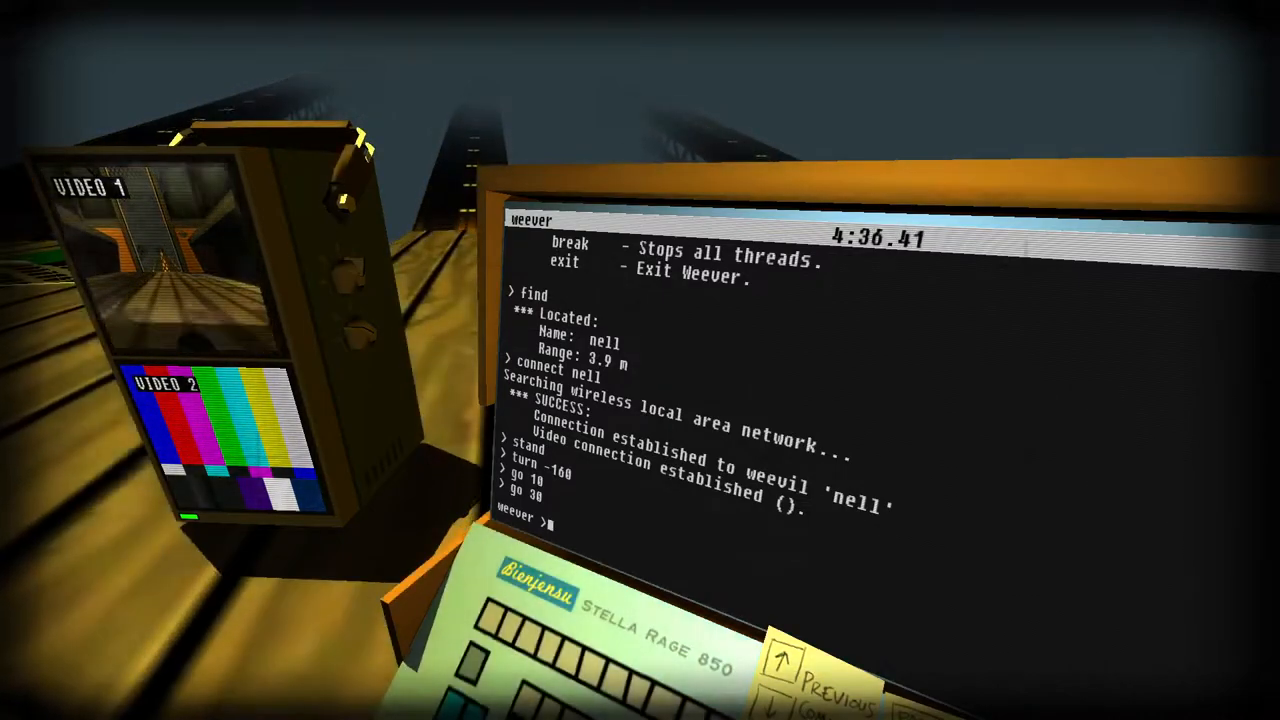
pyautogui.write('go 40')
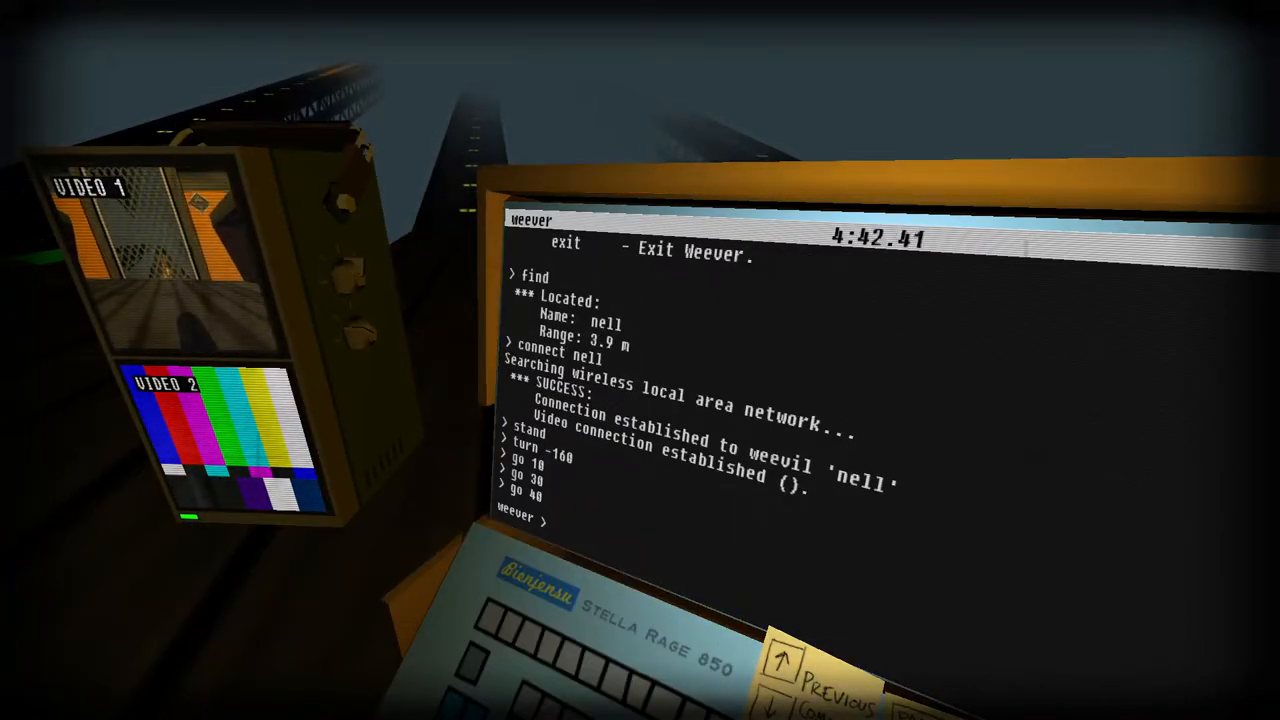
pyautogui.write('datajack')
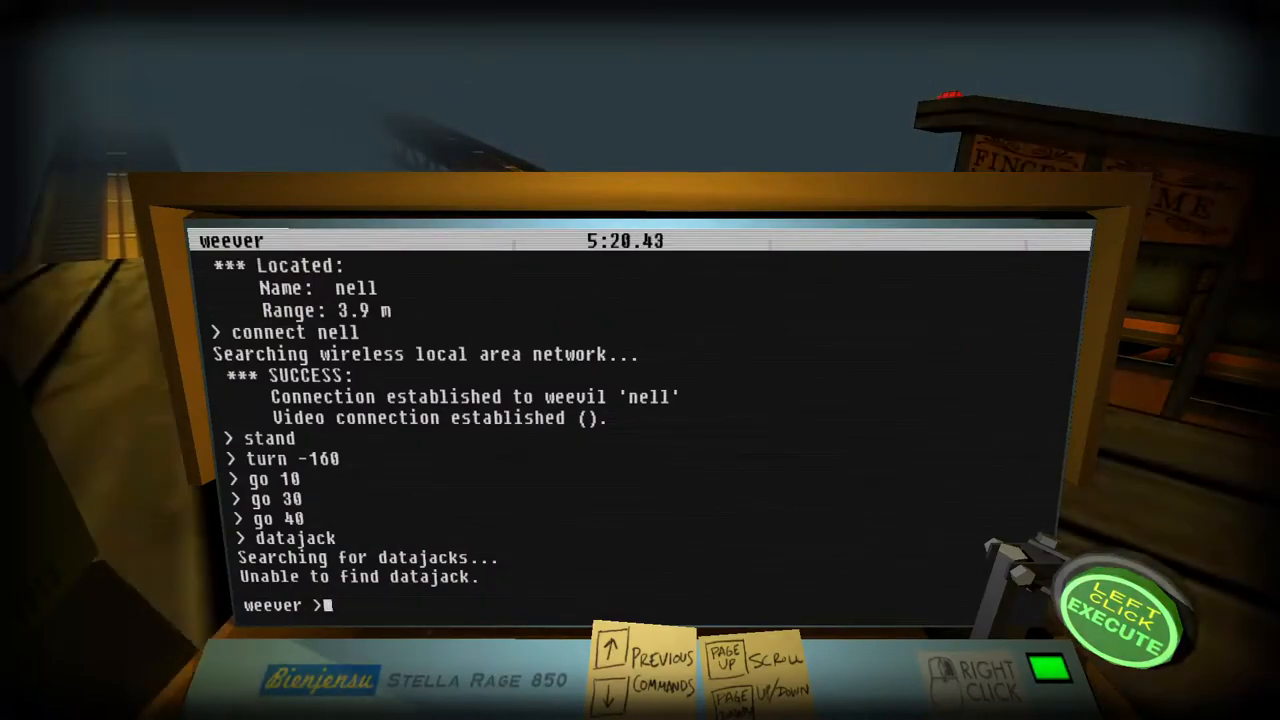
# - Jump the weevil and repeat the datajack search, which again finds nothing
pyautogui.write('jump')
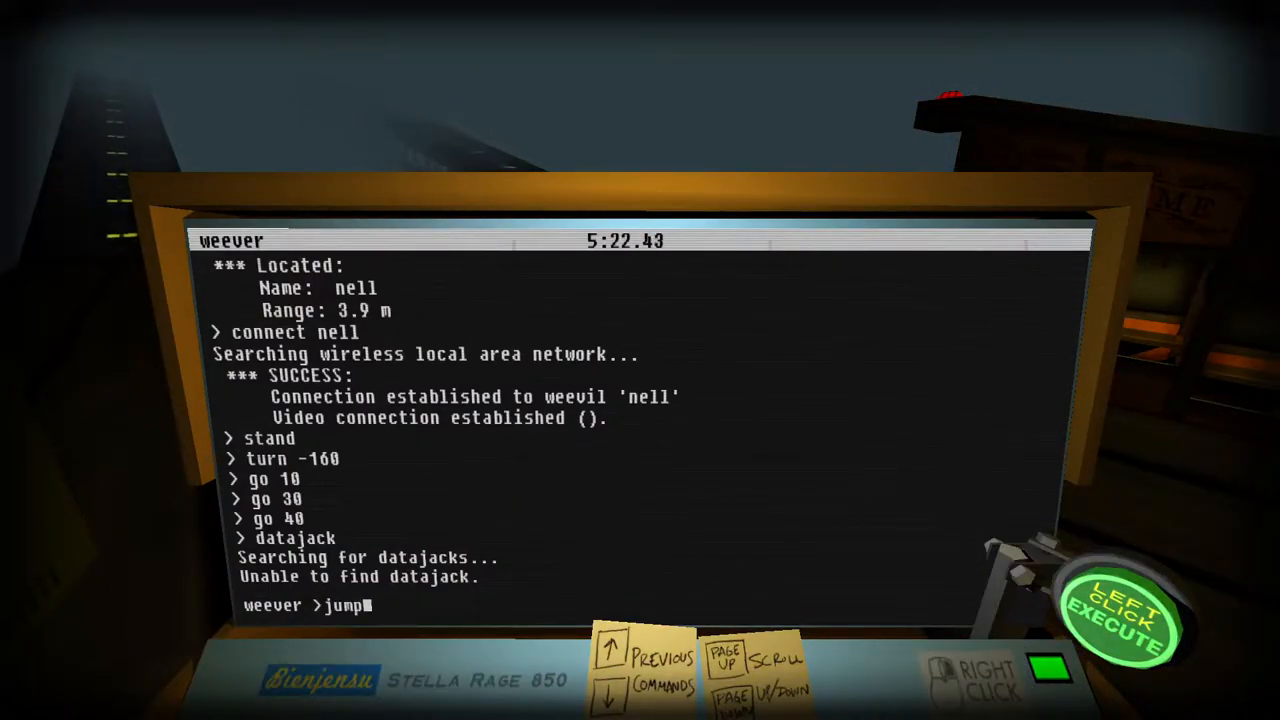
pyautogui.write(';datajac')
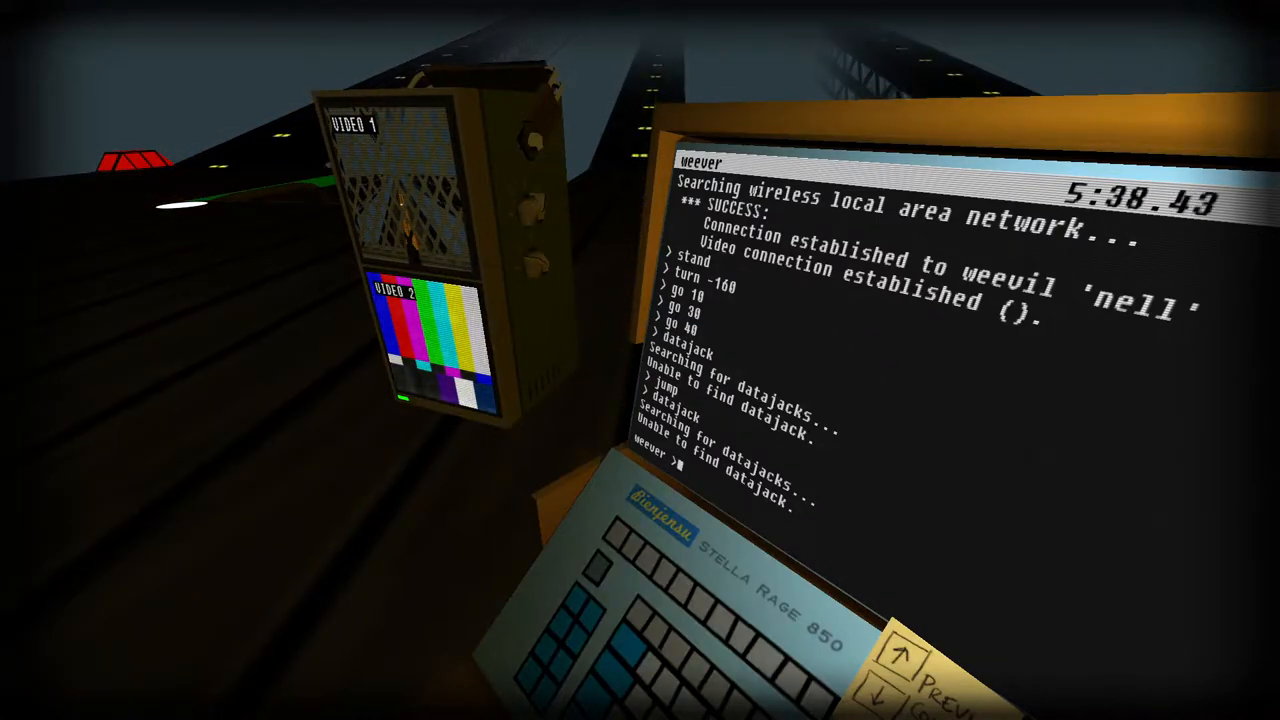
# - List Weever commands with help, then set nell's camera zoom to its maximum of 110
pyautogui.write('hel')
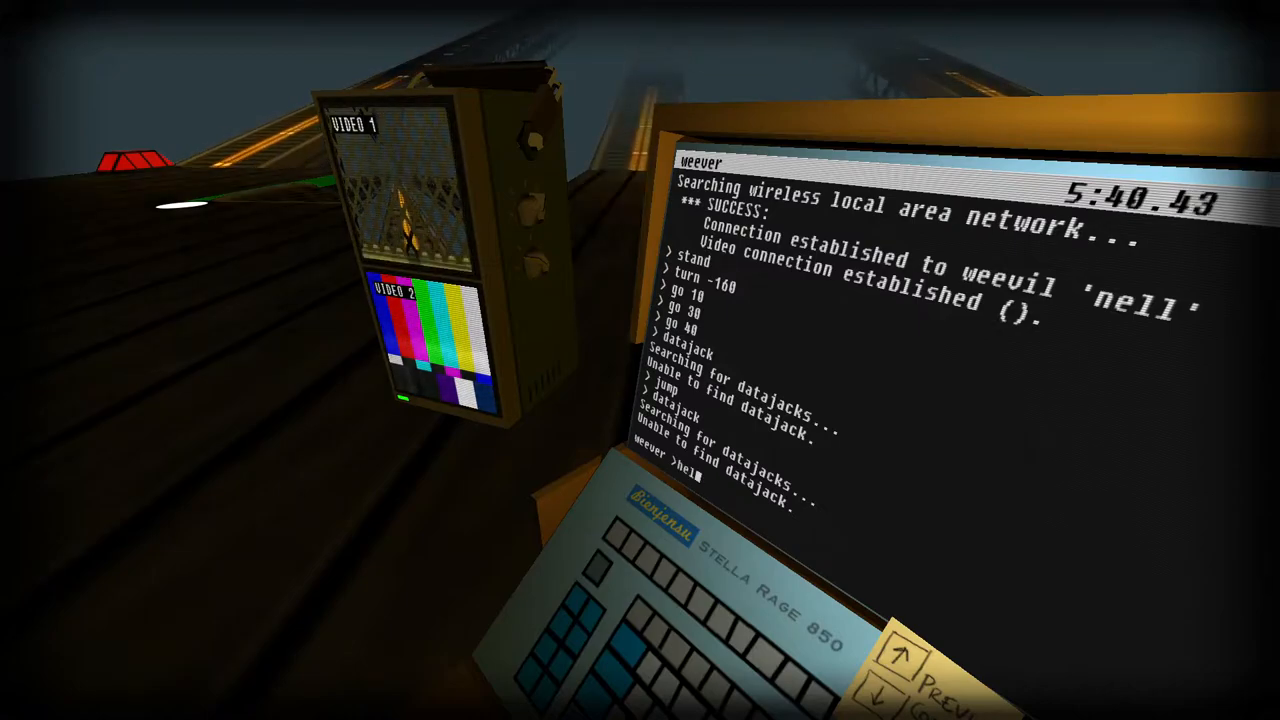
pyautogui.write('help')
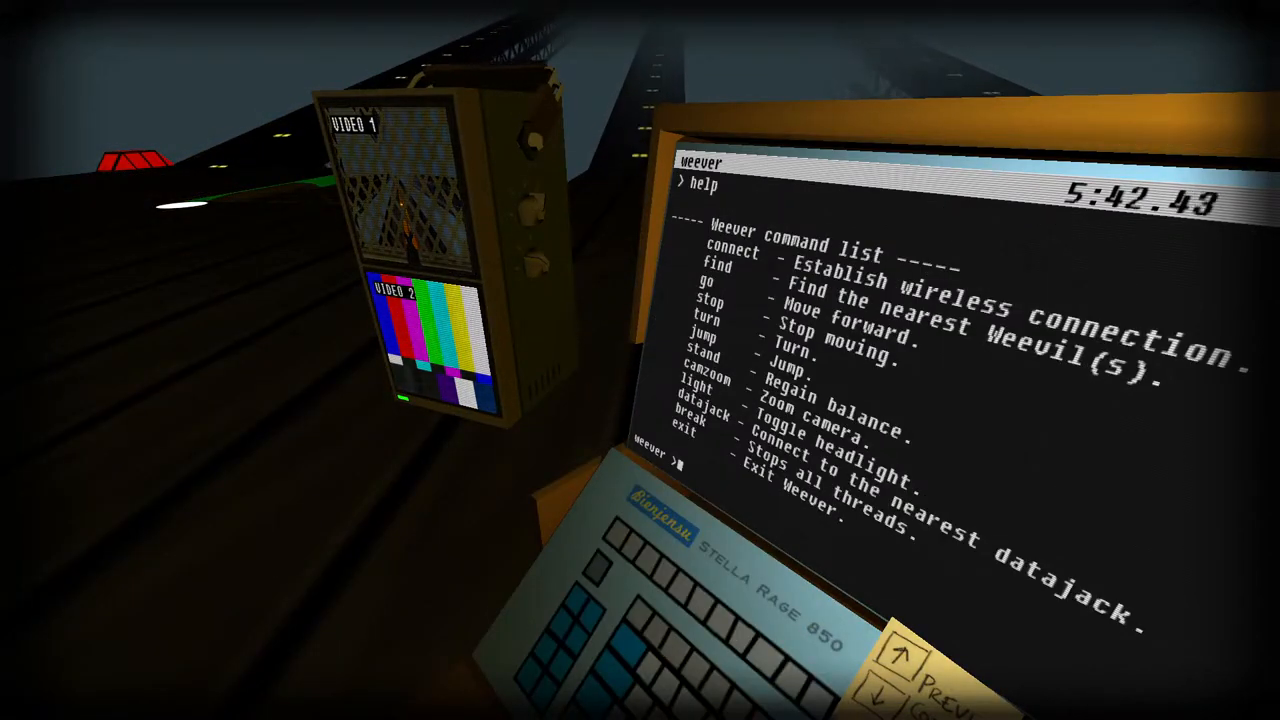
pyautogui.write('cam')
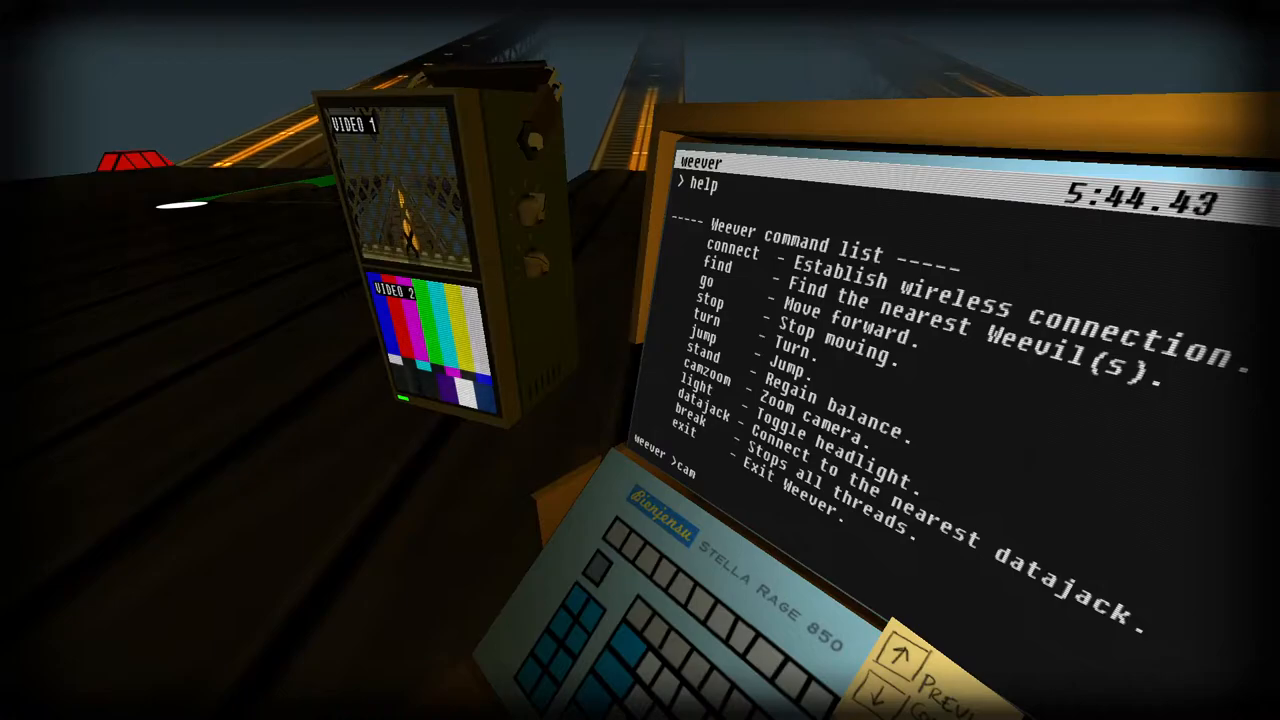
pyautogui.write('camzoom 10')
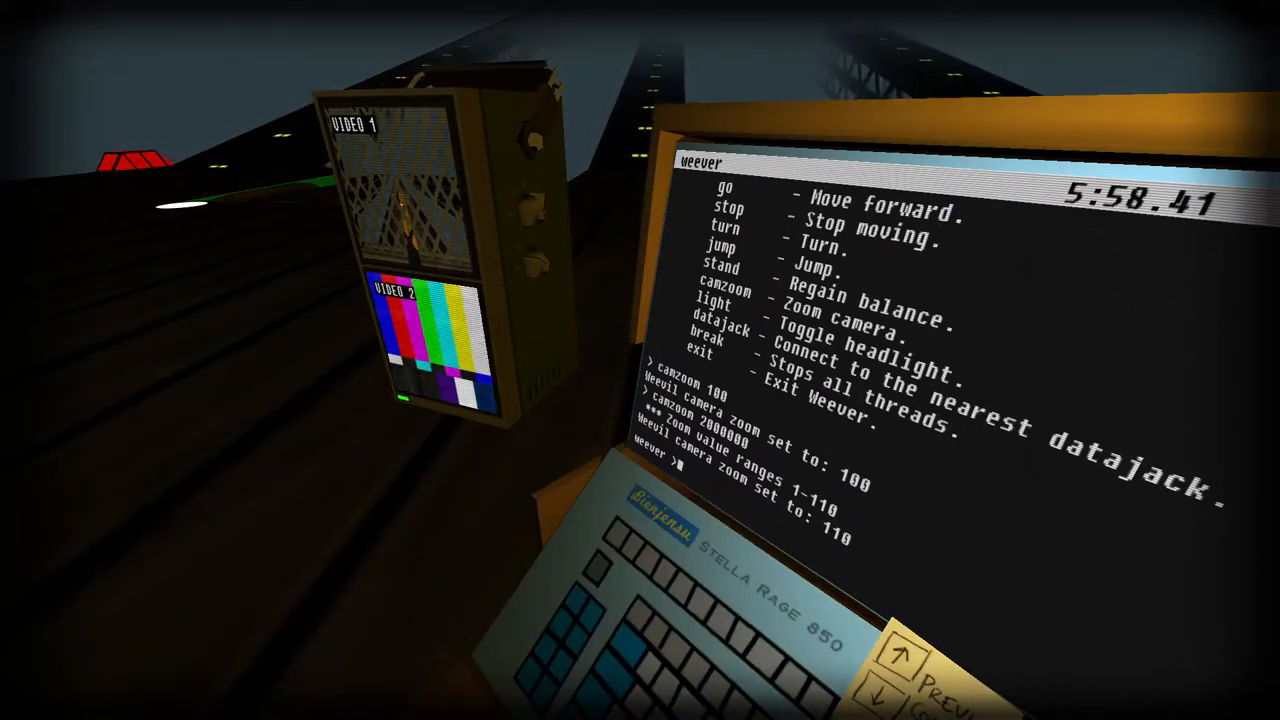
# - Drive the weevil with go -30, turn 30, turn 20, camzoom 90, turn 40, go 20, go 10 and a jump
pyautogui.write('go -30')
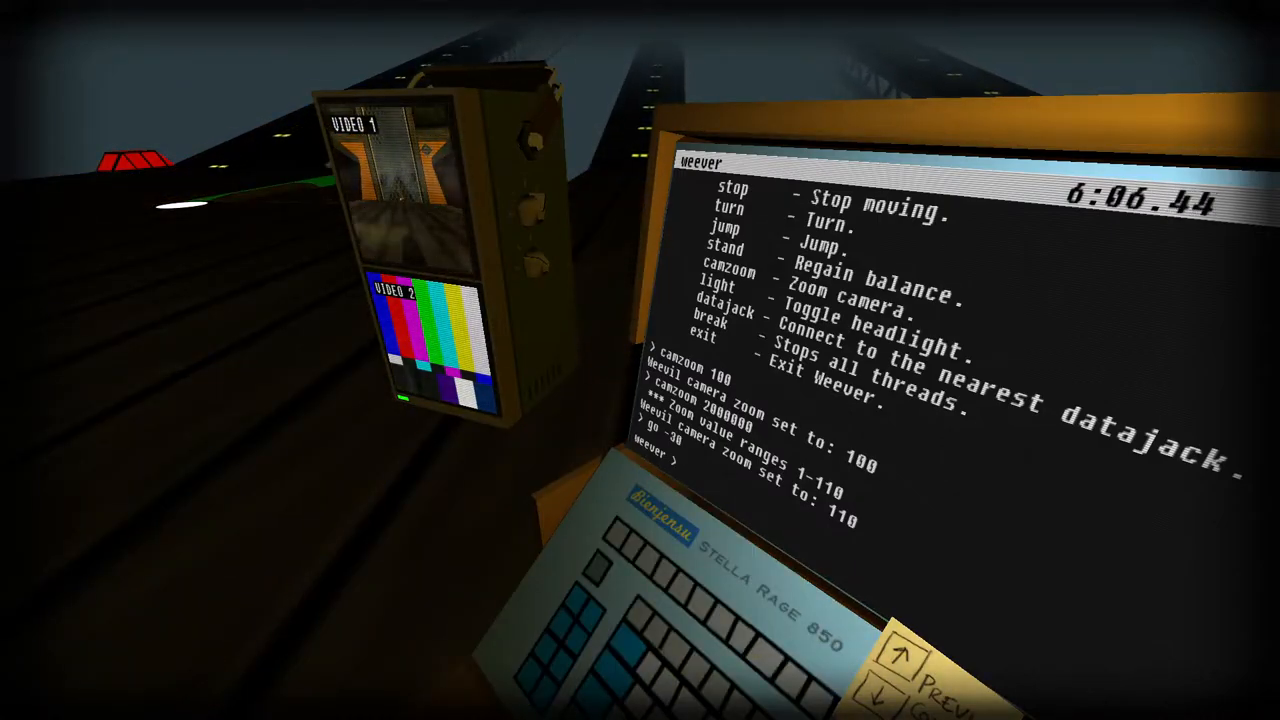
pyautogui.write('tu')
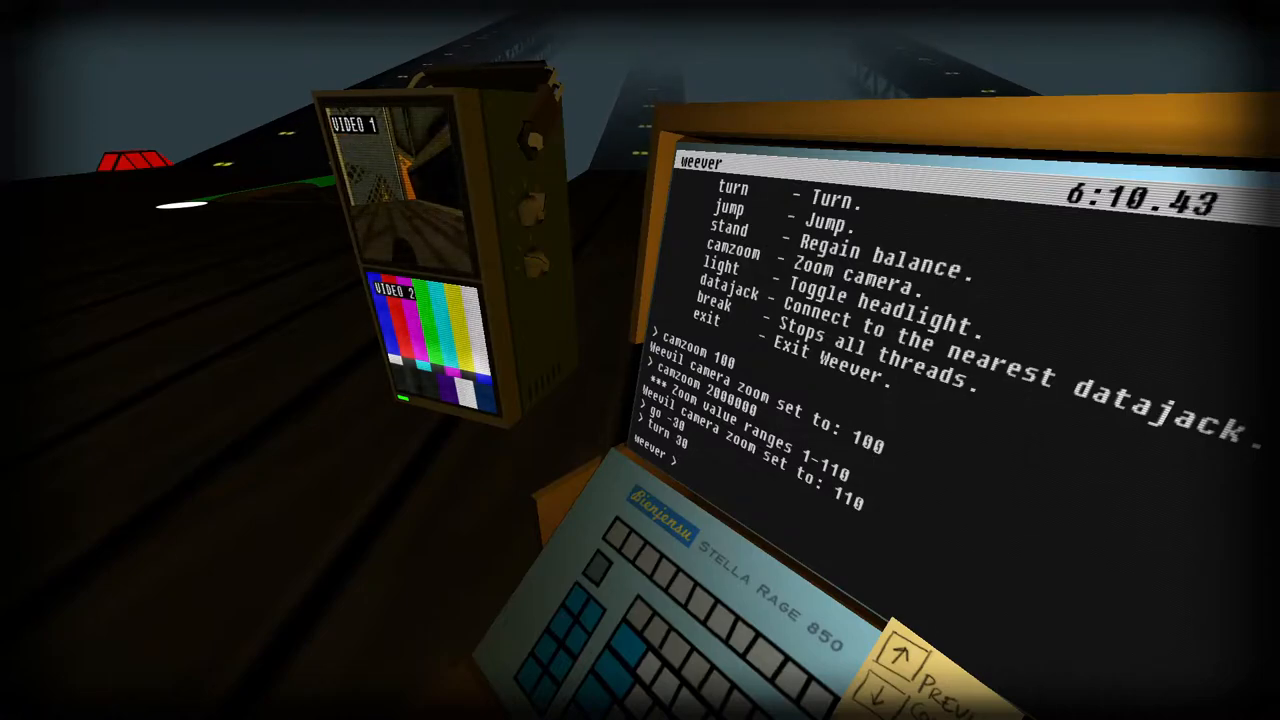
pyautogui.write('turn')
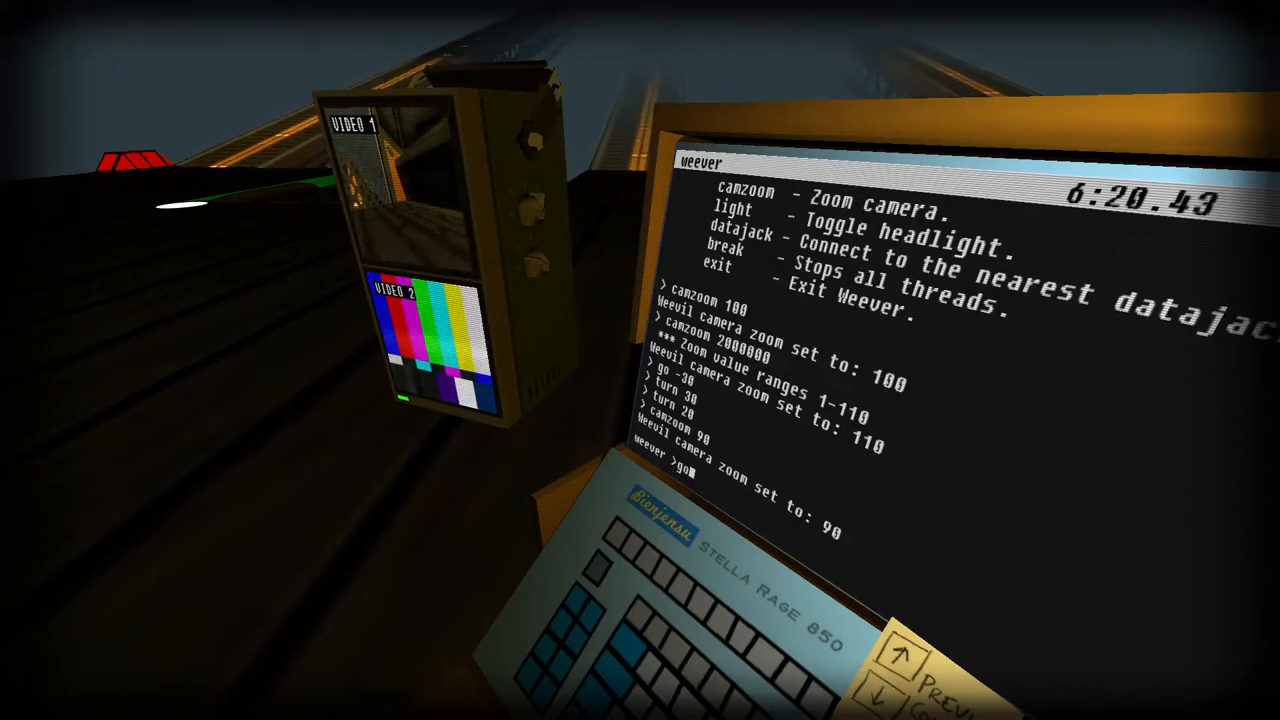
pyautogui.write('tu')
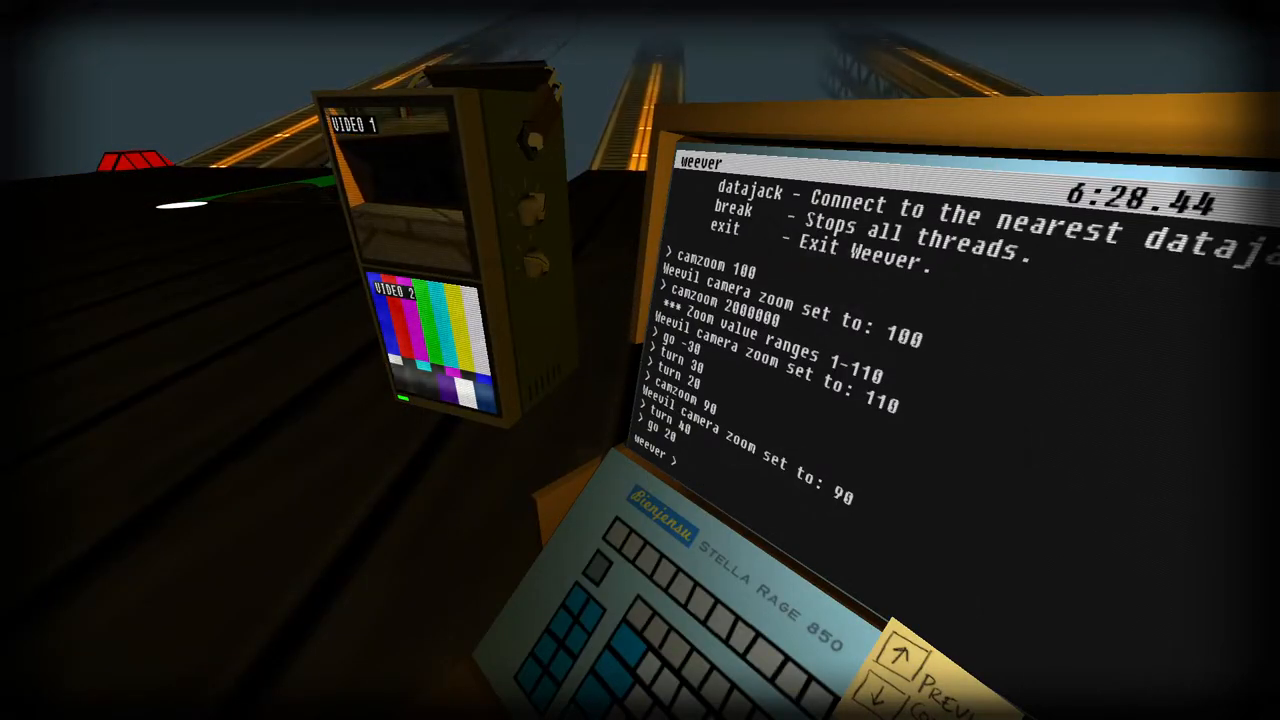
pyautogui.write('t')
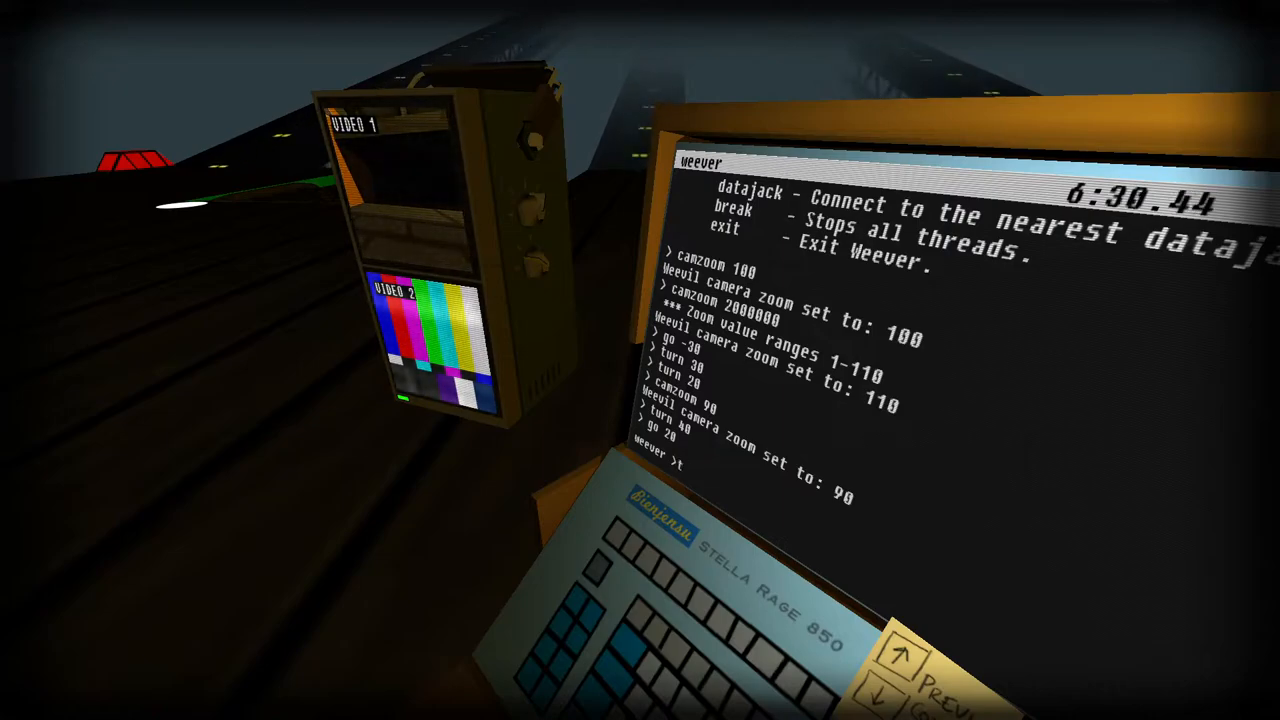
pyautogui.write('go 0')
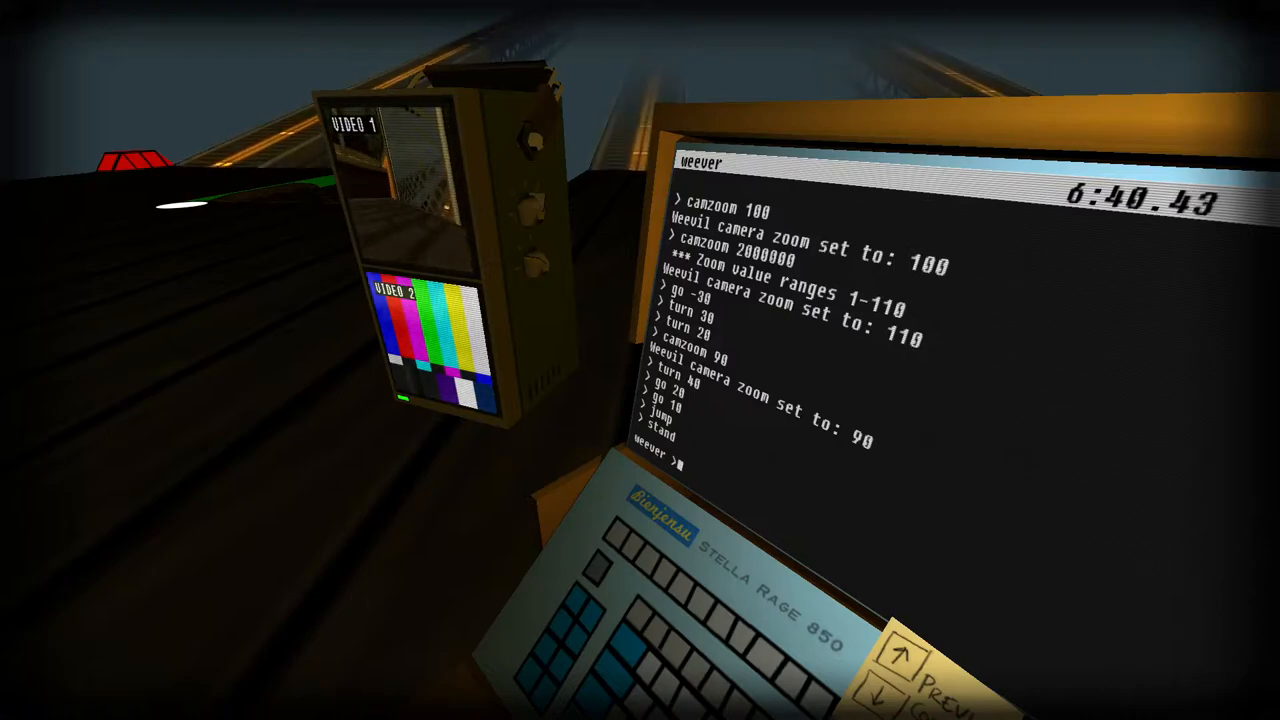
# - Send turn 140, go -40, jump and turn -120, then search for a datajack without success
pyautogui.write('turn')
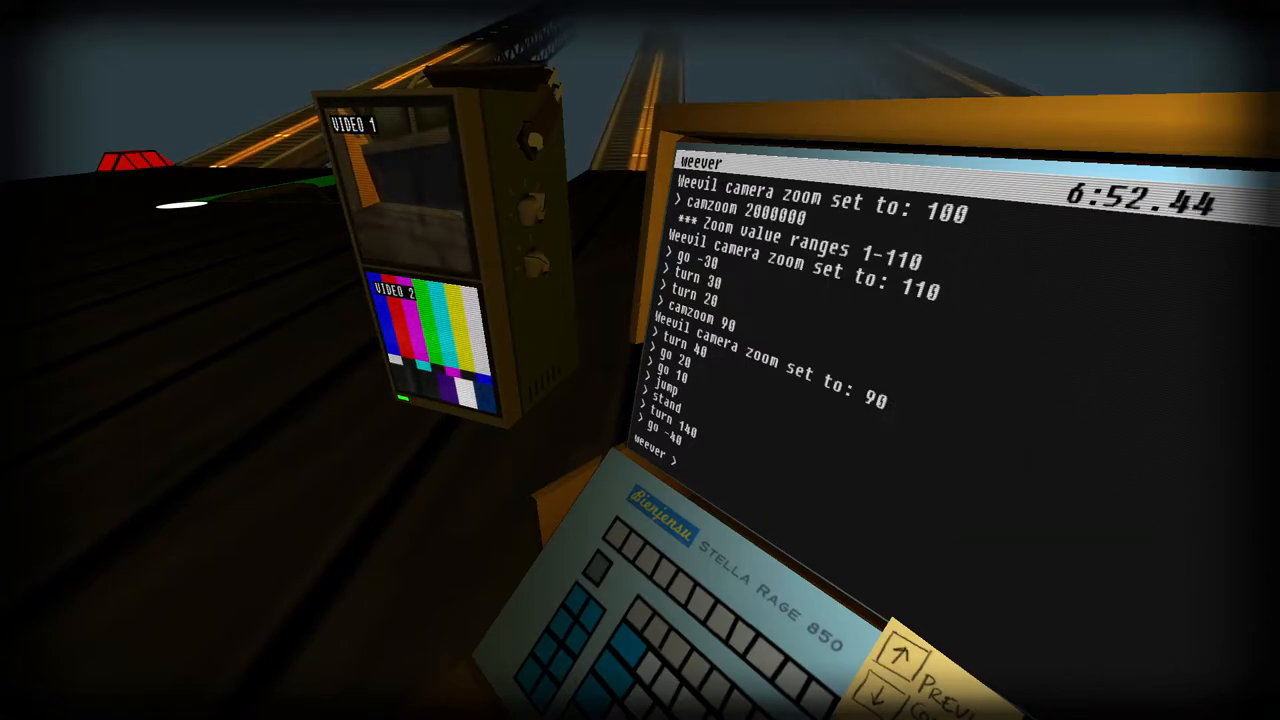
pyautogui.write('ju')
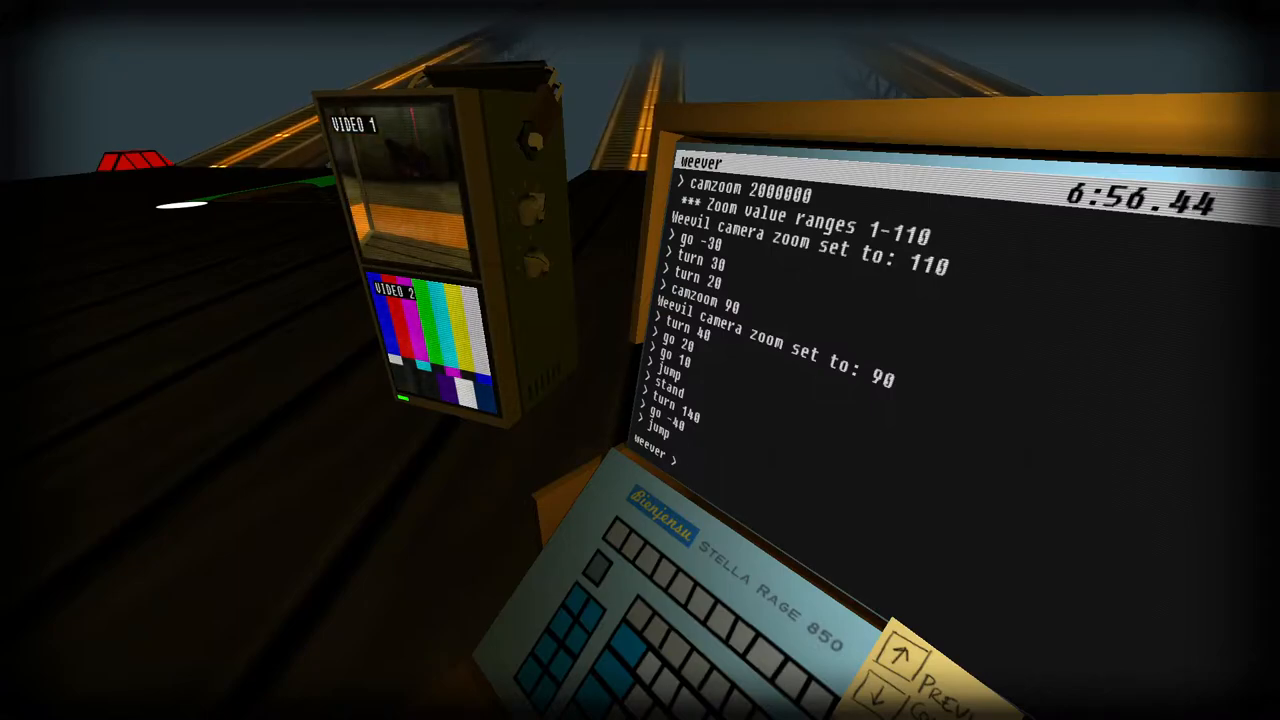
pyautogui.write('turn -89')
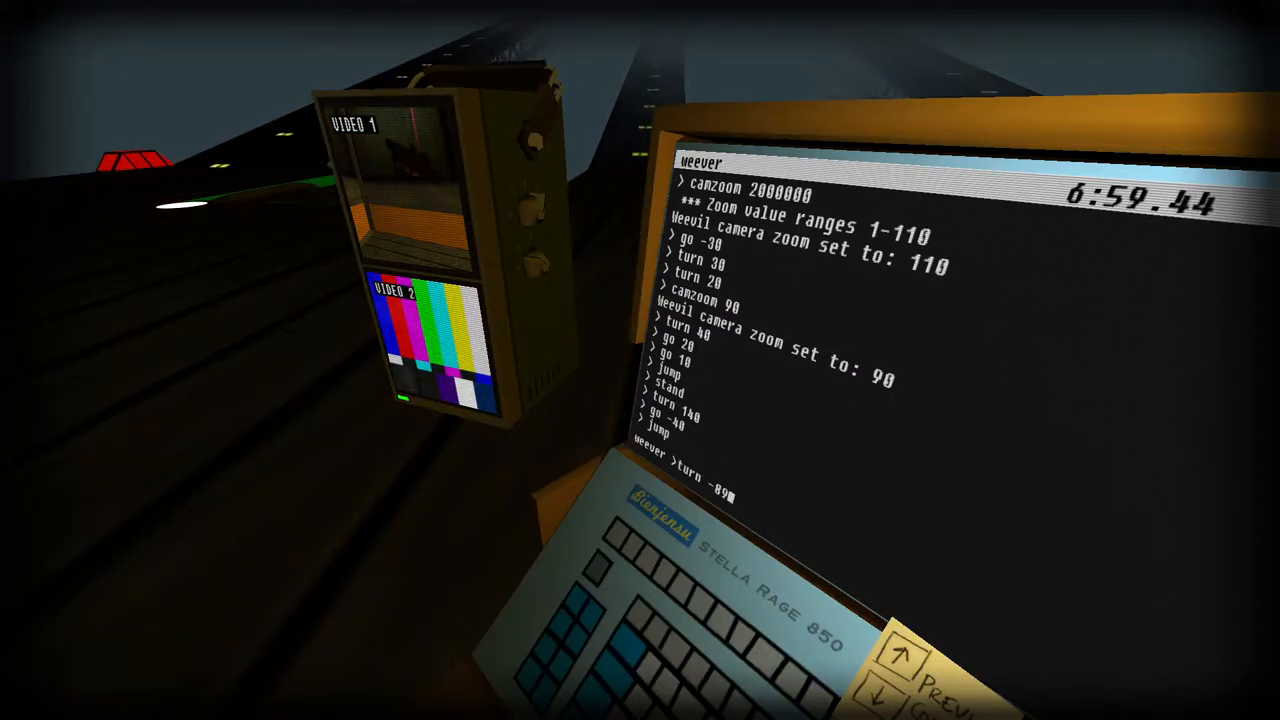
pyautogui.write('turn -120')
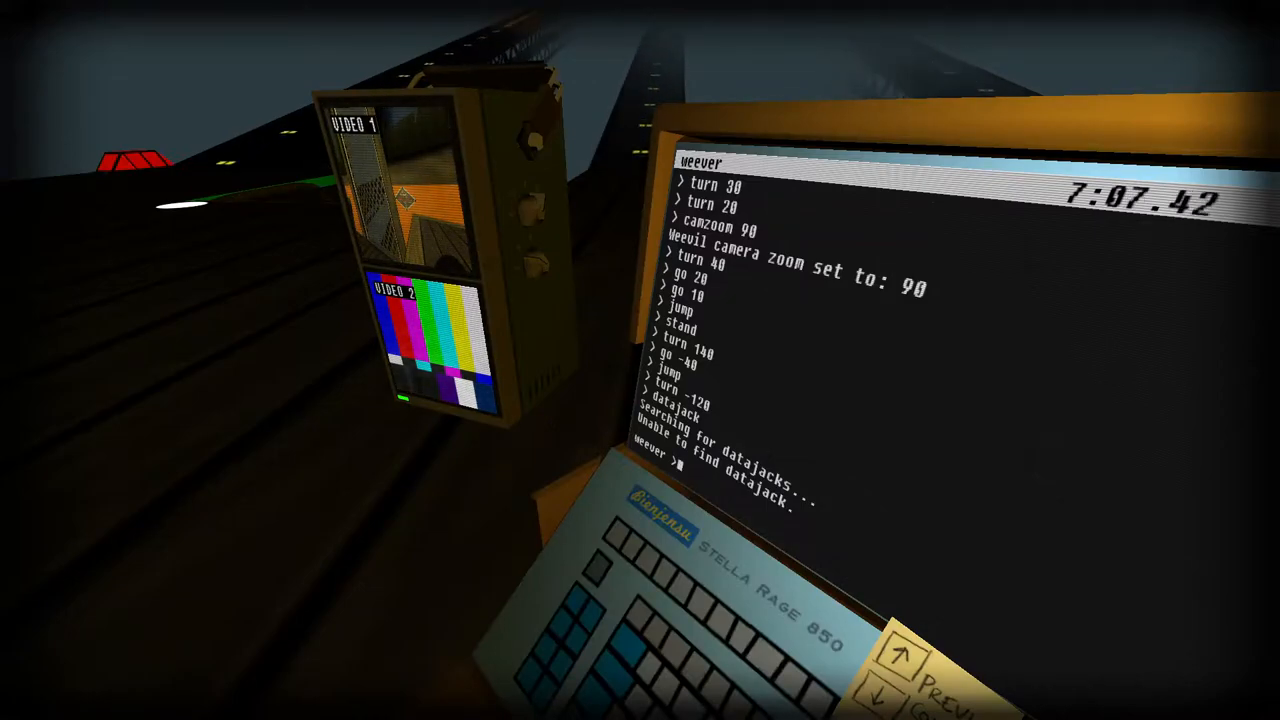
# - Correct the misspelled command to camzoom 110, then enter turn 20 and go 30
pyautogui.write('camoz')
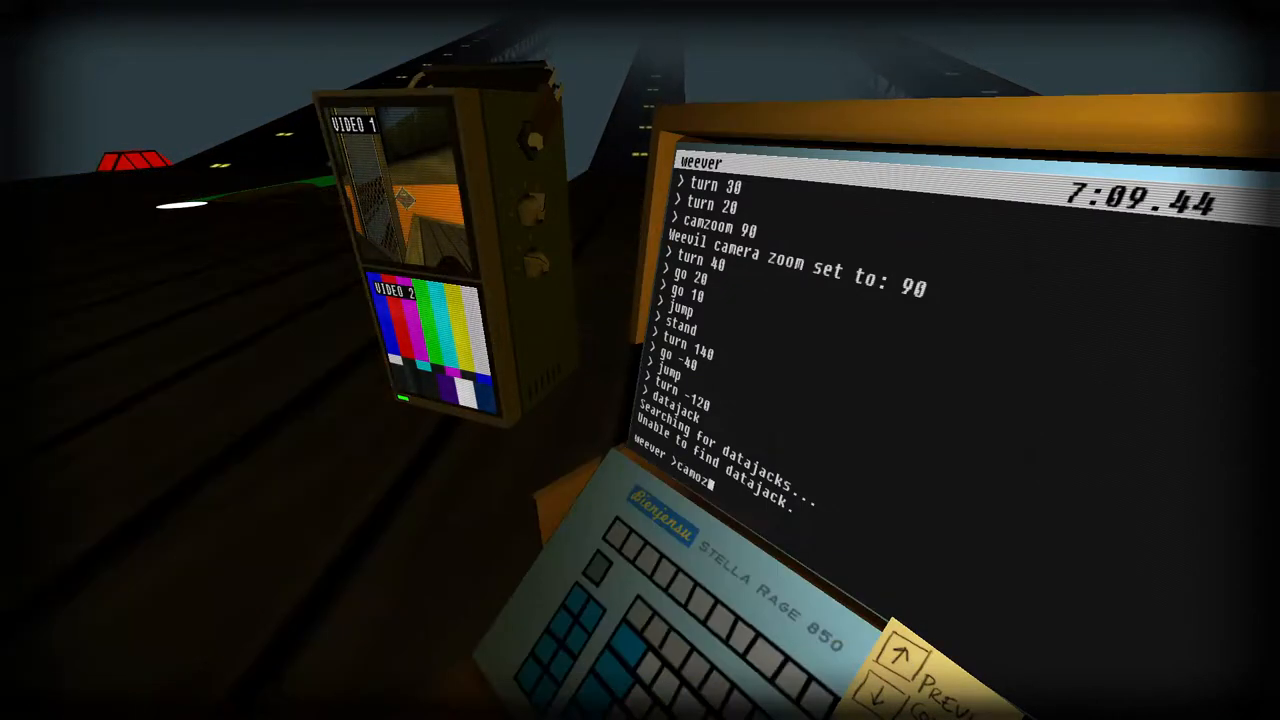
pyautogui.write('camozoom 110')
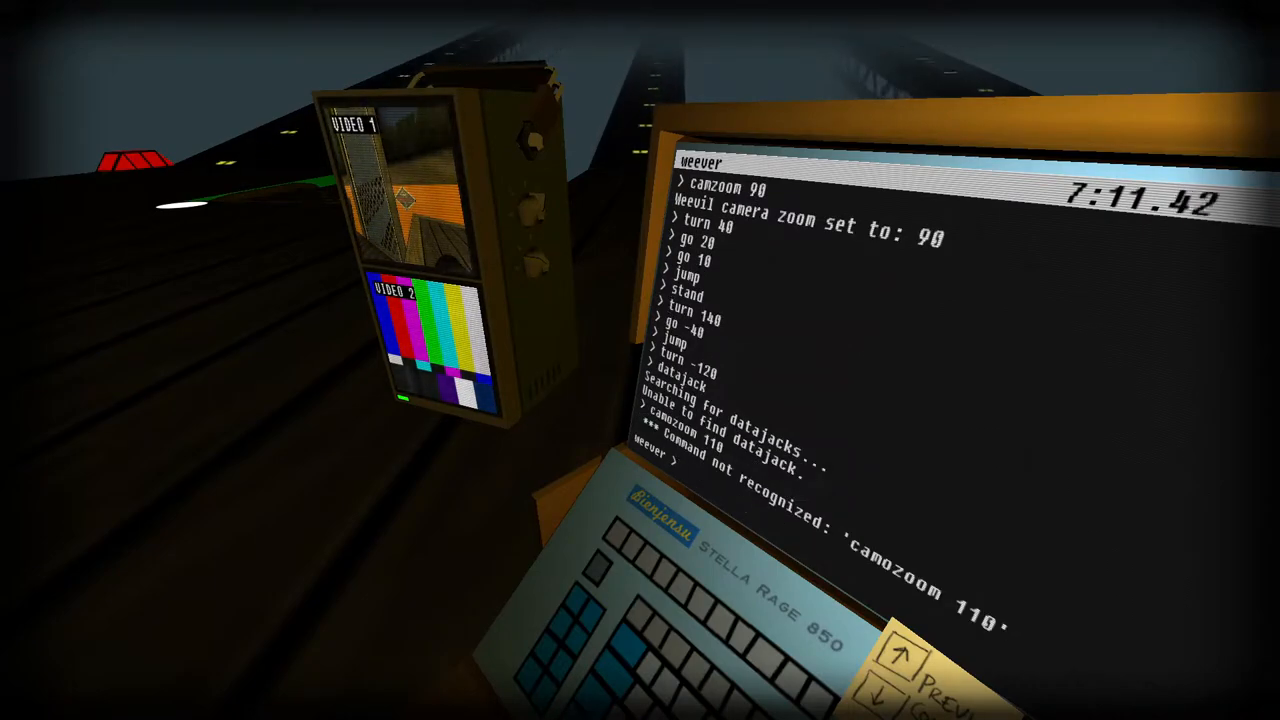
pyautogui.write('camzoom 110')
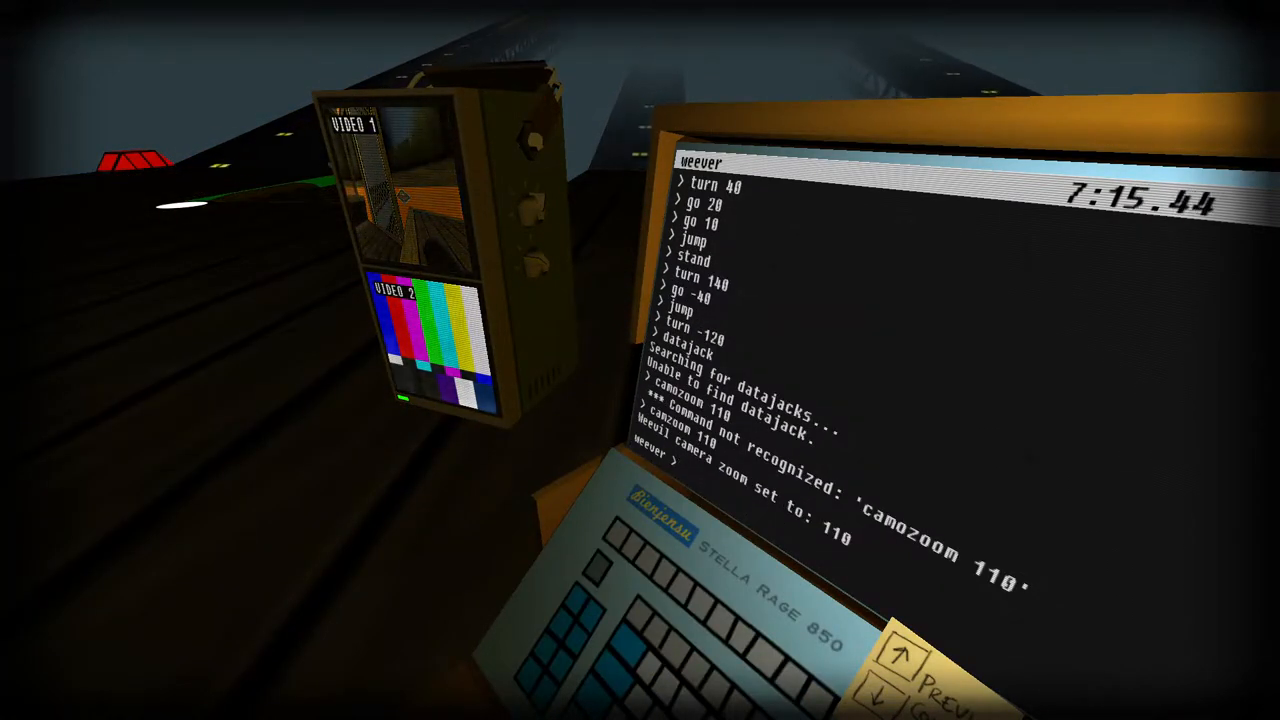
pyautogui.write('tu')
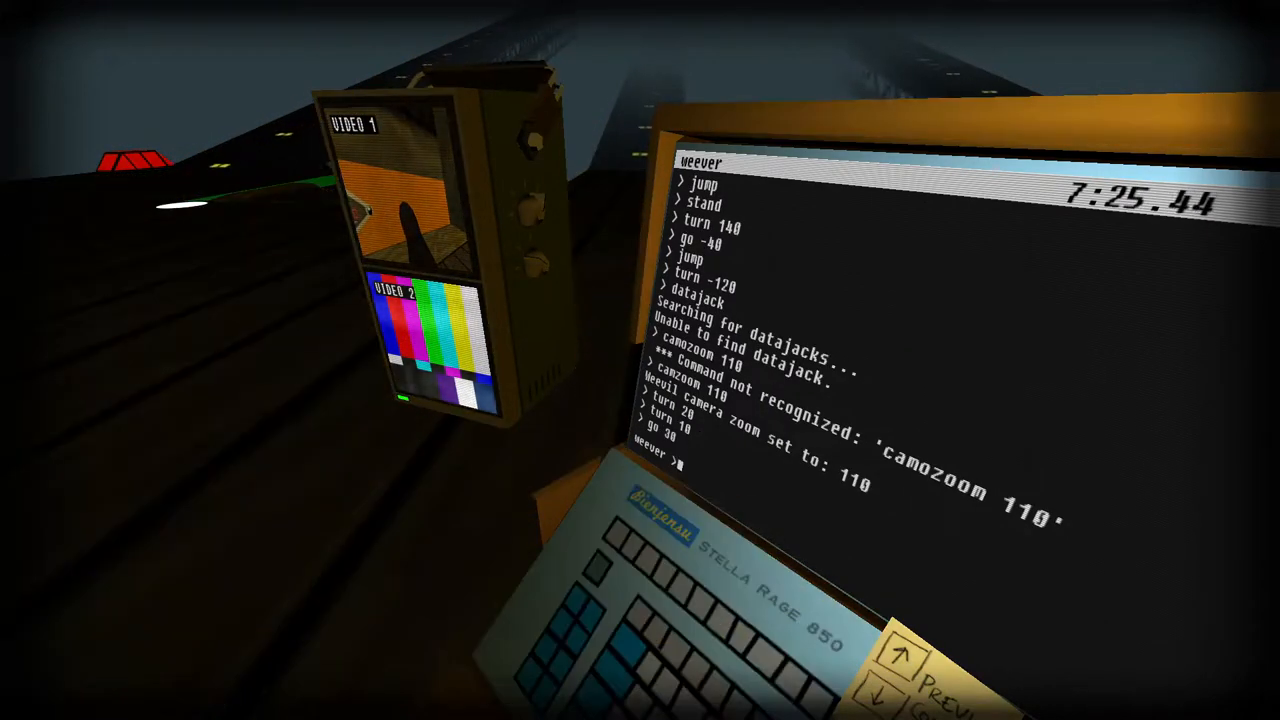
pyautogui.write('turn')
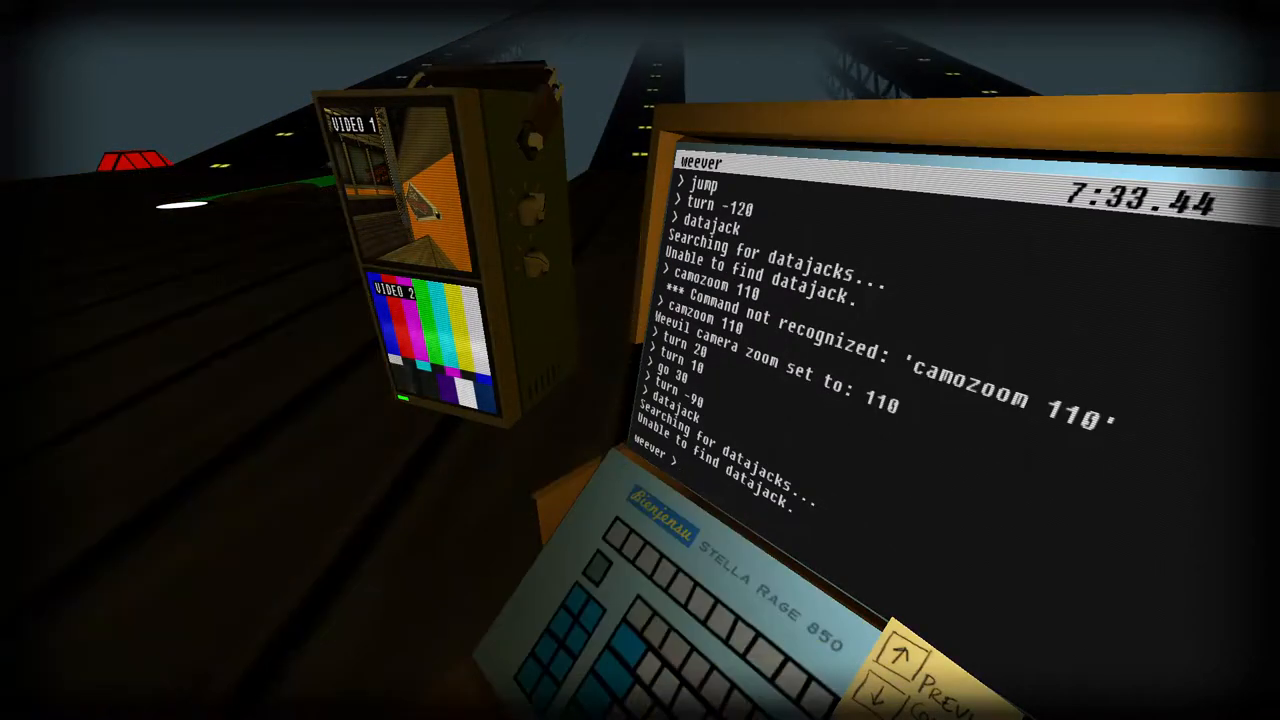
# - Run the chained command jump; wait(1); datajack 0, then enter help to list Weever's commands
pyautogui.write('jump')
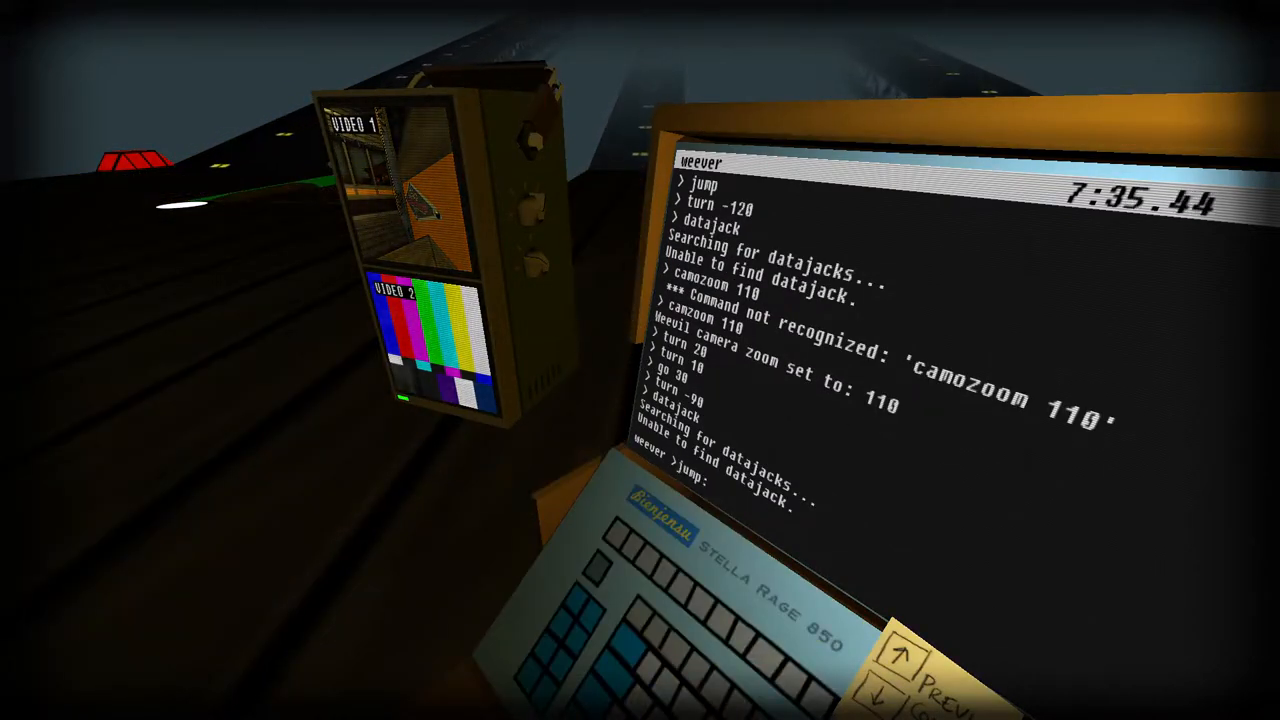
pyautogui.write('wait(1')
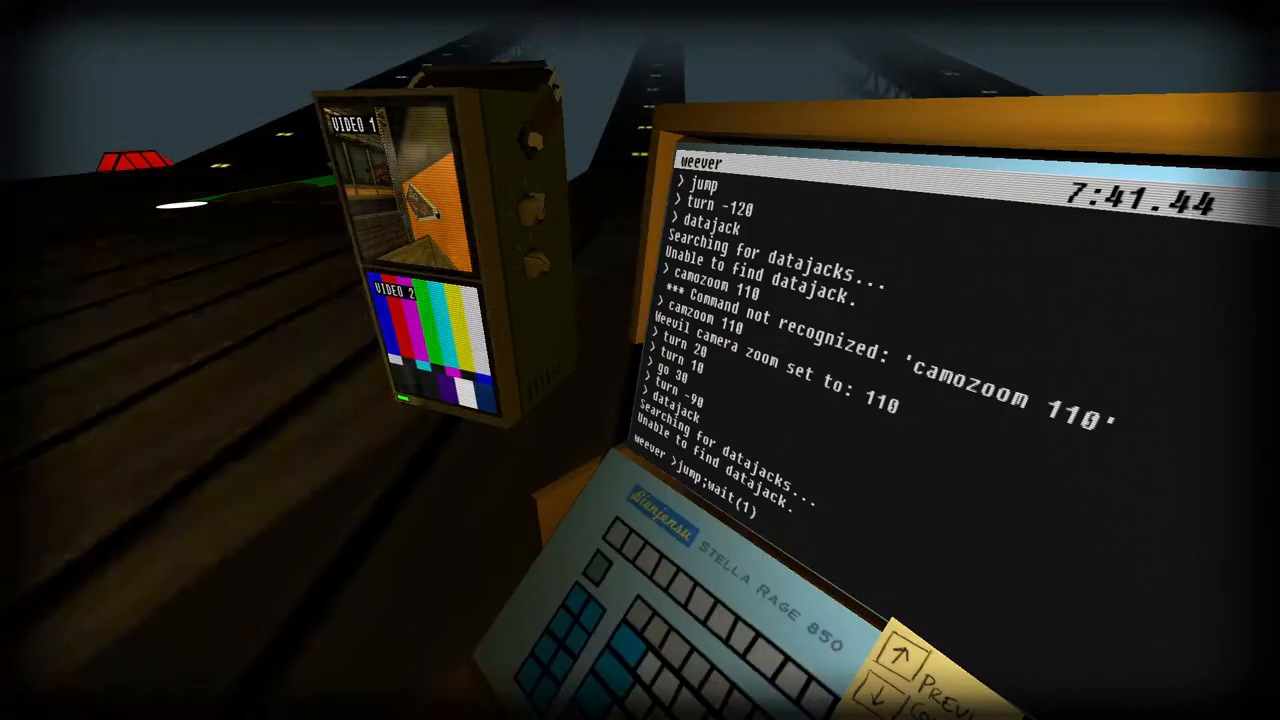
pyautogui.write(';datajack')
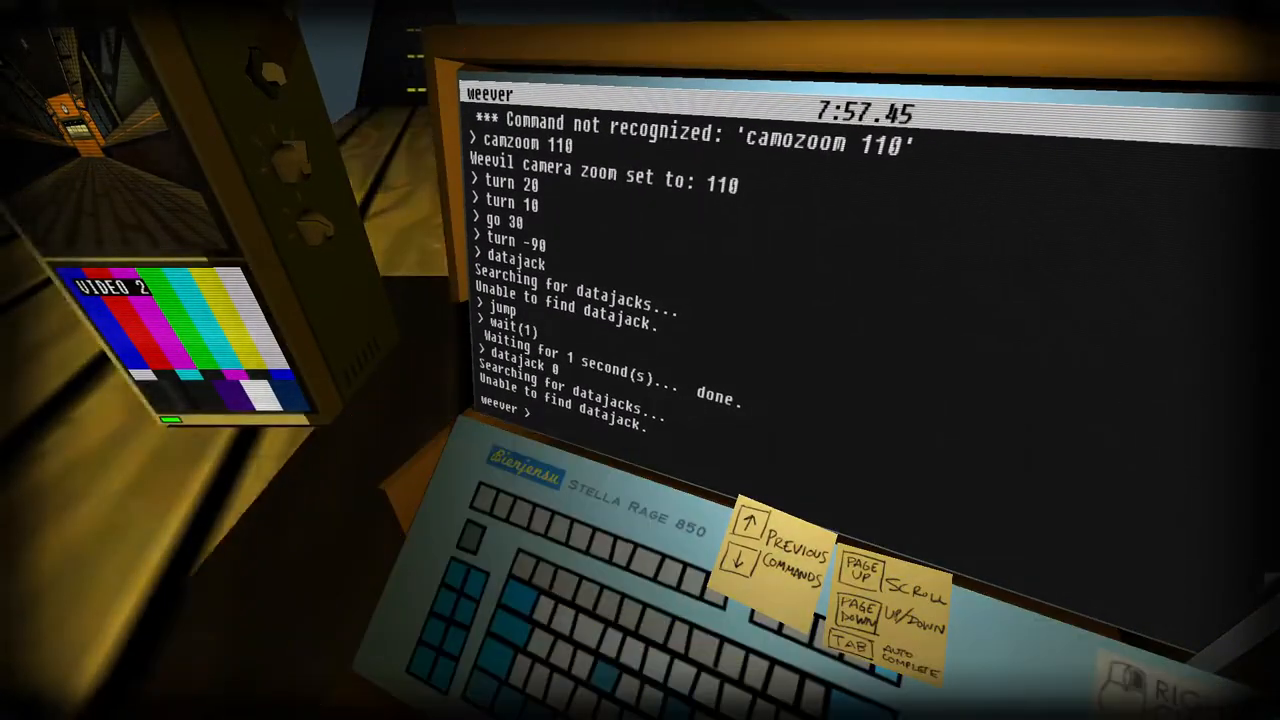
pyautogui.write('help')
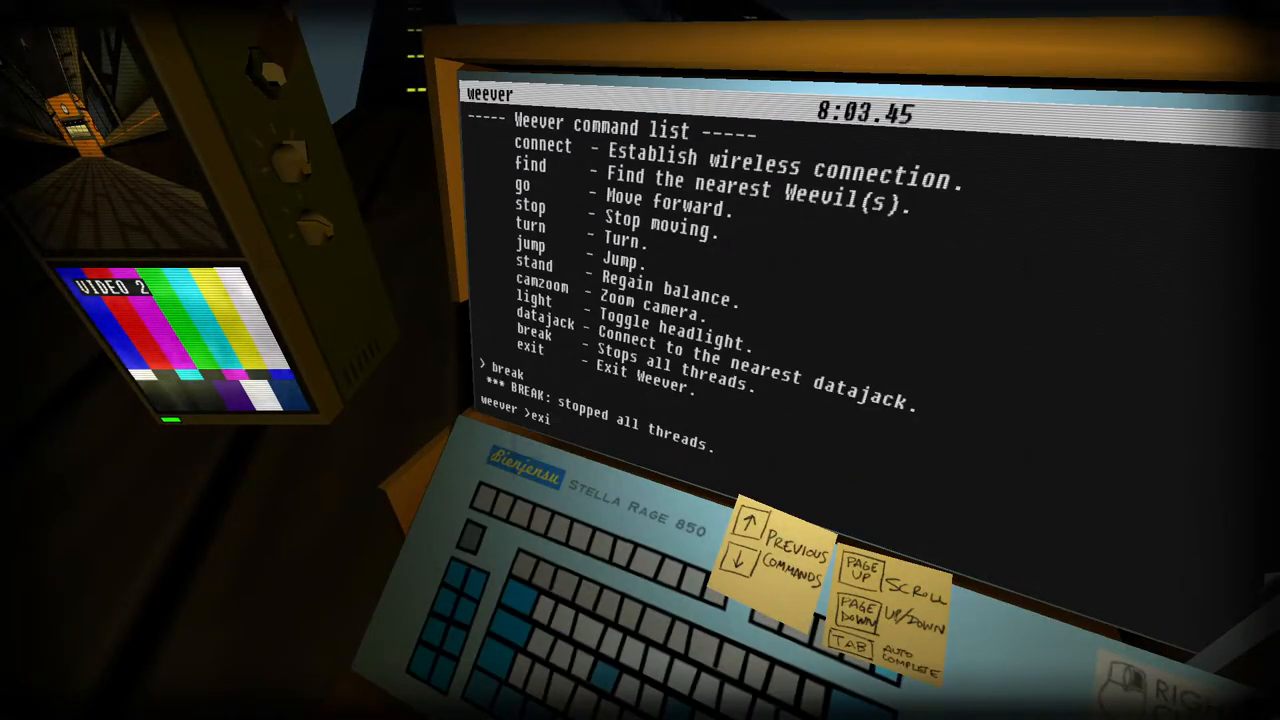
# - Quit Weever with the exit command and return to the funicular car
pyautogui.press('enter')
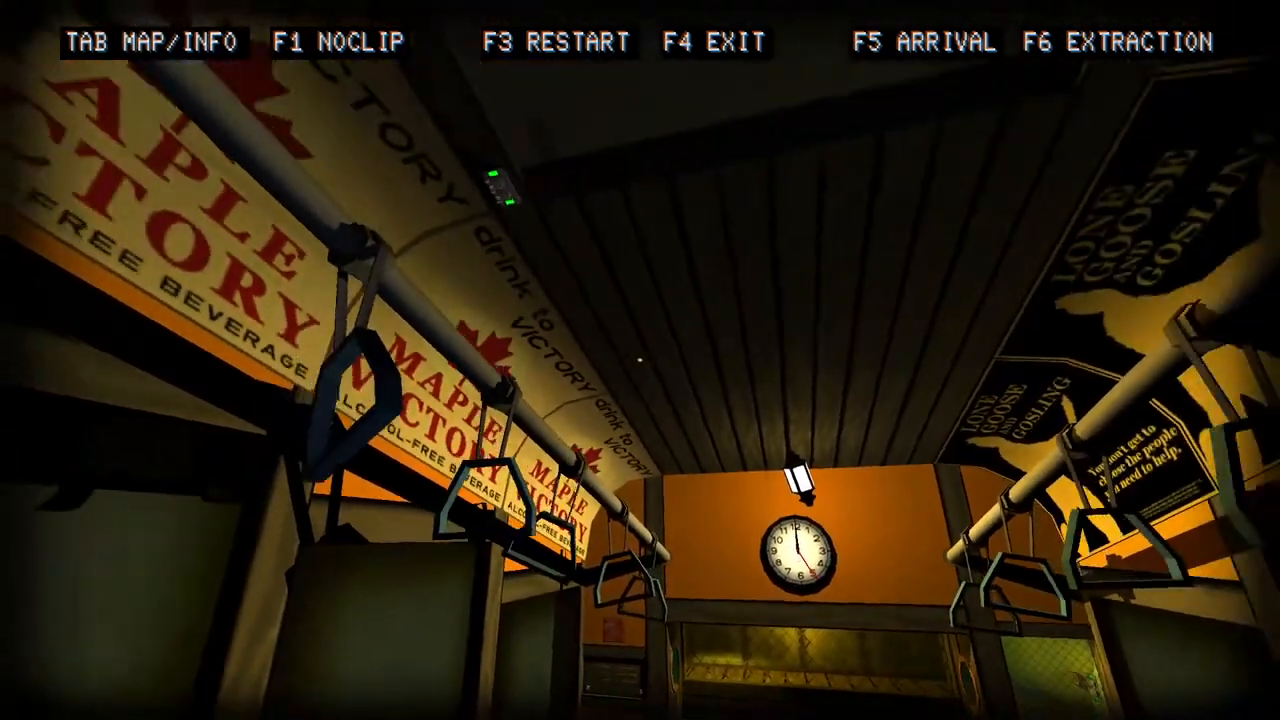
pyautogui.moveTo(640, 360)
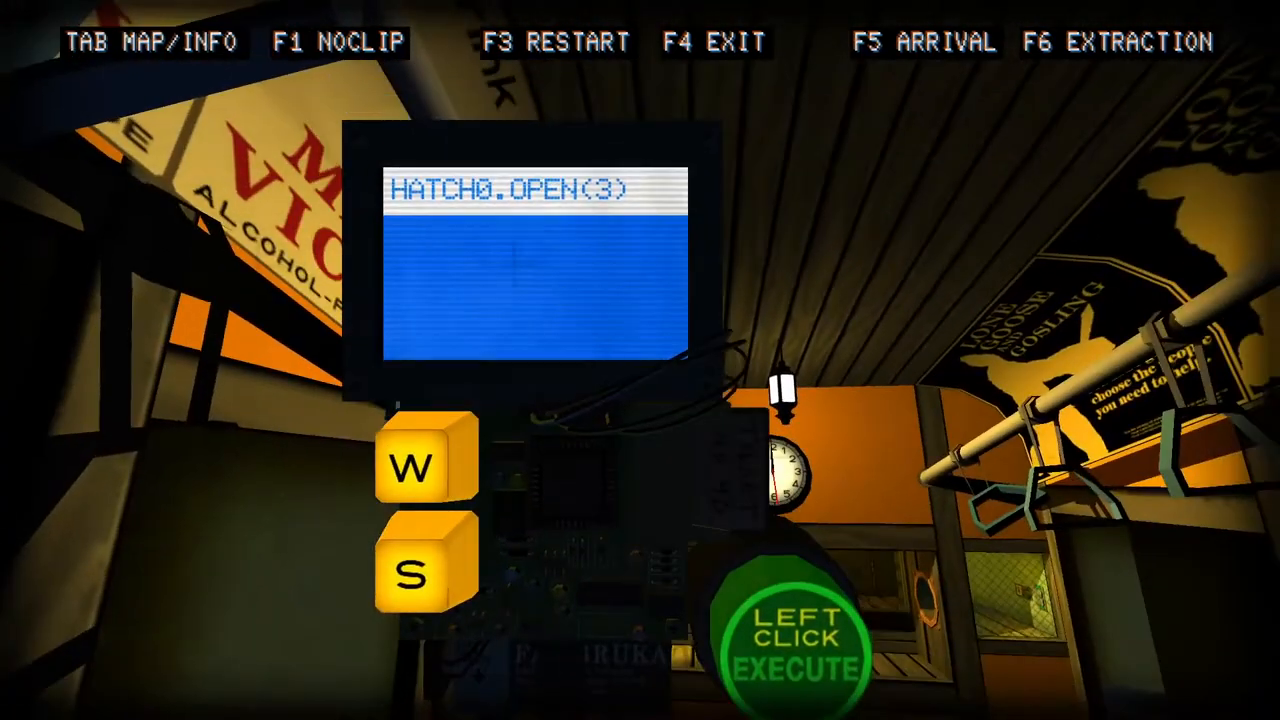
# - Execute HATCH0.OPEN(3) on the deck, then return to the laptop terminal
pyautogui.click(792, 644)
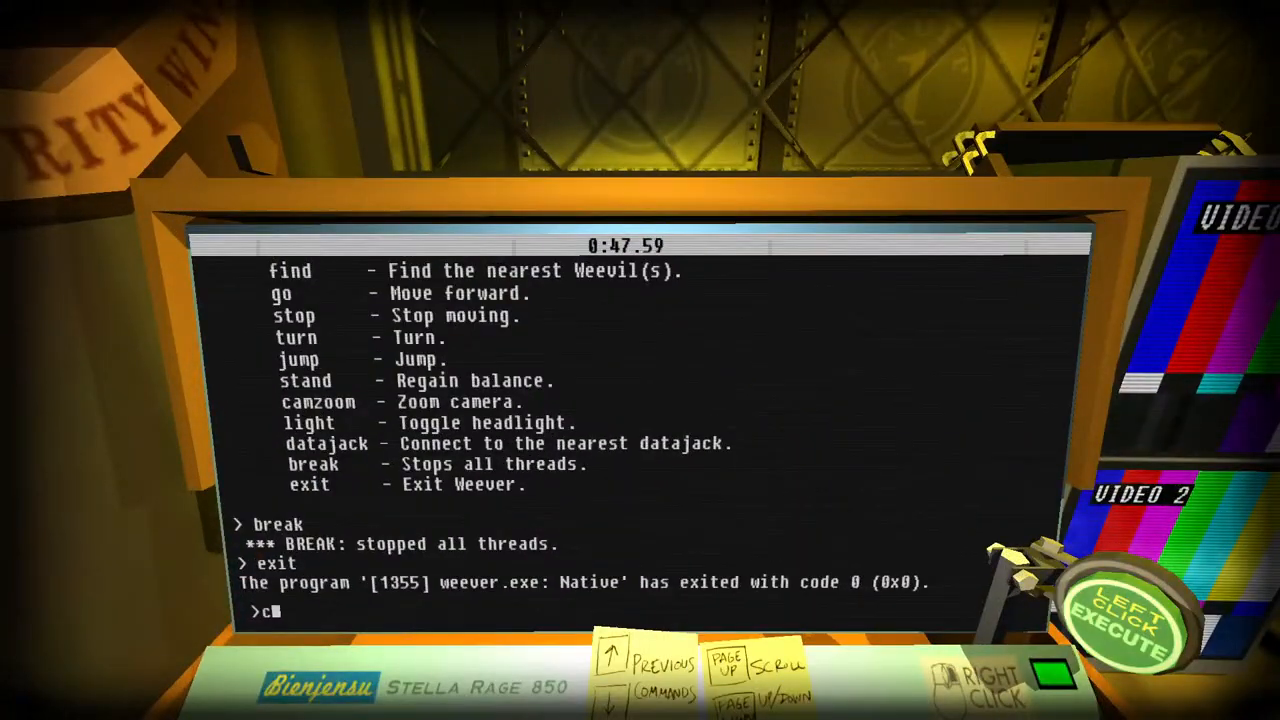
# - Start weever in the terminal, then walk into the room with the wooden bench
pyautogui.write('weever')
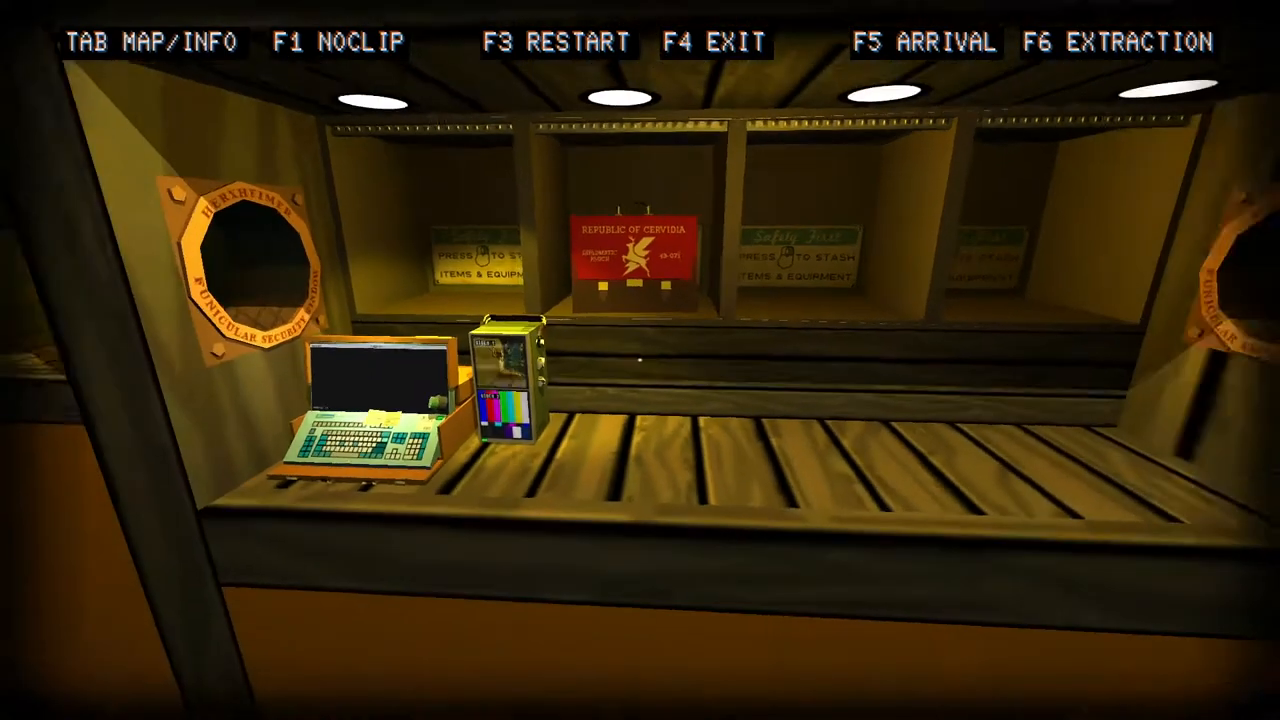
# - Check the Finger Lime Funicular #0 notes and start a blank sticky note on the floor
pyautogui.press('Tab')
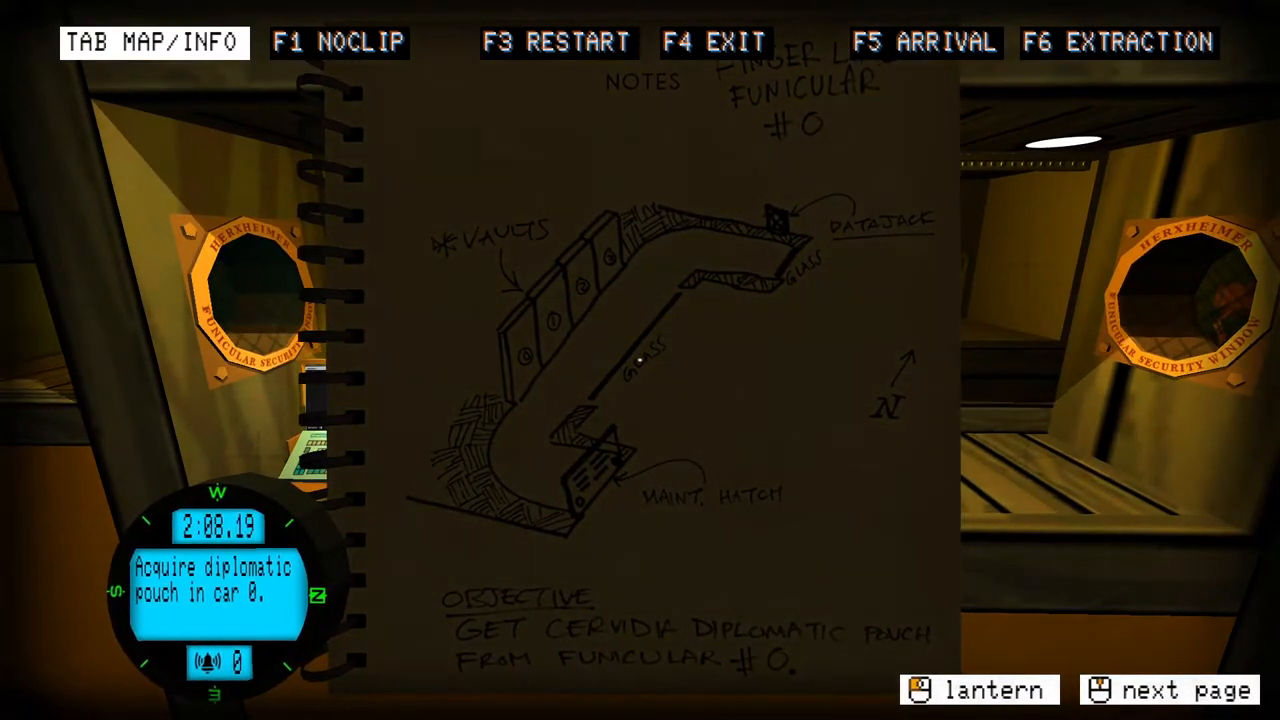
pyautogui.press('tab')
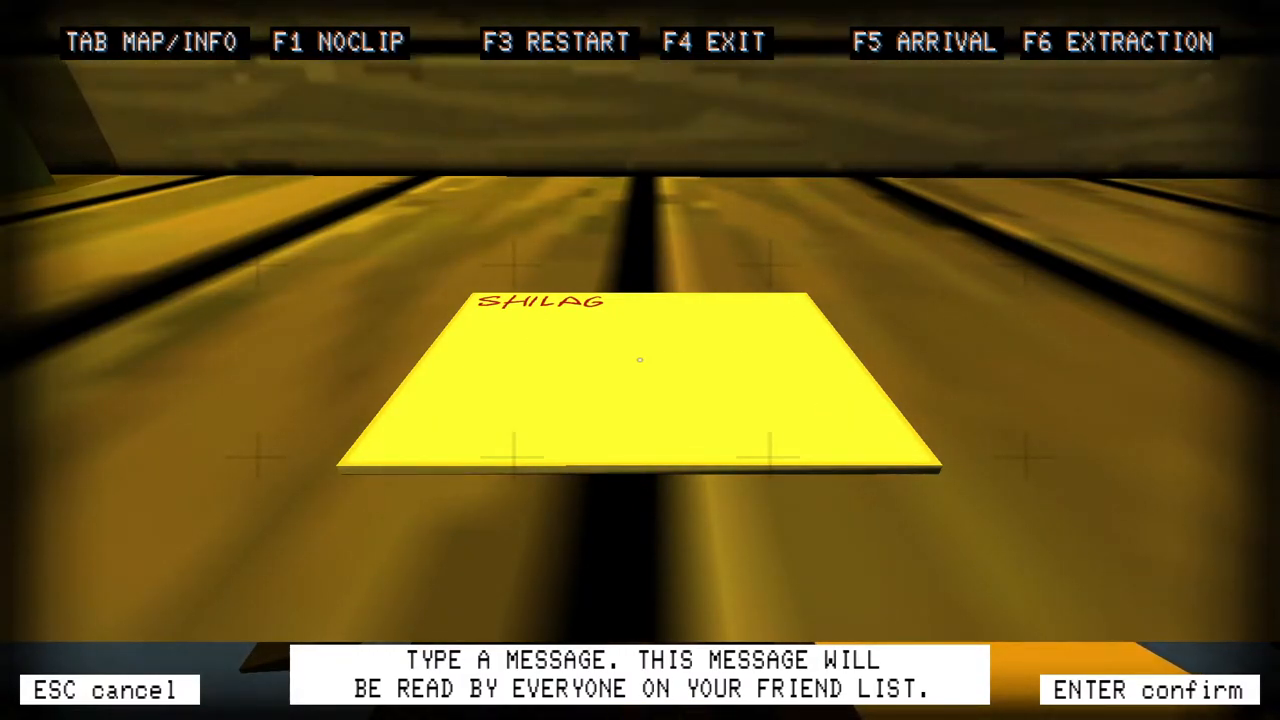
# - Write "I DIDN'T EVEN KNOW YOU COULD WRITE STICKY NOTES LIKE THIS." on the note, removing the stray W, and confirm it
pyautogui.write("I DIDN'T EVEN KNOW")
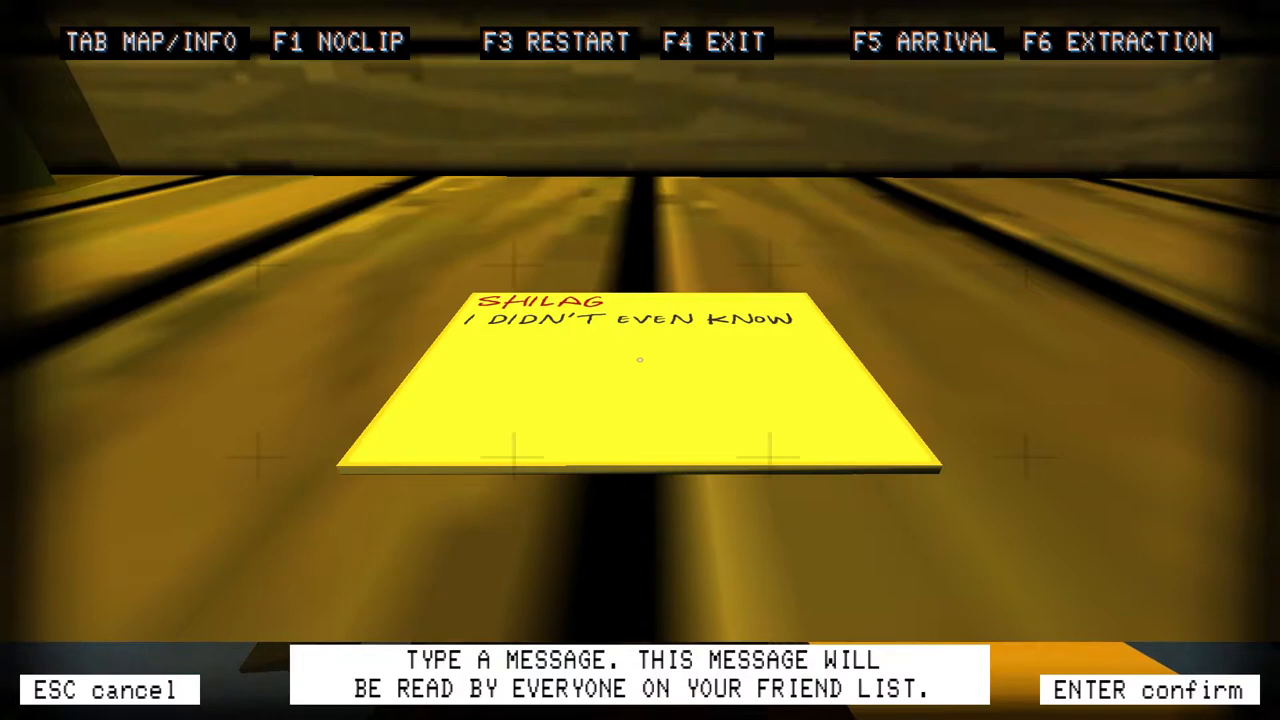
pyautogui.write('YOU COULD WRITE')
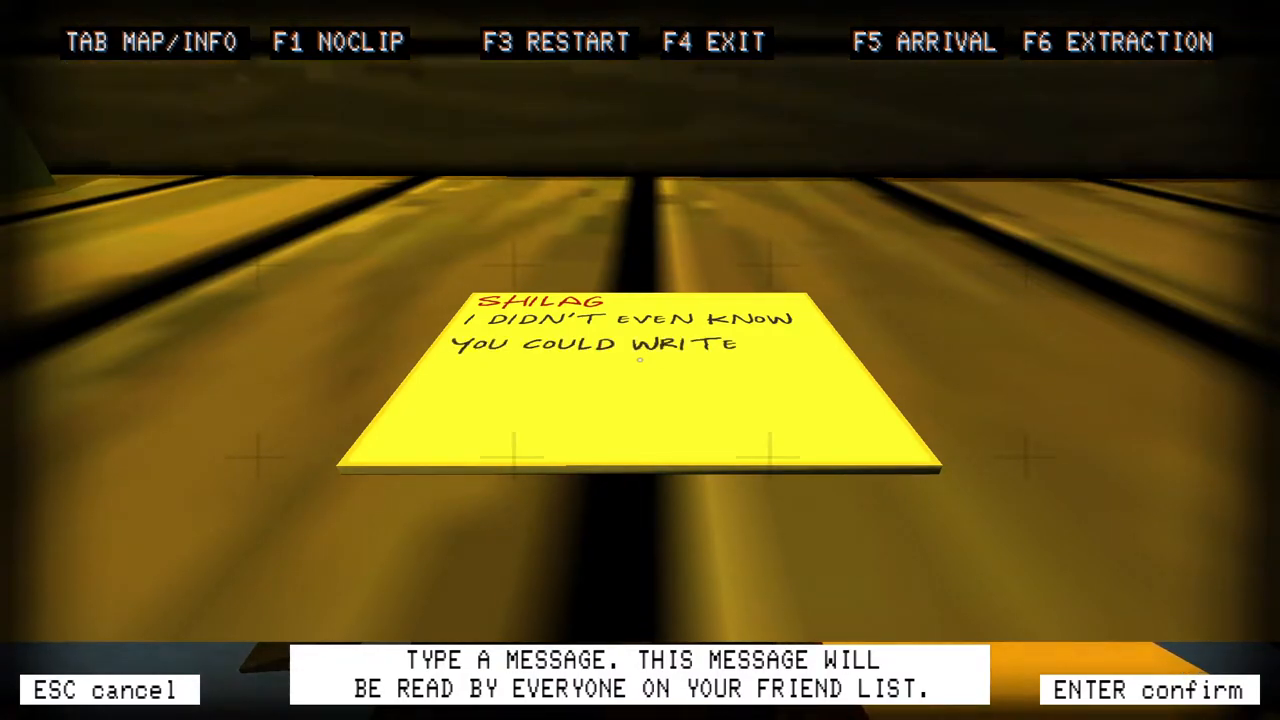
pyautogui.write('S')
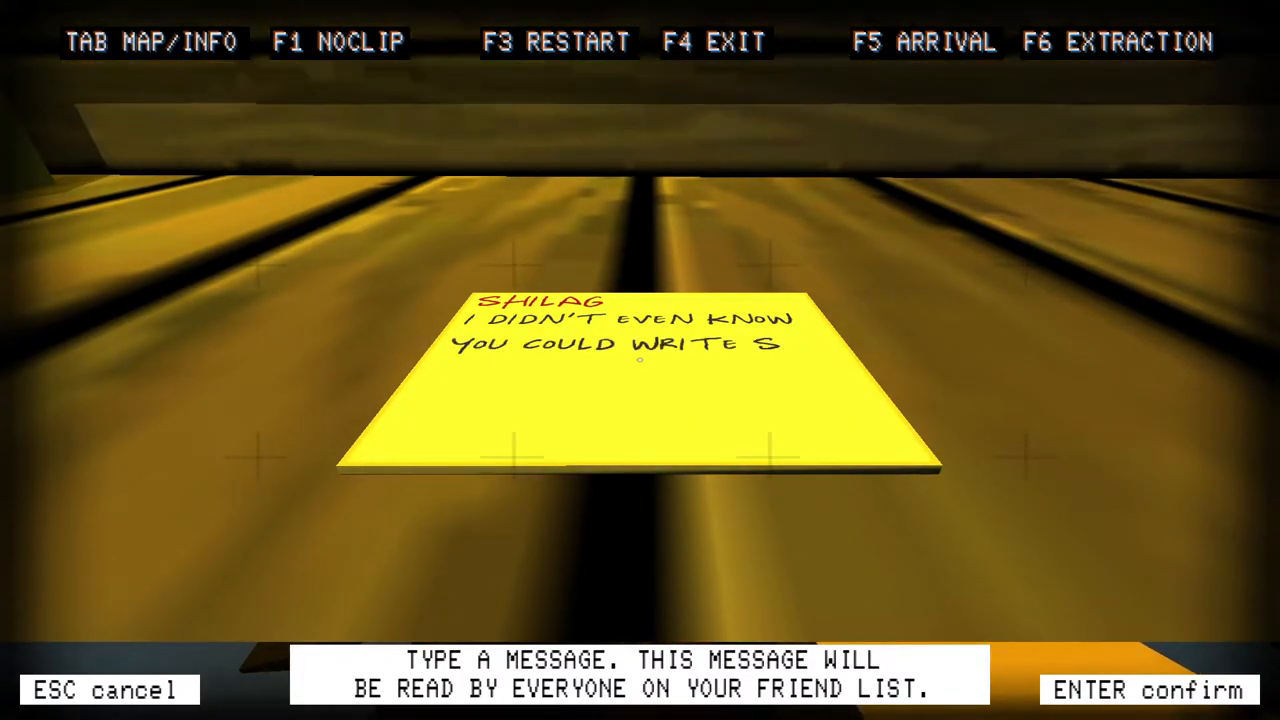
pyautogui.write('TICKY NOTES LIKE')
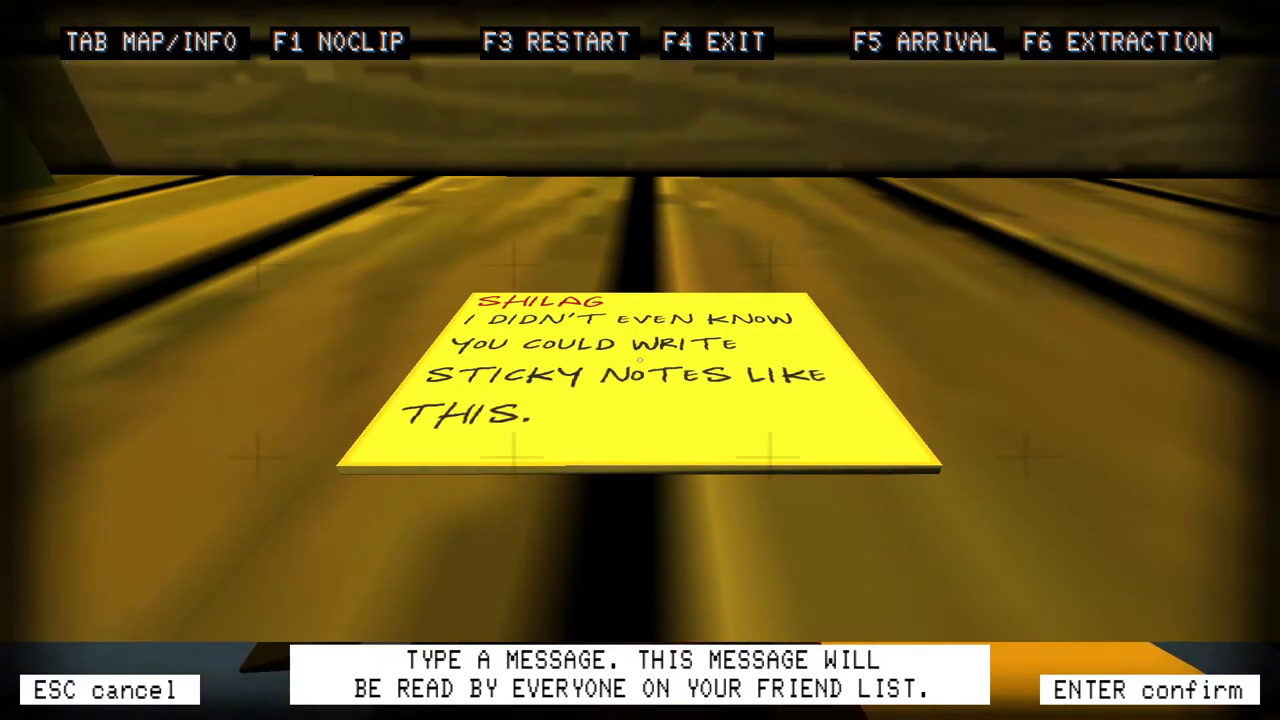
pyautogui.write('W')
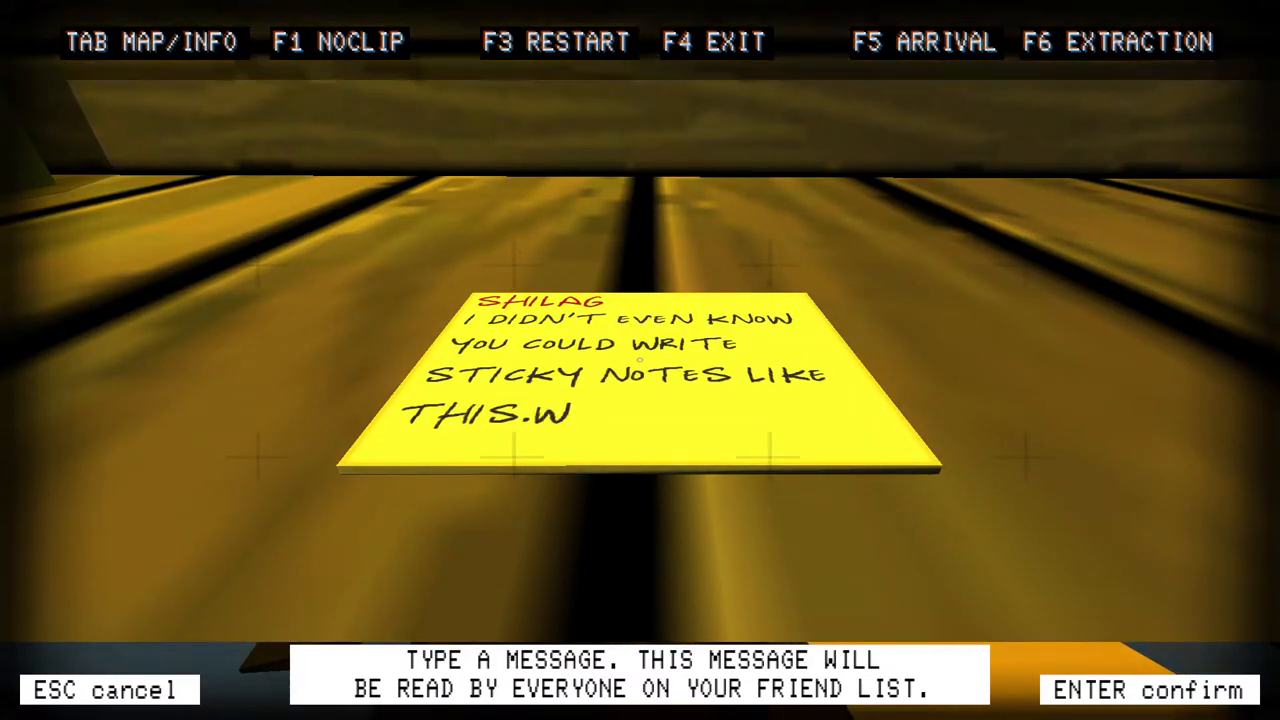
pyautogui.press('Backspace')
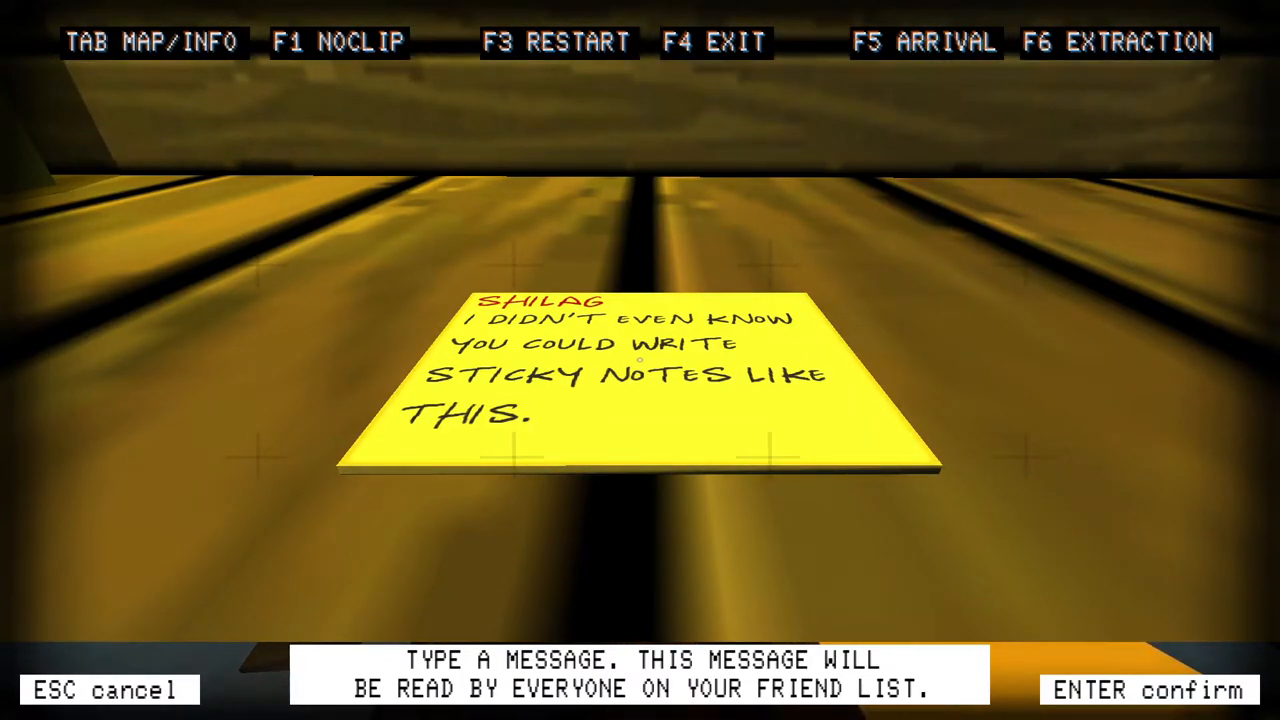
pyautogui.press('enter')
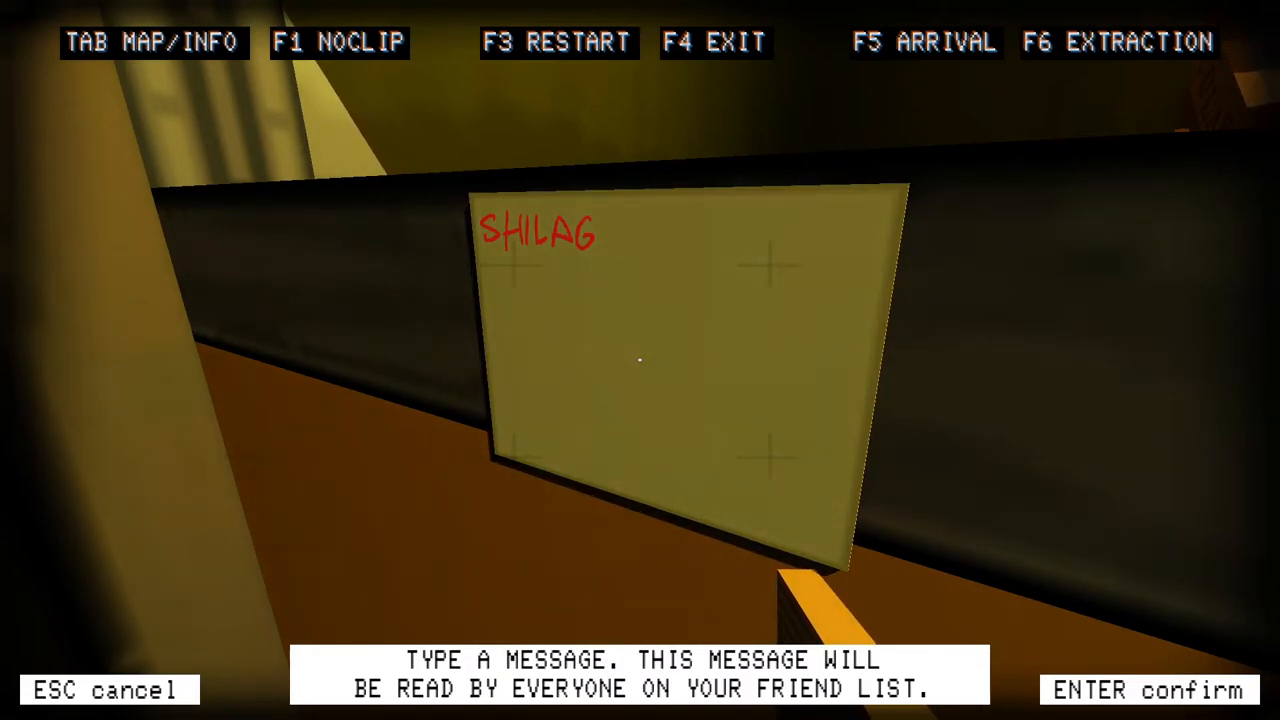
# - Confirm a second note reading HI., then leave the Job Done screen for the job terminal showing In the Cage at $900
pyautogui.write('HI.')
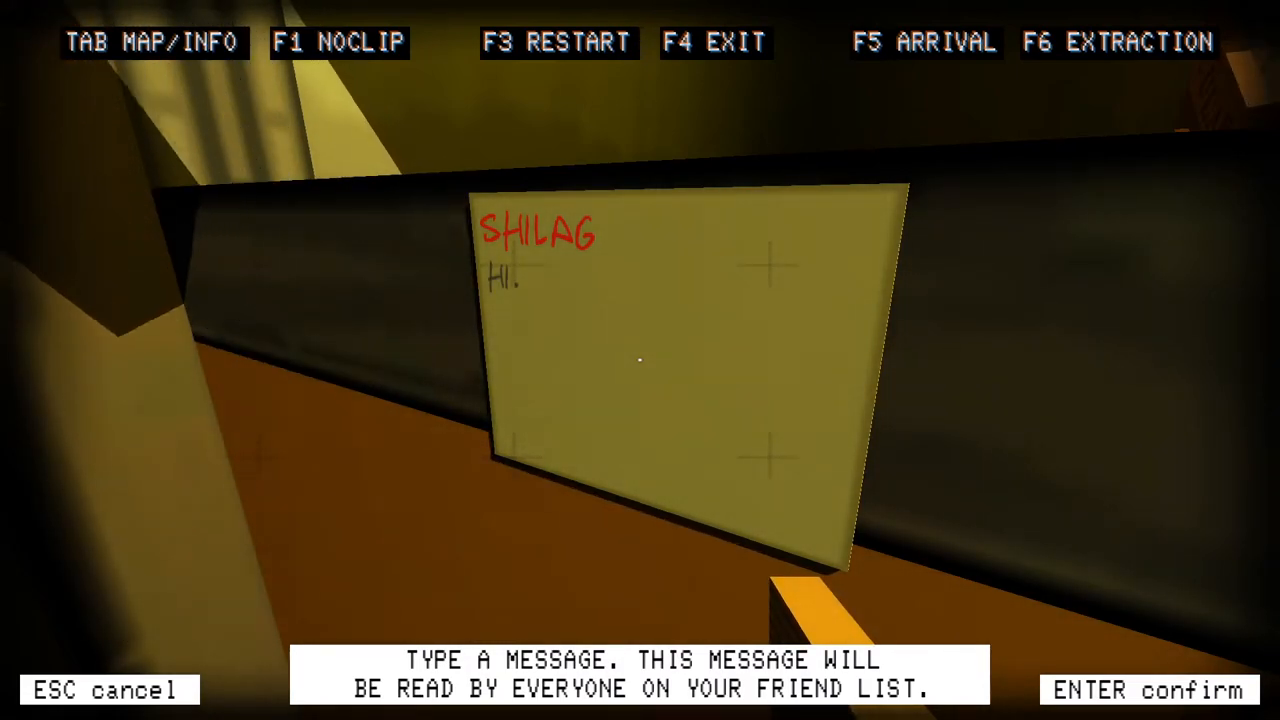
pyautogui.press('enter')
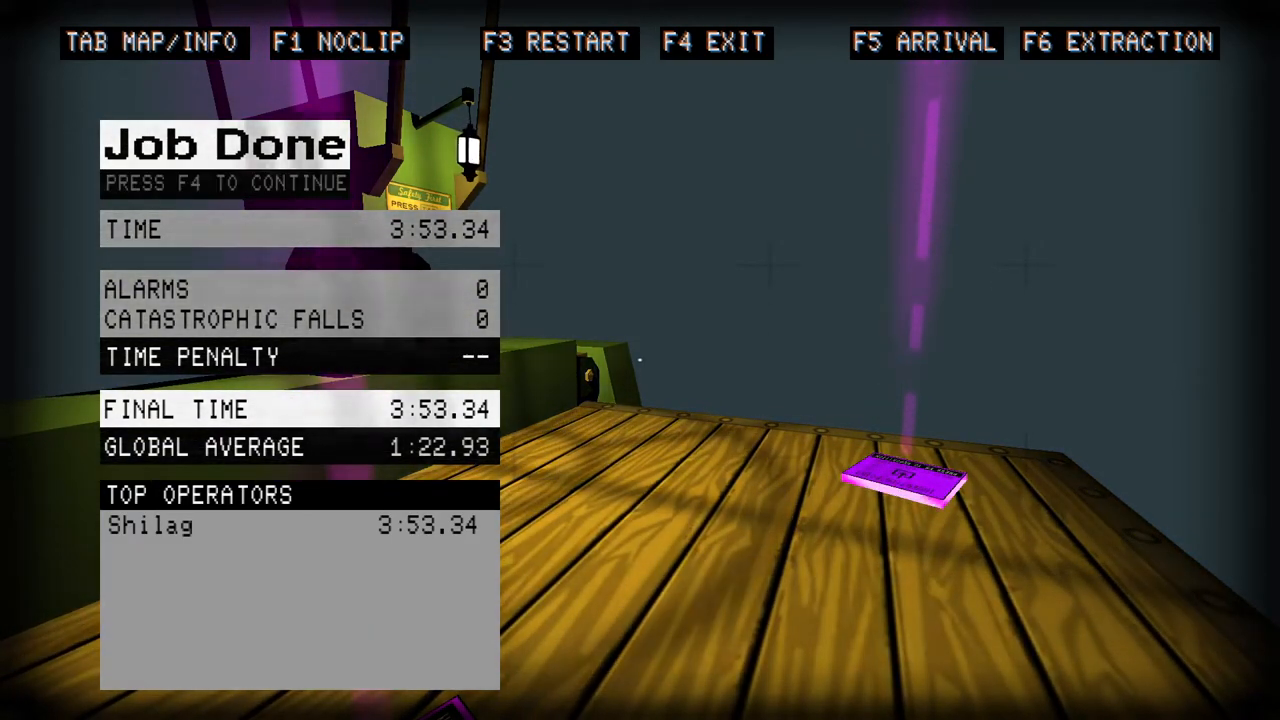
pyautogui.press('f4')
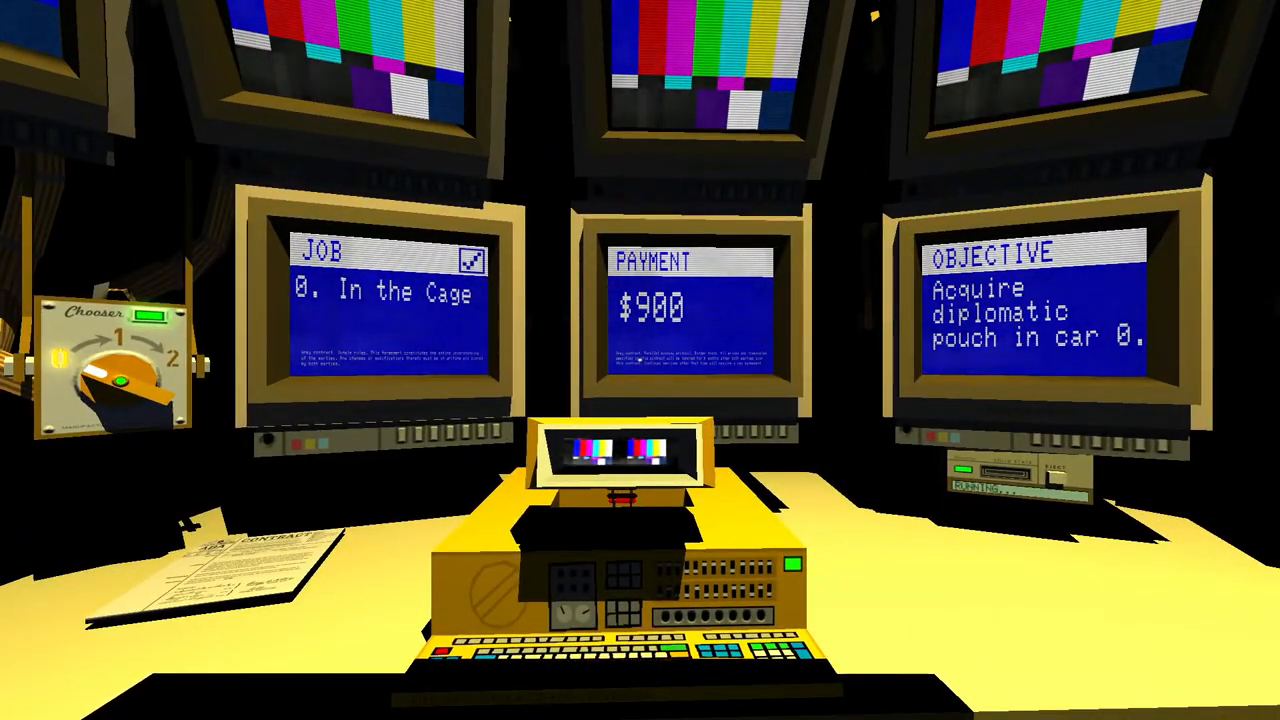